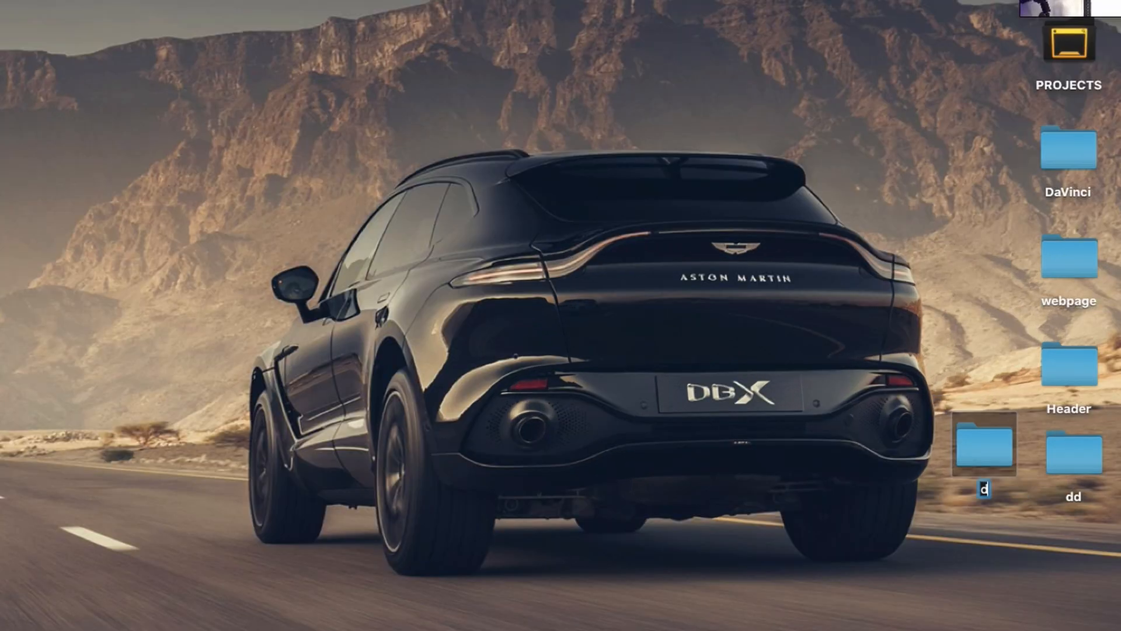
Name the new desktop folder 'dropdown' in Finder
type("ropd")
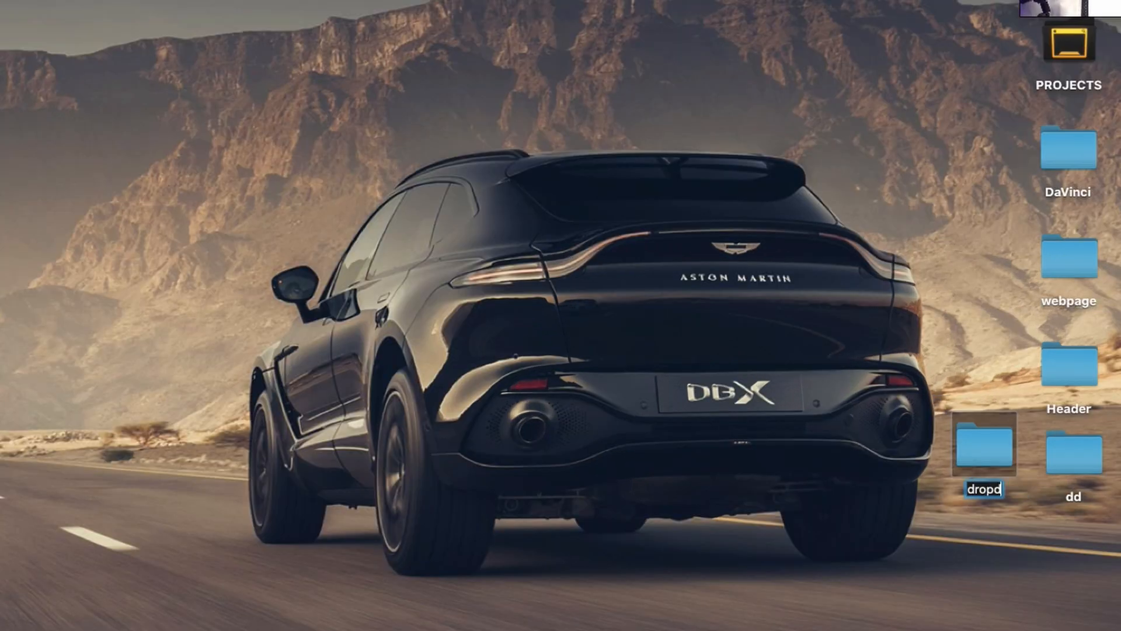
type("own")
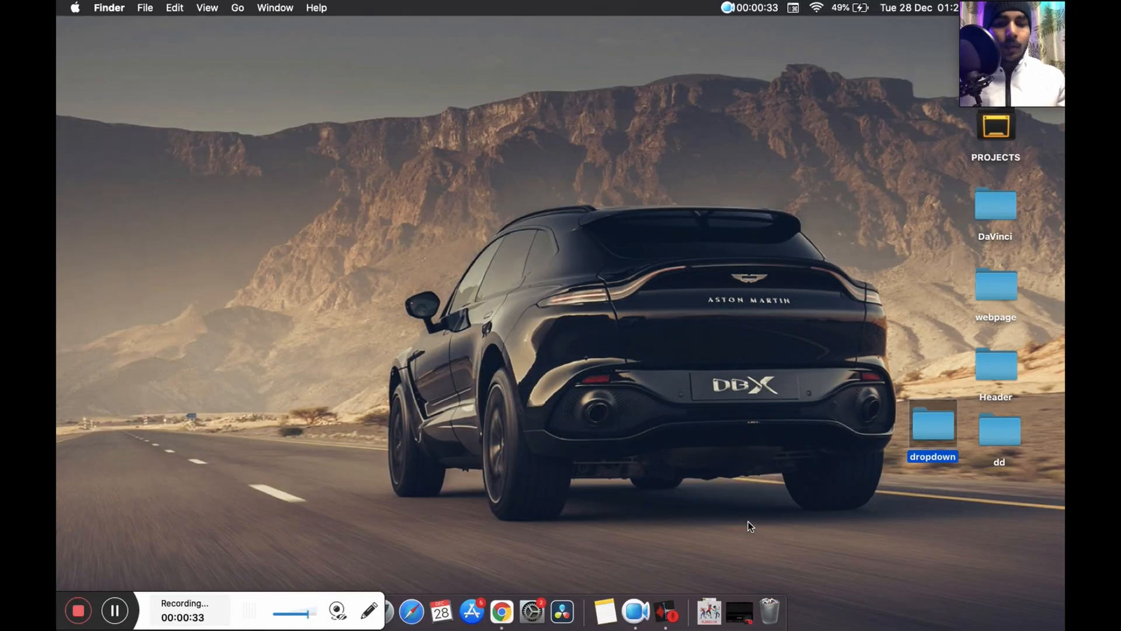
Launch VS Code and open the 'dropdown' folder through File > Open Folder
left_click(665, 611)
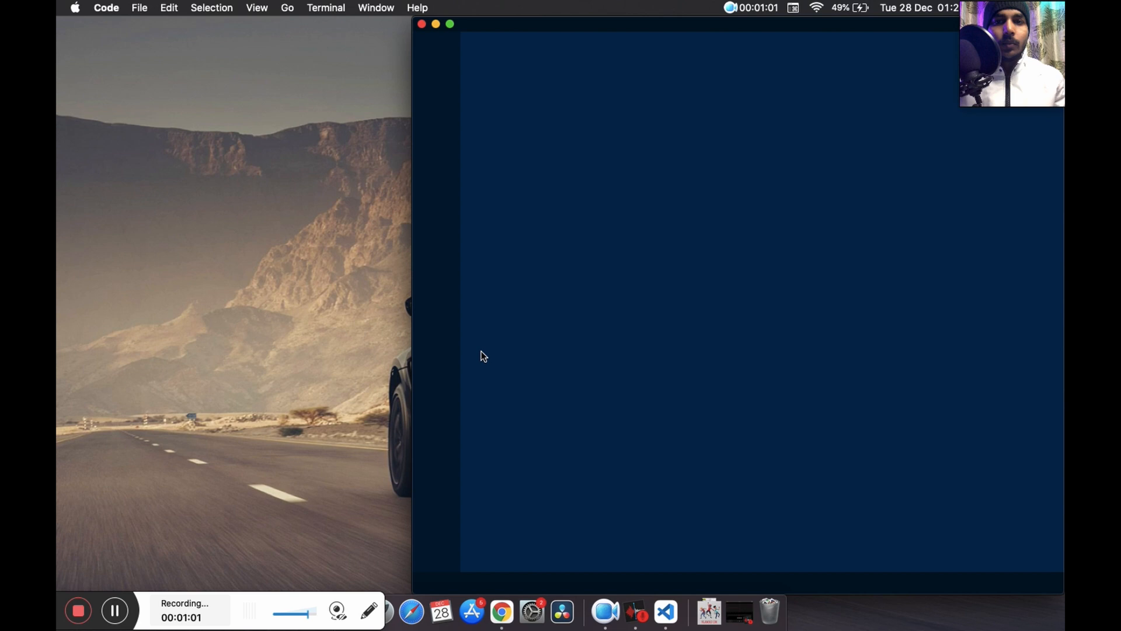
mouse_move(589, 452)
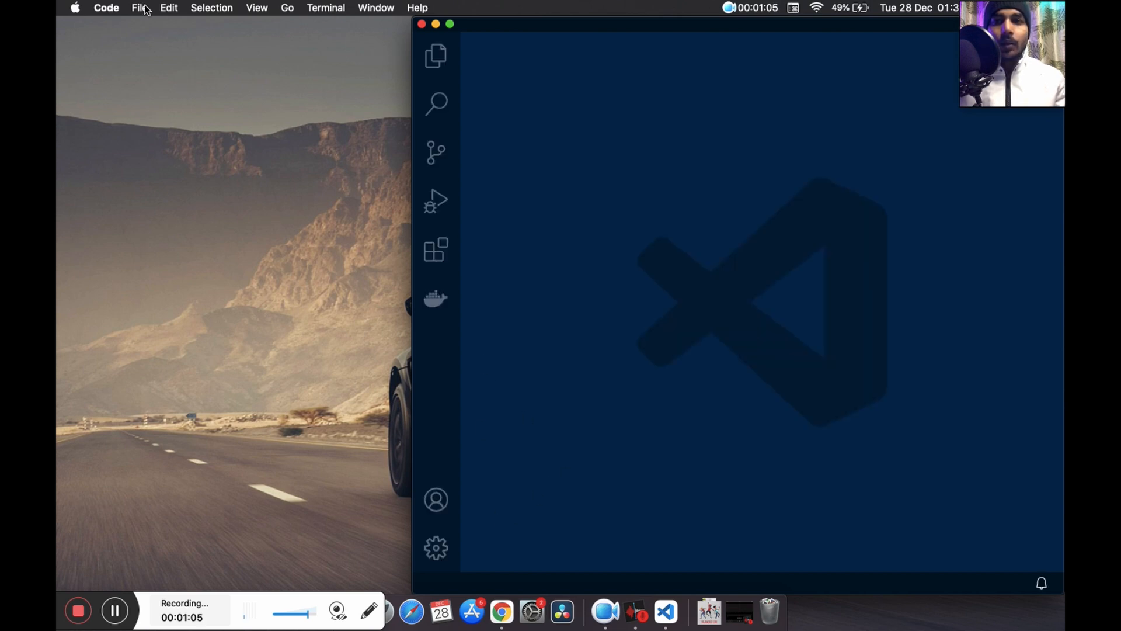
left_click(139, 8)
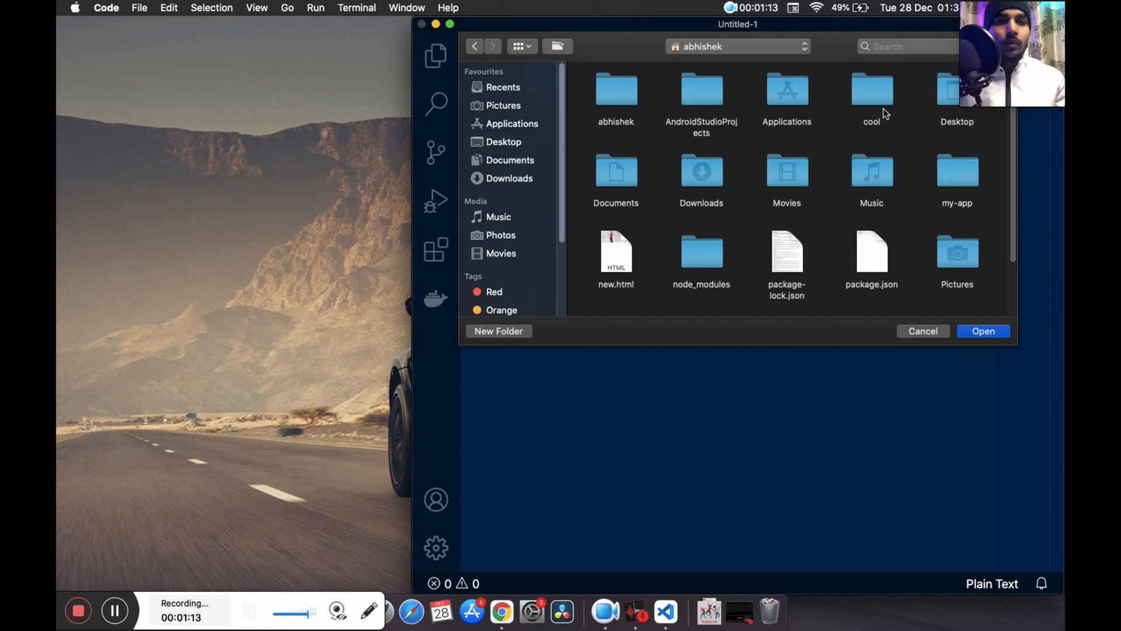
left_click(503, 141)
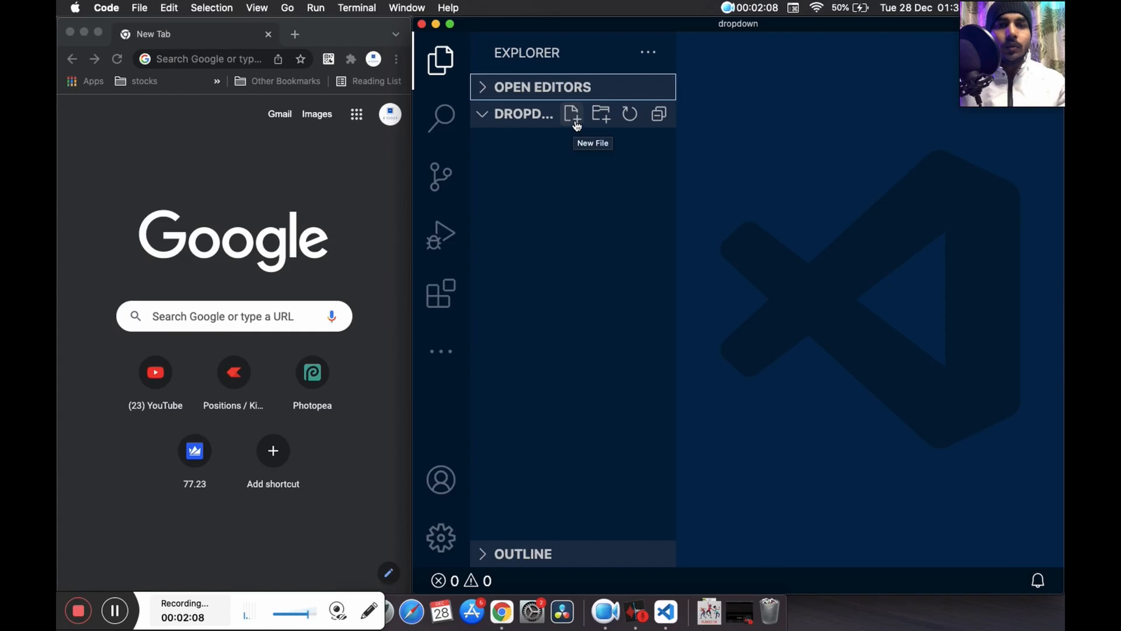
Add new files index.html and style.css from the Explorer panel
left_click(571, 114)
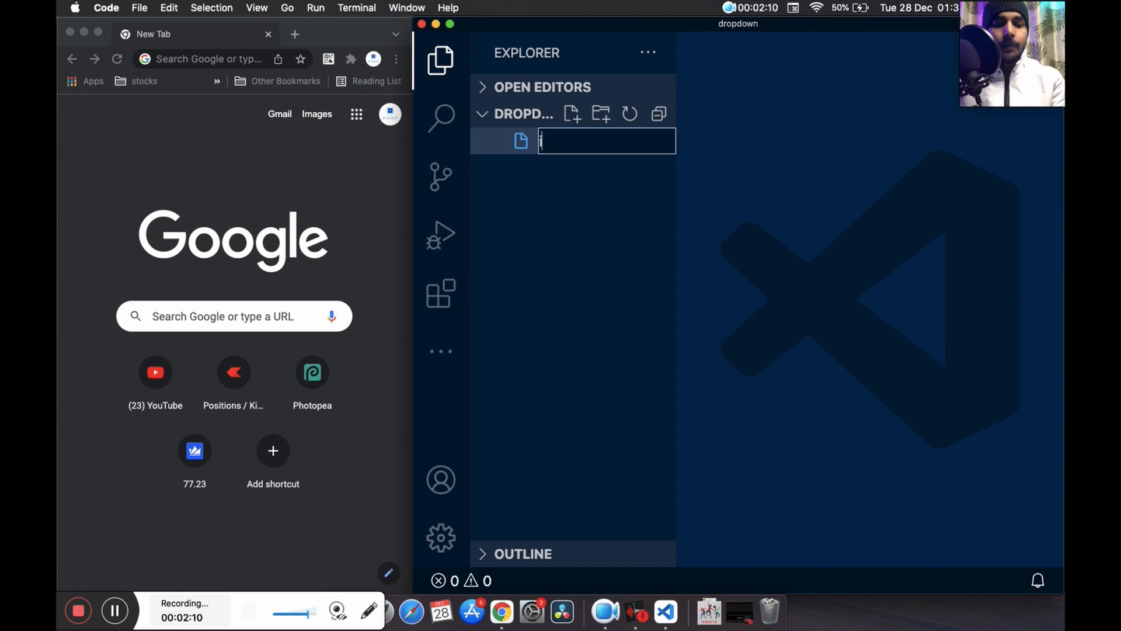
type("index")
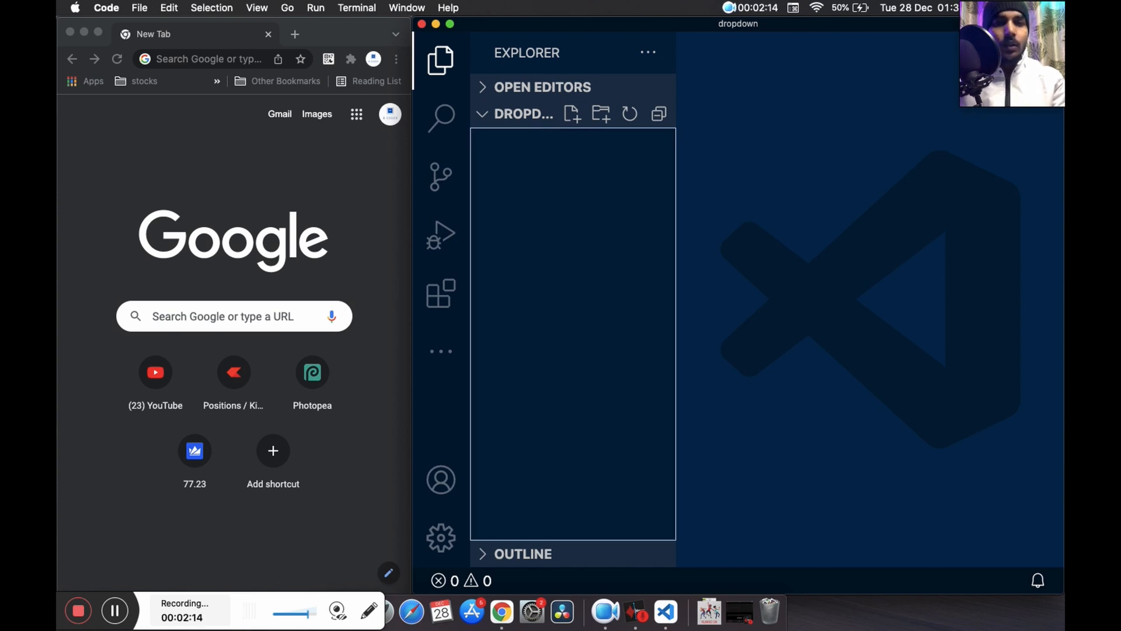
left_click(571, 114)
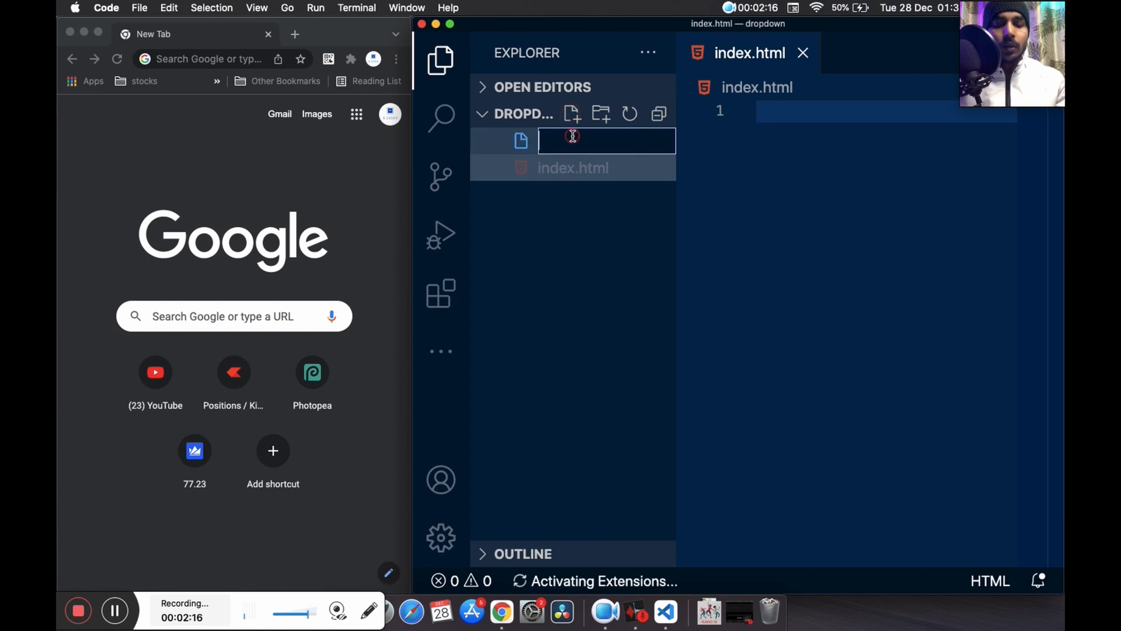
type("style,")
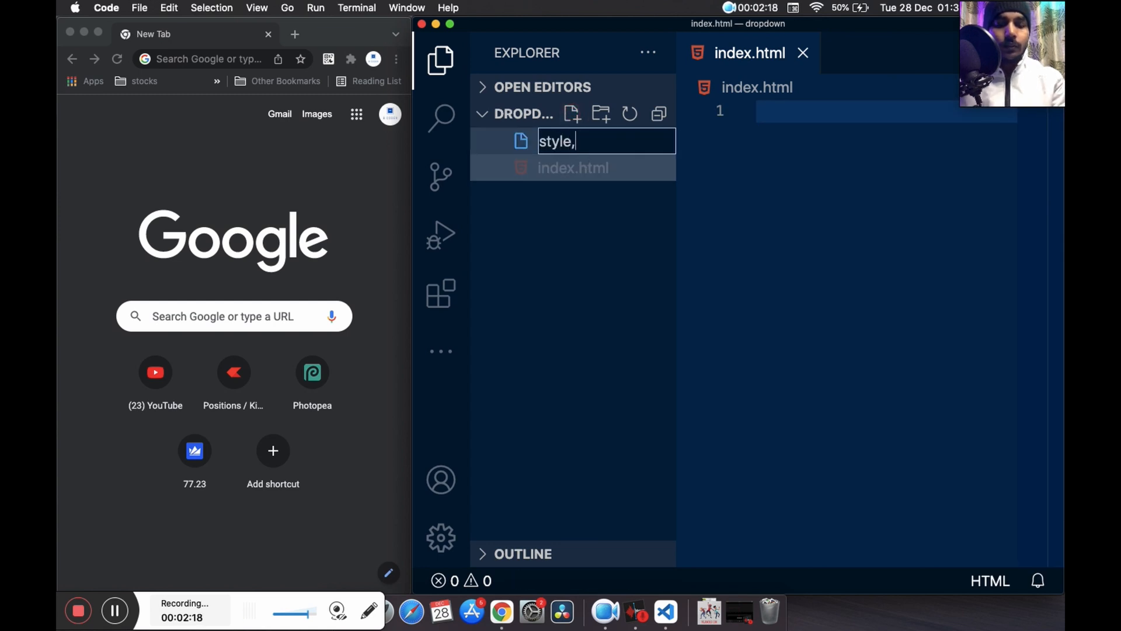
key("Return")
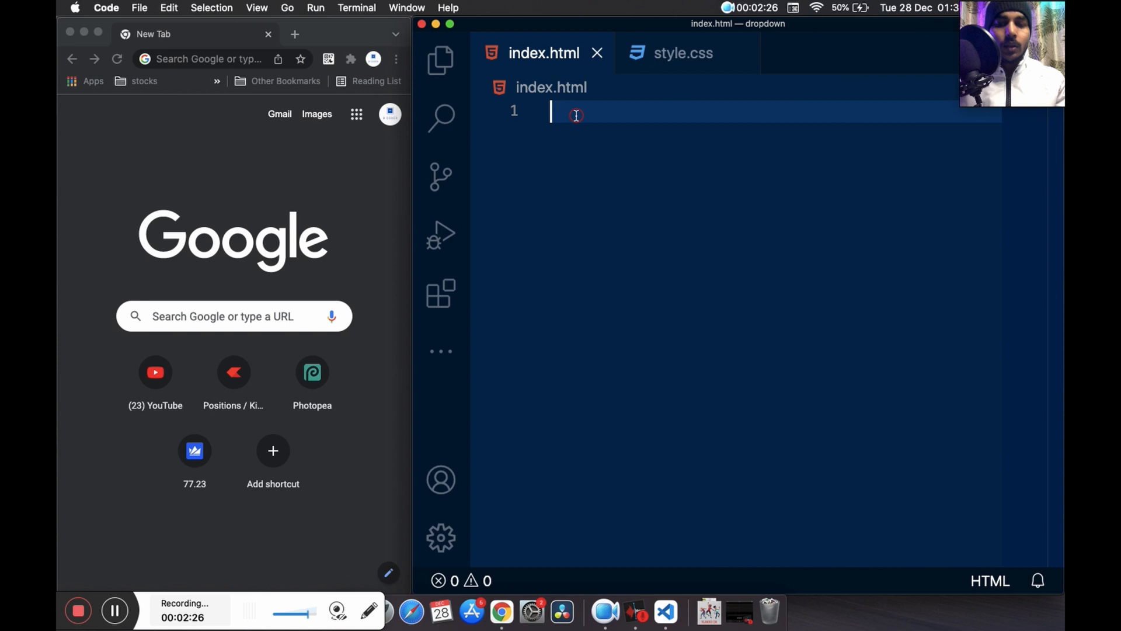
Insert the HTML5 boilerplate with a link to ./style.css and start Live Server
type("!DOCTYPE html>")
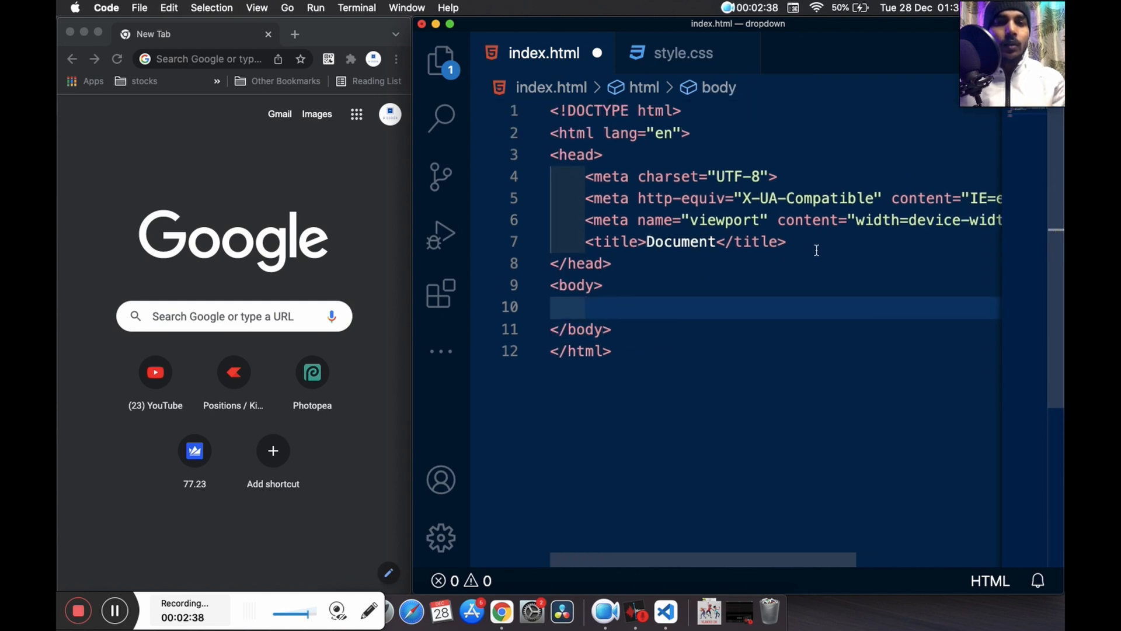
type("lin")
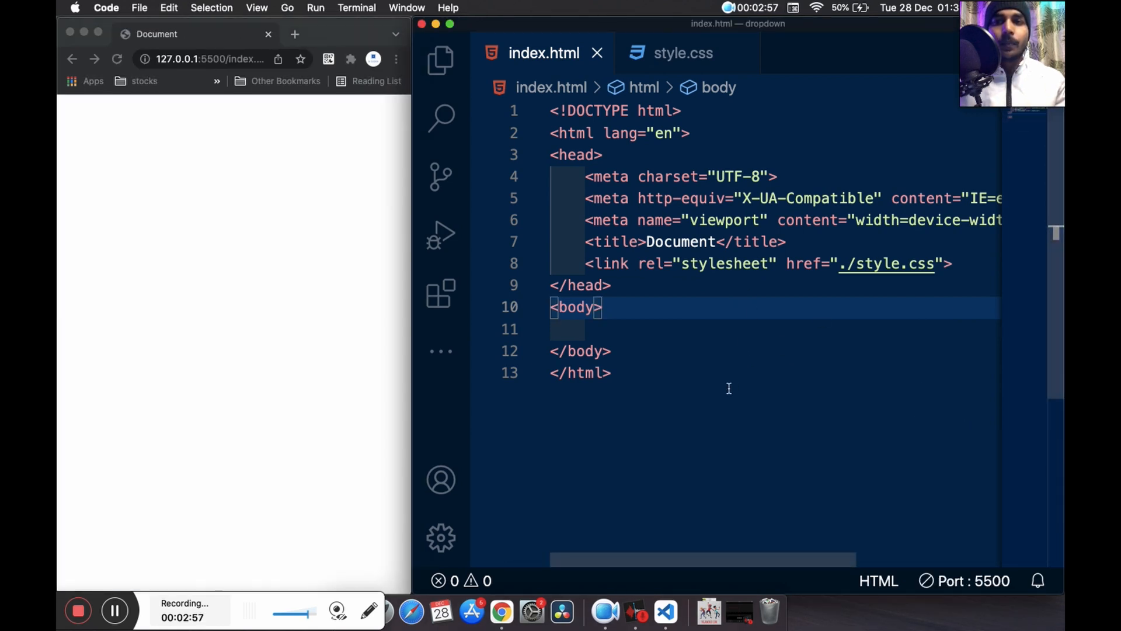
Add div.dropdown with a section and 'Dropdown' paragraph, then begin a * margin rule in style.css
left_click(636, 328)
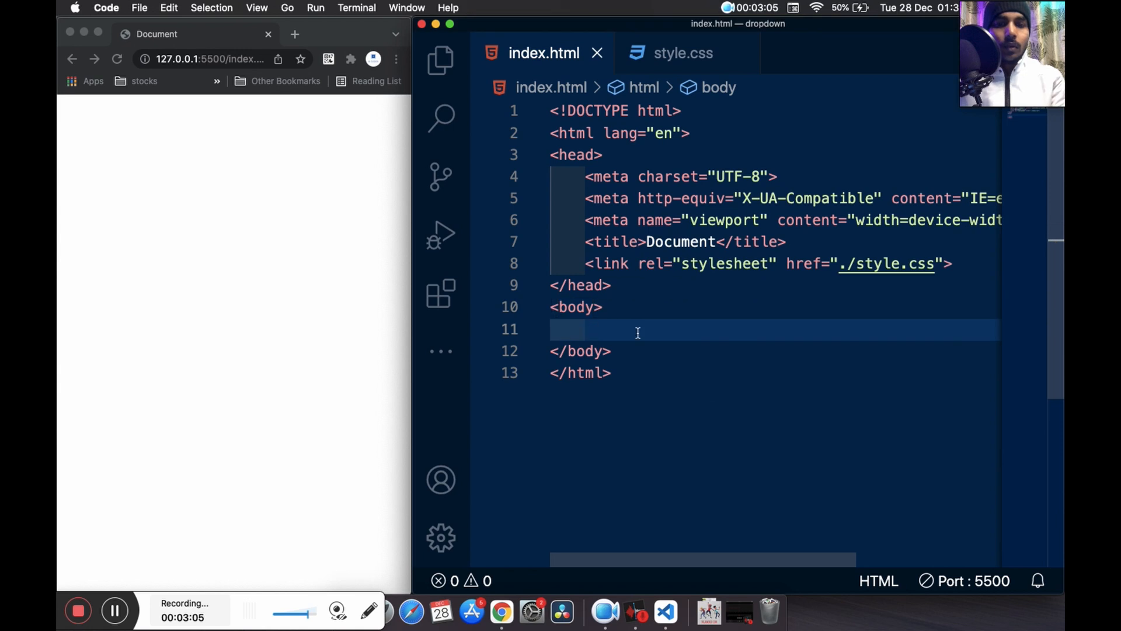
type("<div class=\"\">")
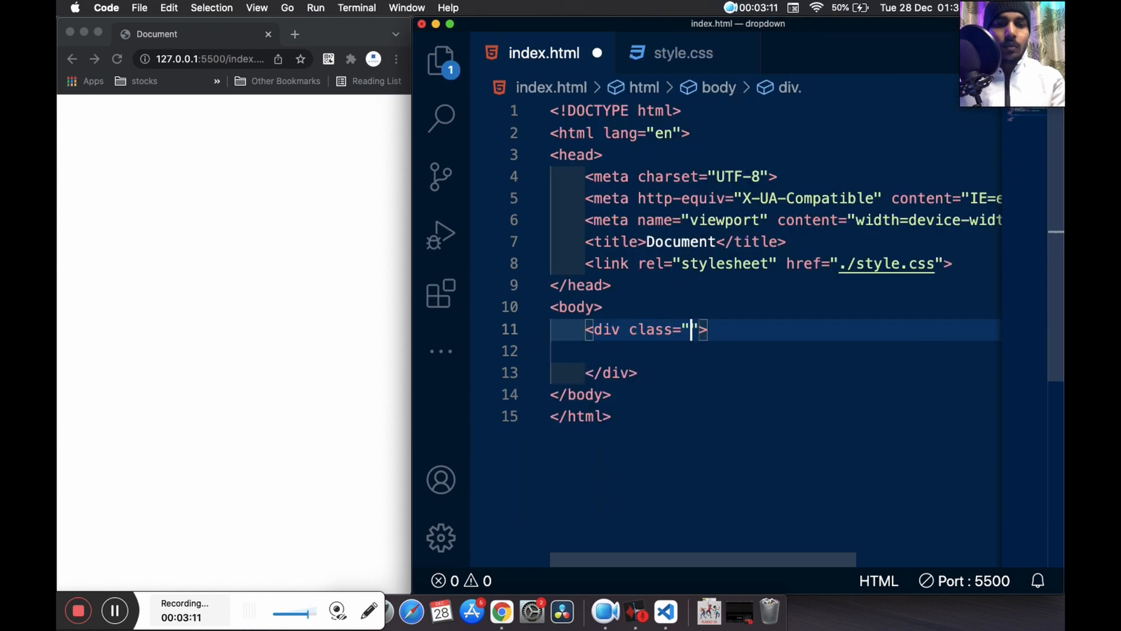
type("d")
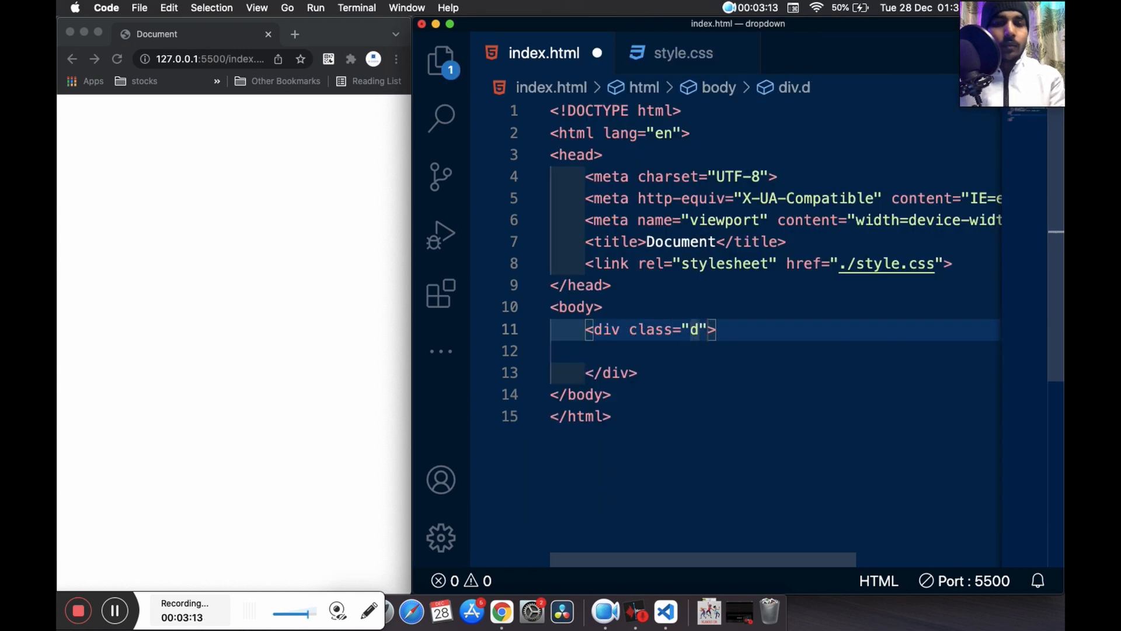
type("ropdown")
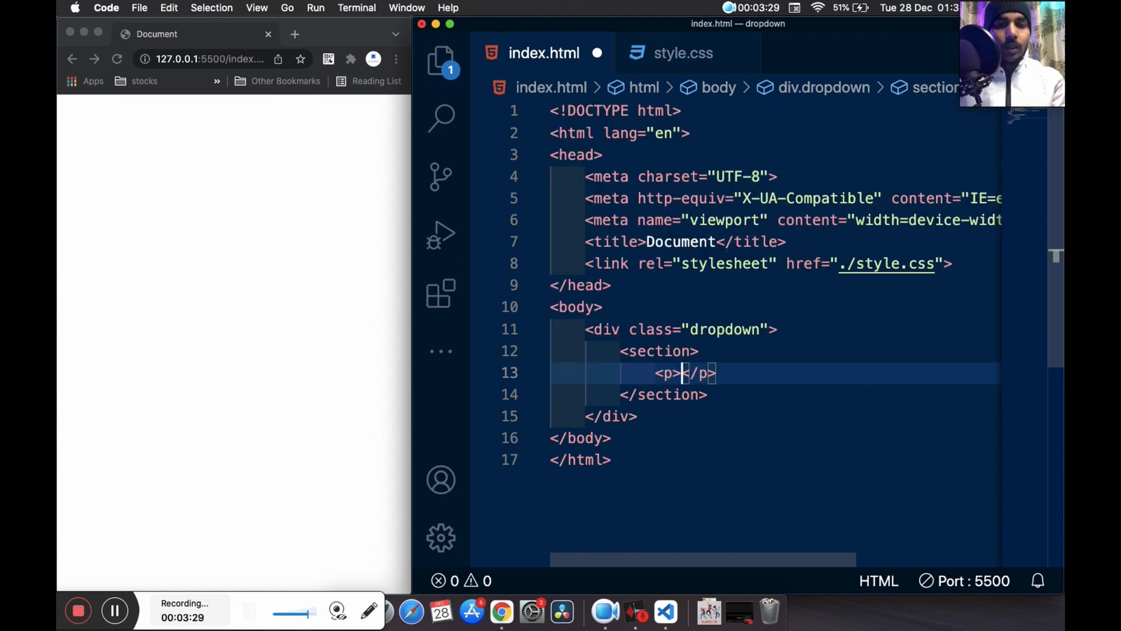
type("D")
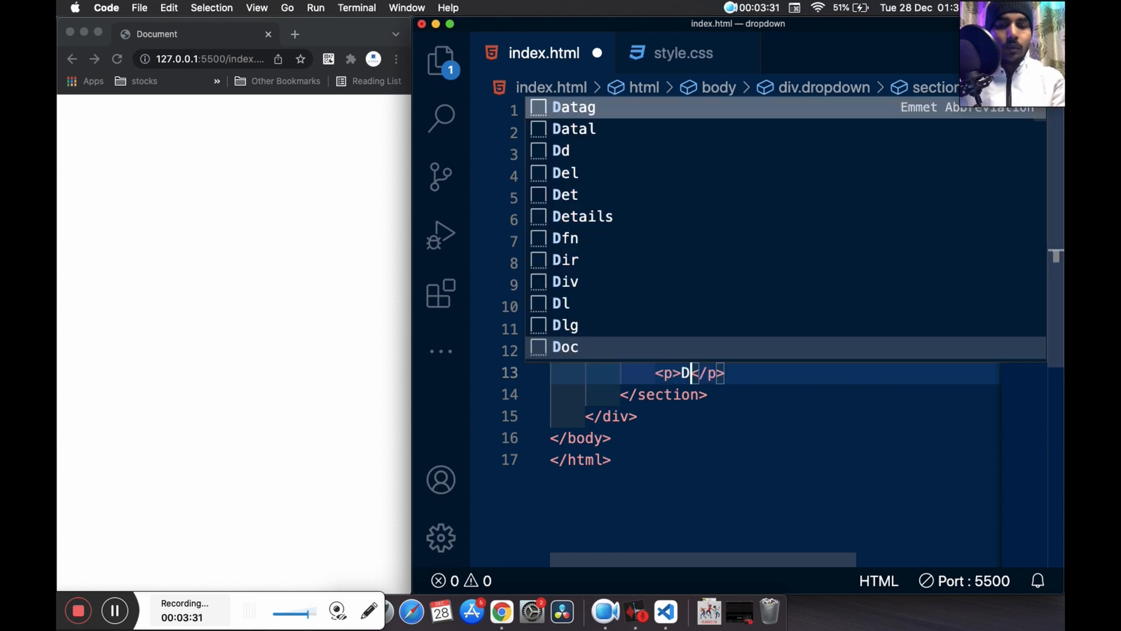
type("ropdown")
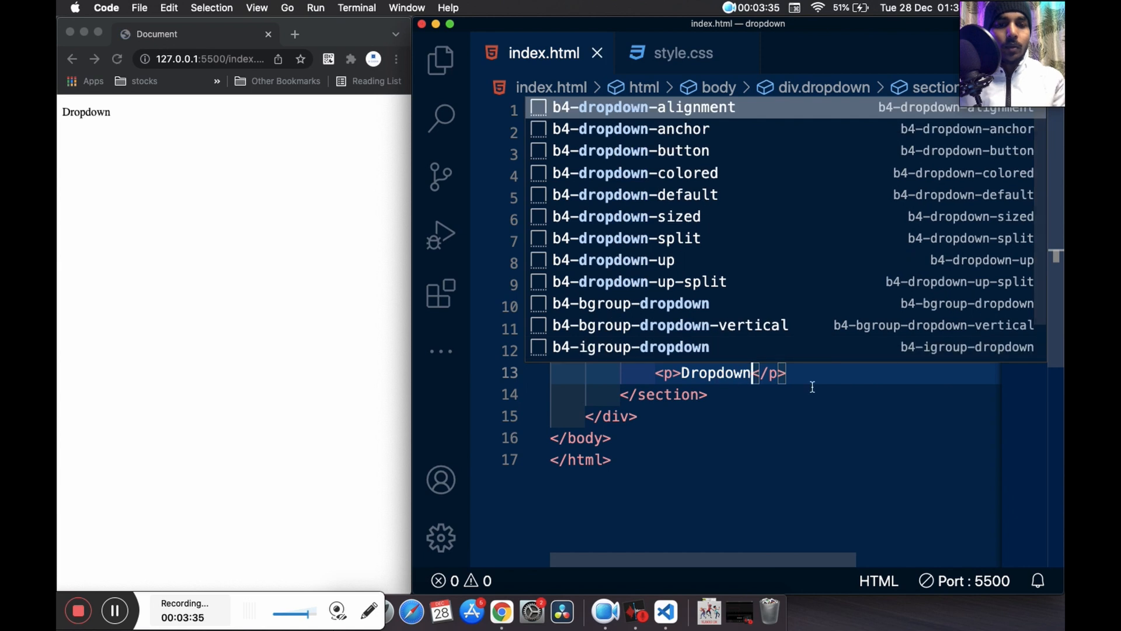
left_click(682, 53)
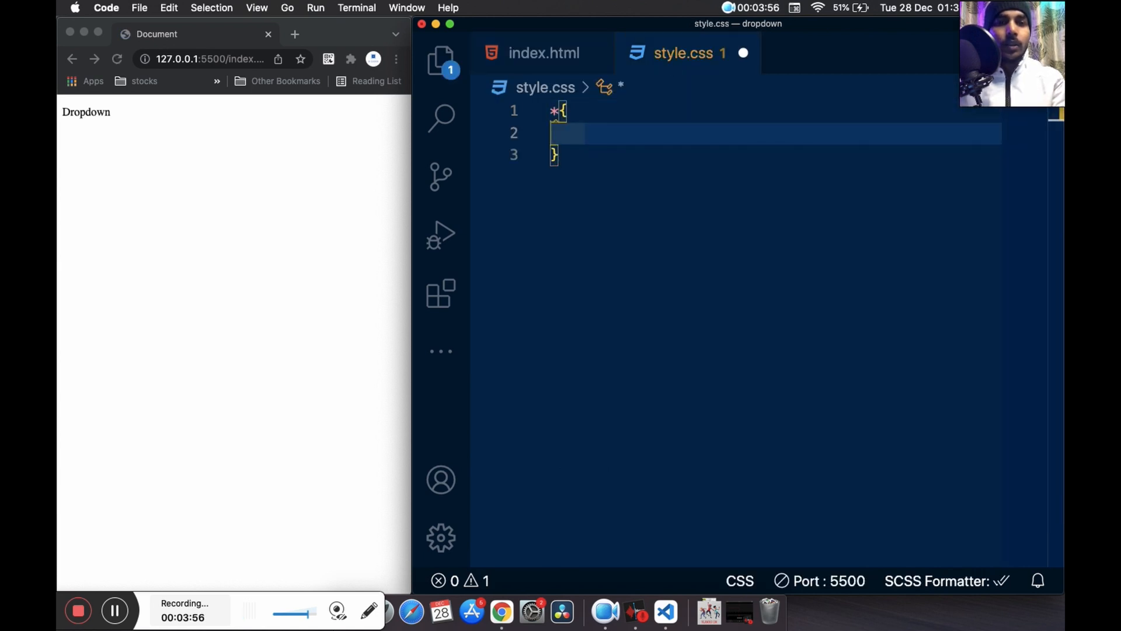
type("ma")
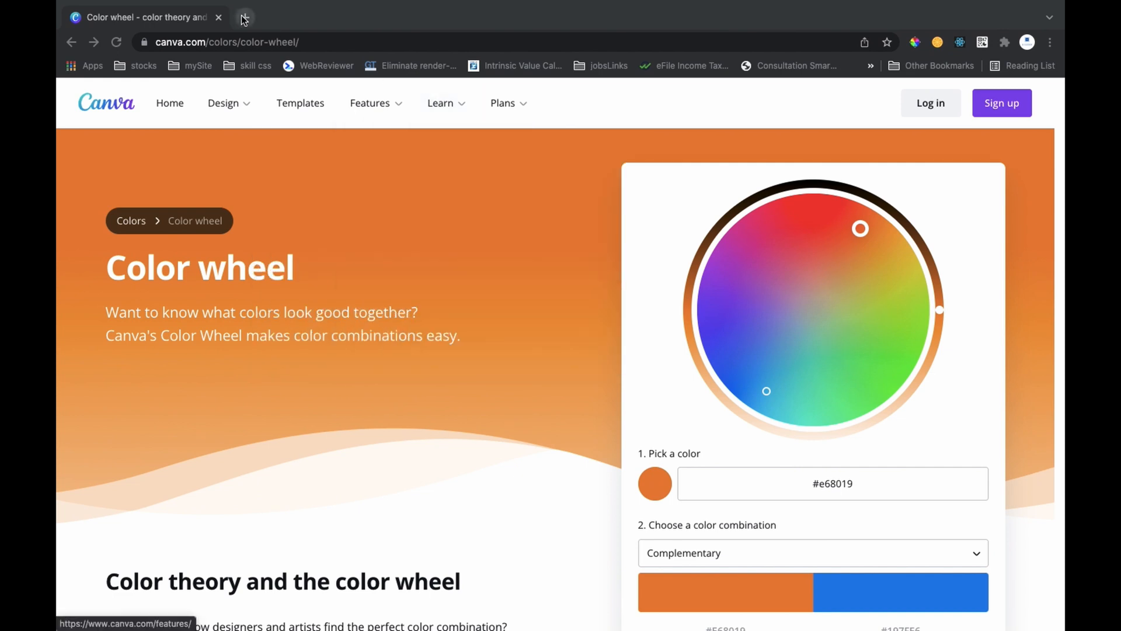
Go to fonts.google.com in a new tab and open Roboto, selecting Regular 400
left_click(244, 17)
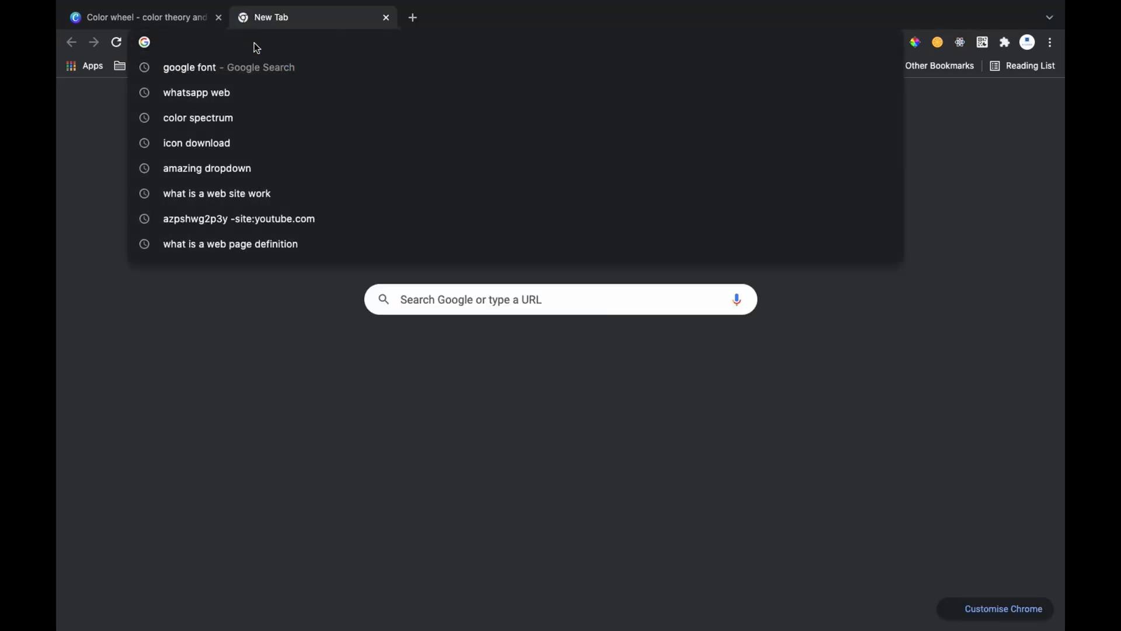
type("fonts.google.com")
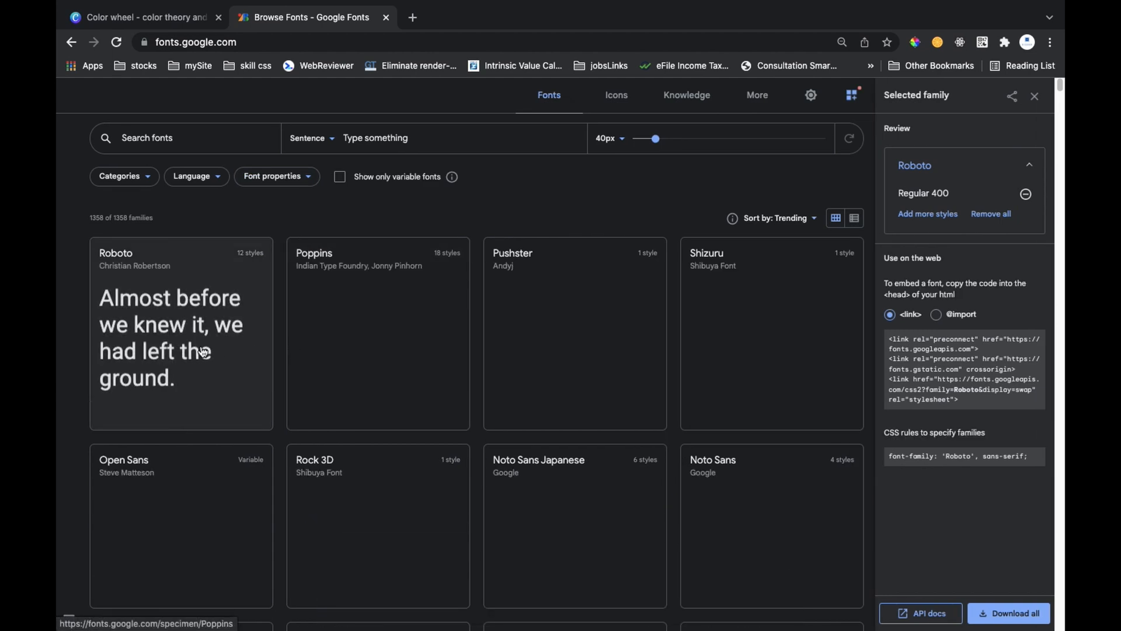
left_click(182, 332)
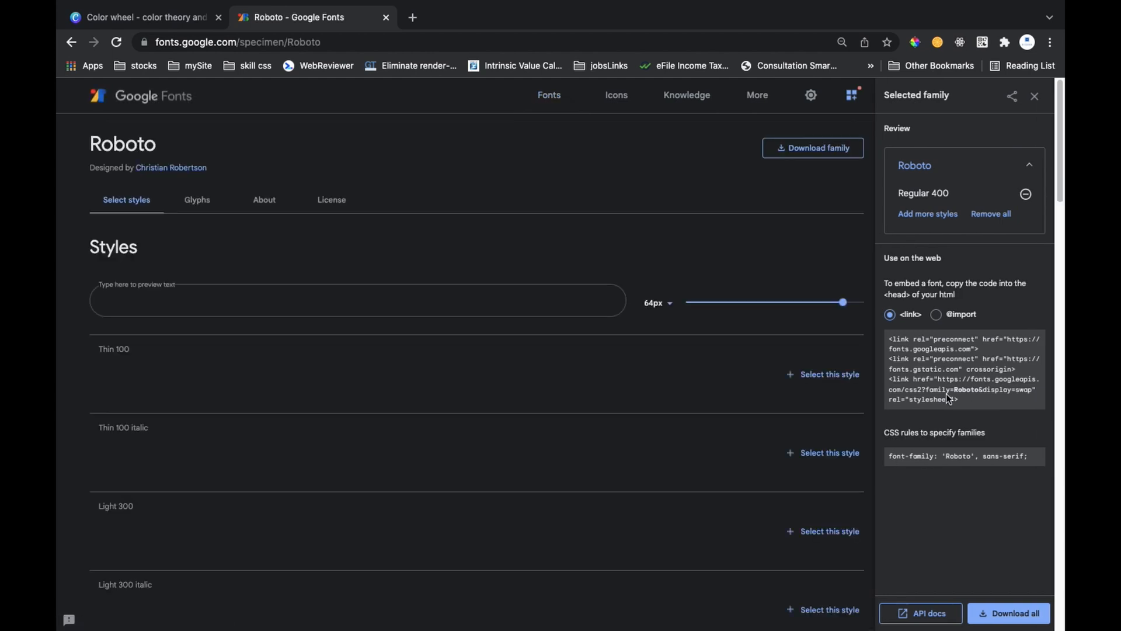
type("Almost before we knew it, we had left the ground.")
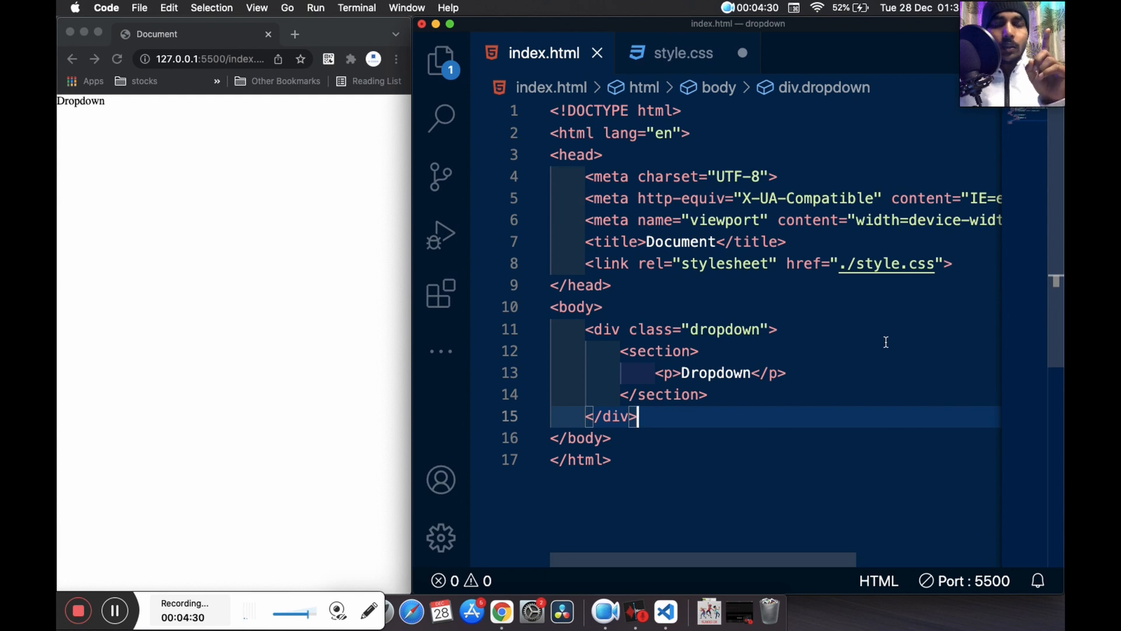
mouse_move(841, 389)
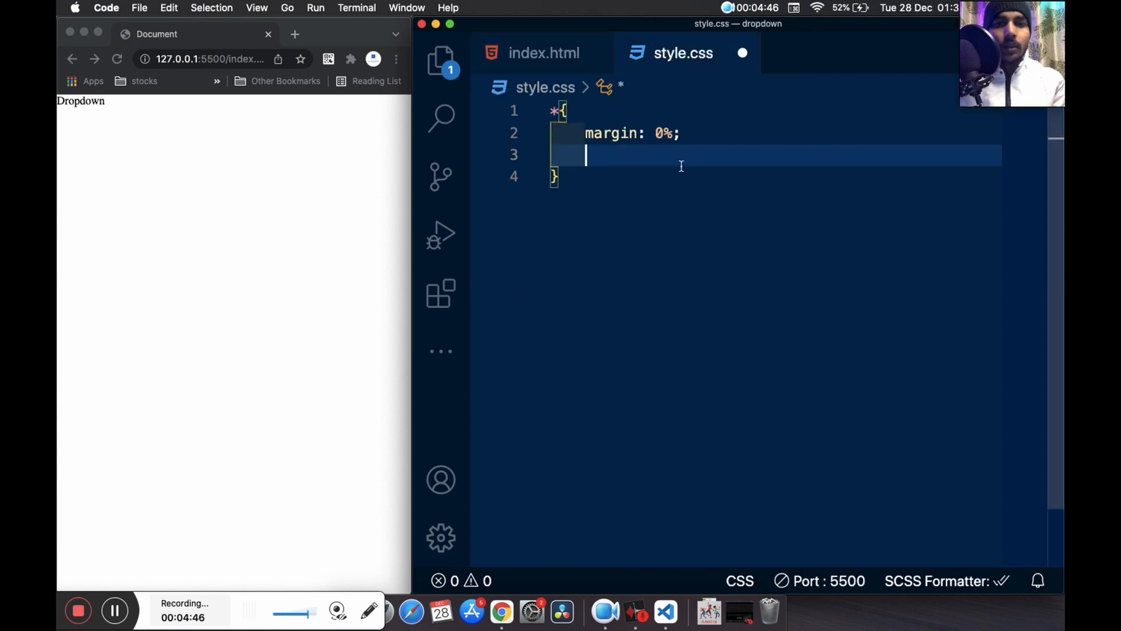
Set font-family 'Roboto', sans-serif on all elements, give body height 100vh, and begin background-color
type("font-family: 'Roboto', sans-serif;")
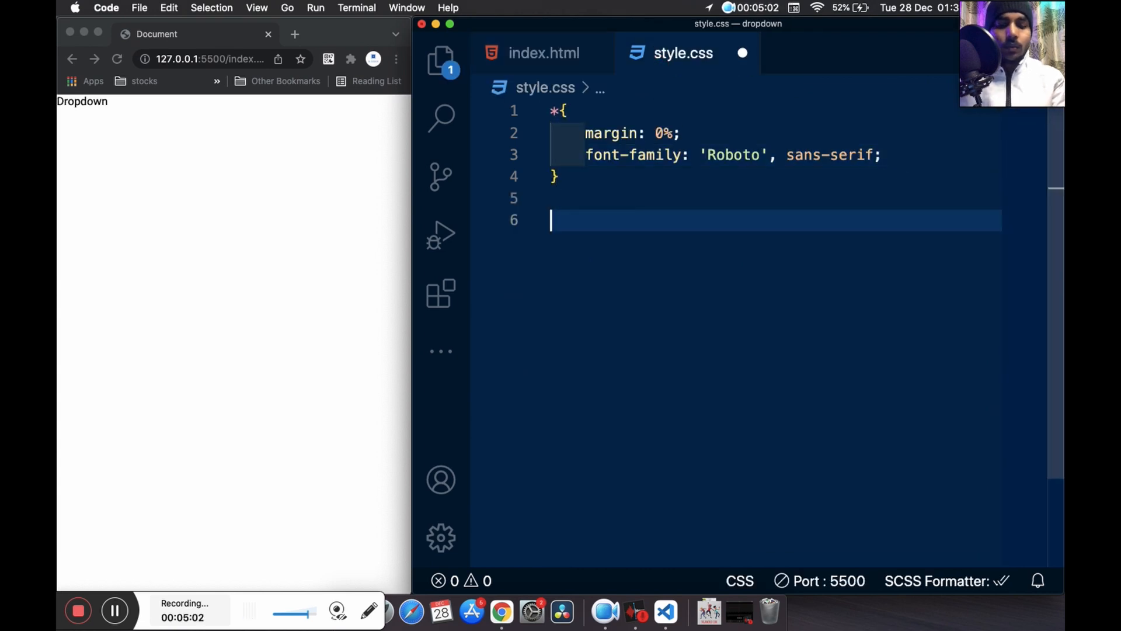
type("body{")
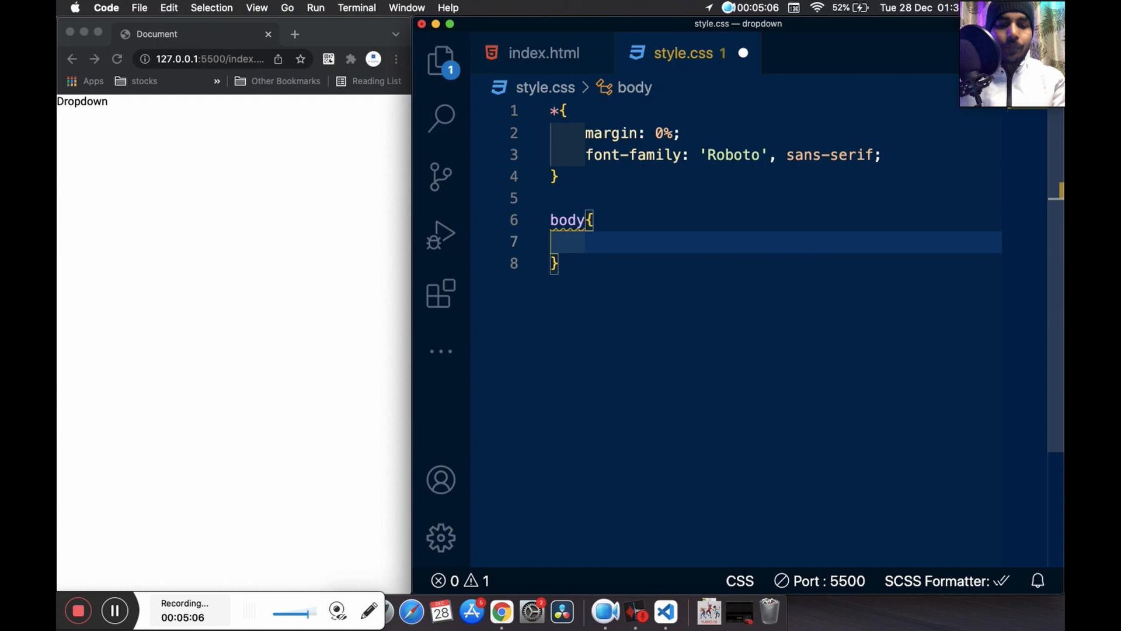
type("height: 100vh;")
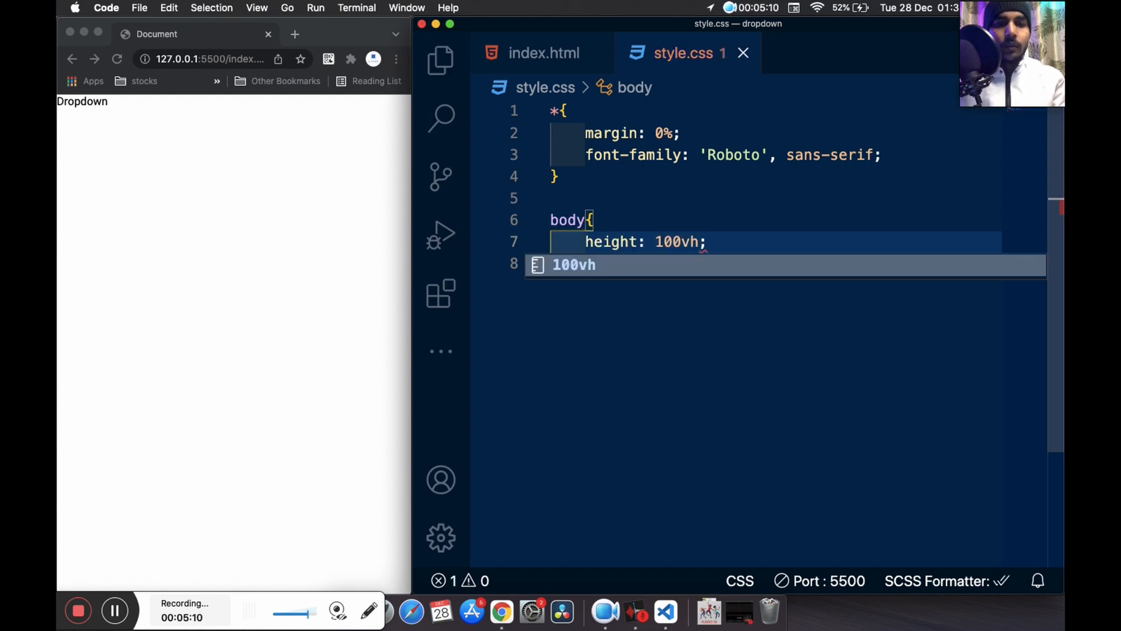
type("background-color:")
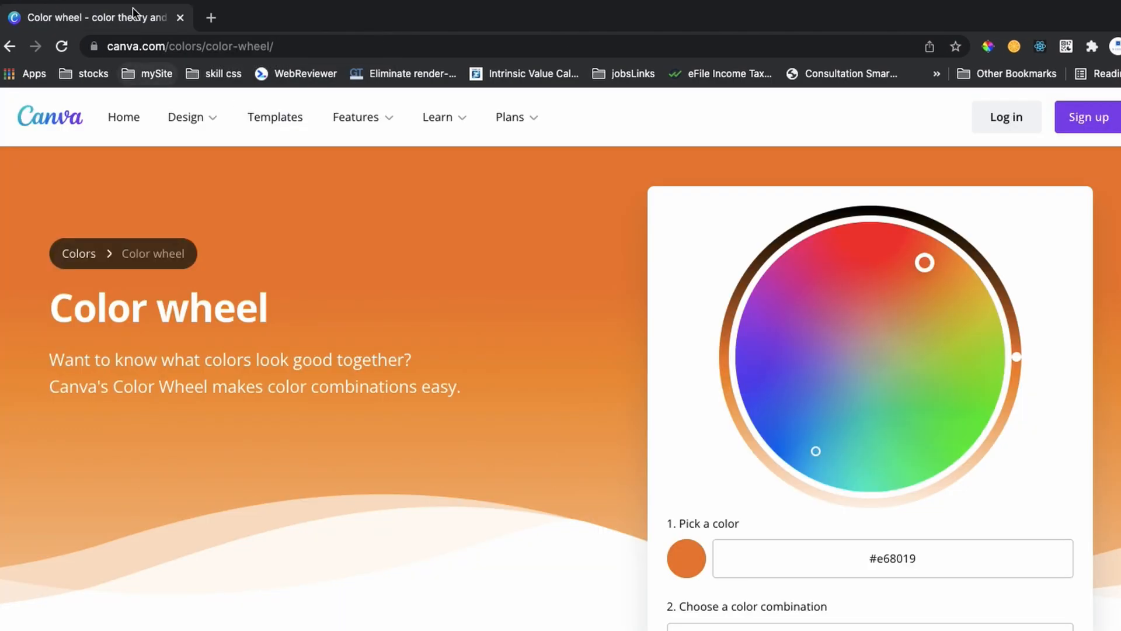
Enter #e68019 on Canva's color wheel and copy its complementary blue #197FE6
left_click(189, 46)
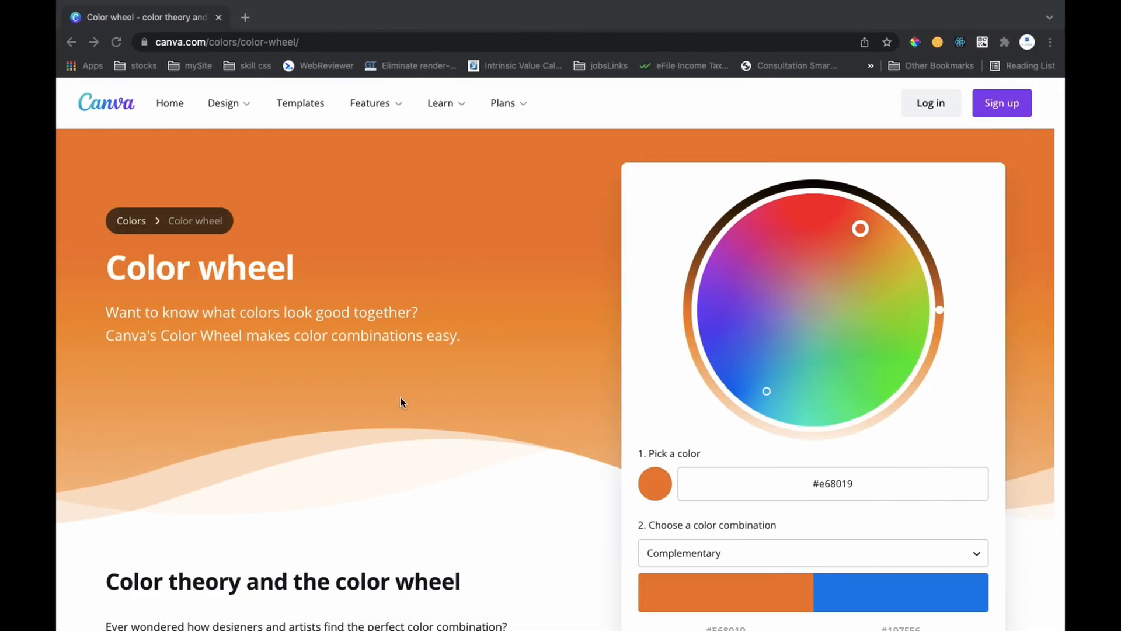
scroll("down", 3)
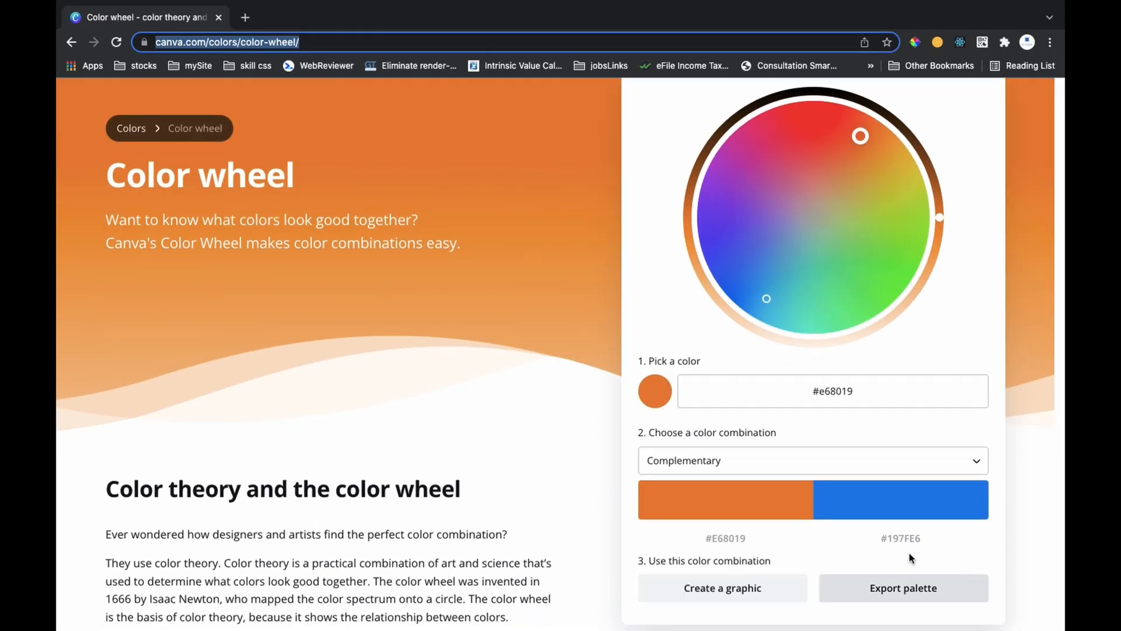
mouse_move(902, 507)
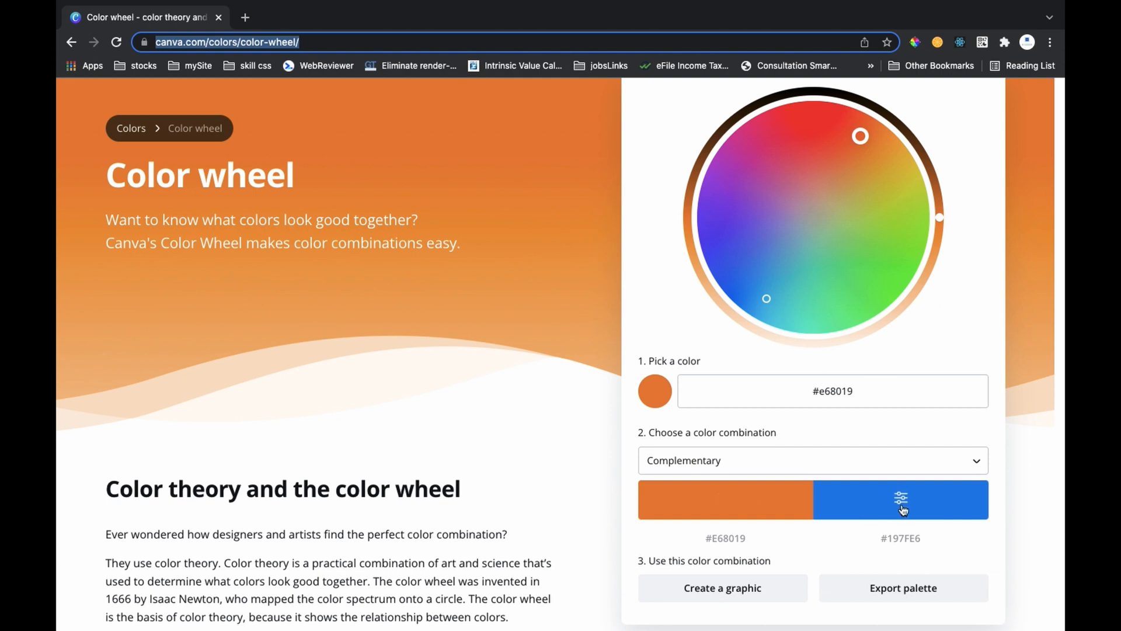
left_click(901, 500)
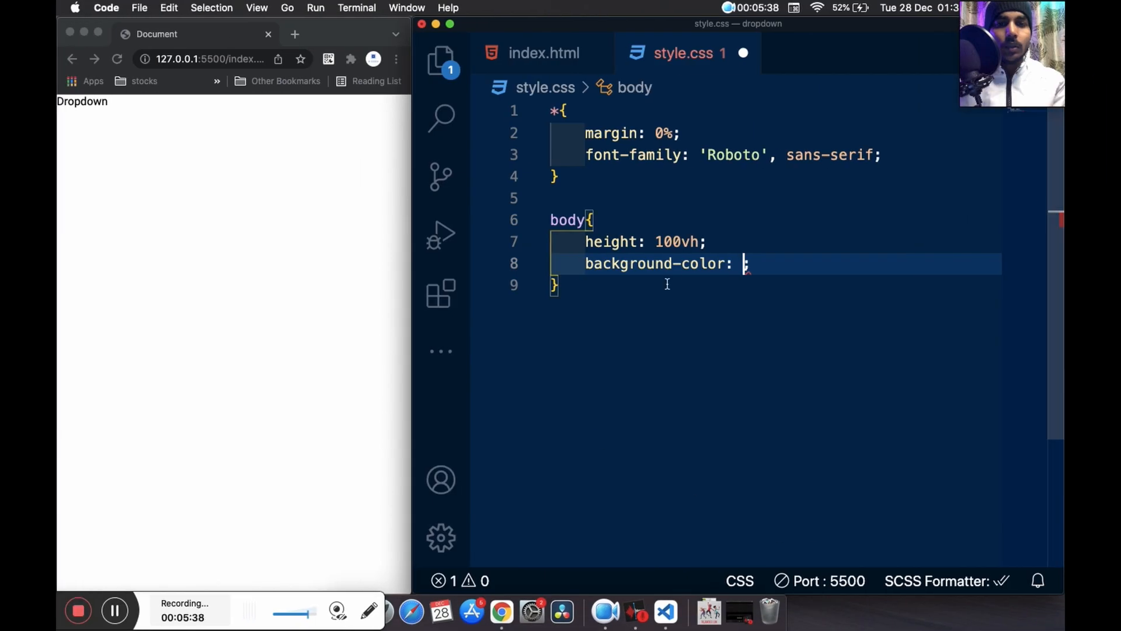
Give body background #197FE6 with display flex and centred alignment
type("#197FE6")
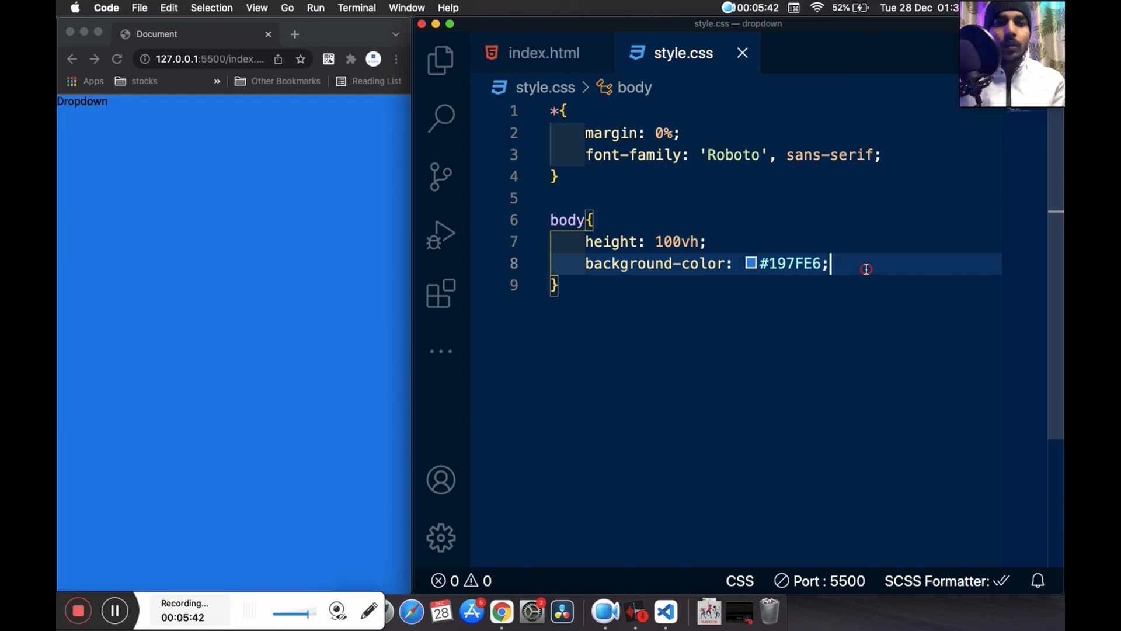
left_click(544, 53)
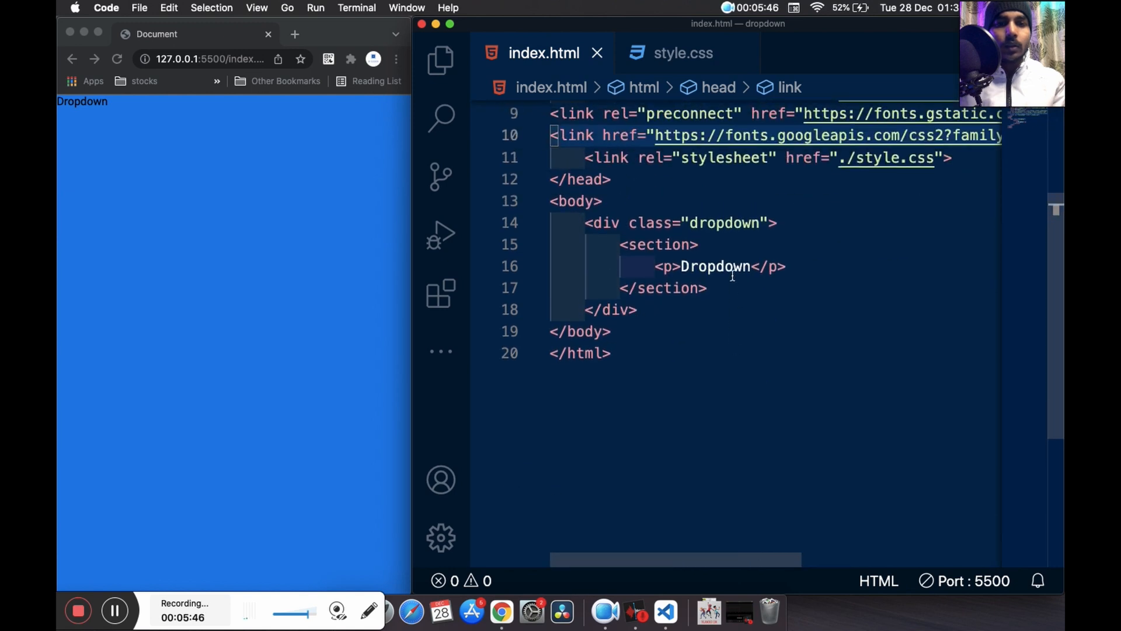
left_click(681, 53)
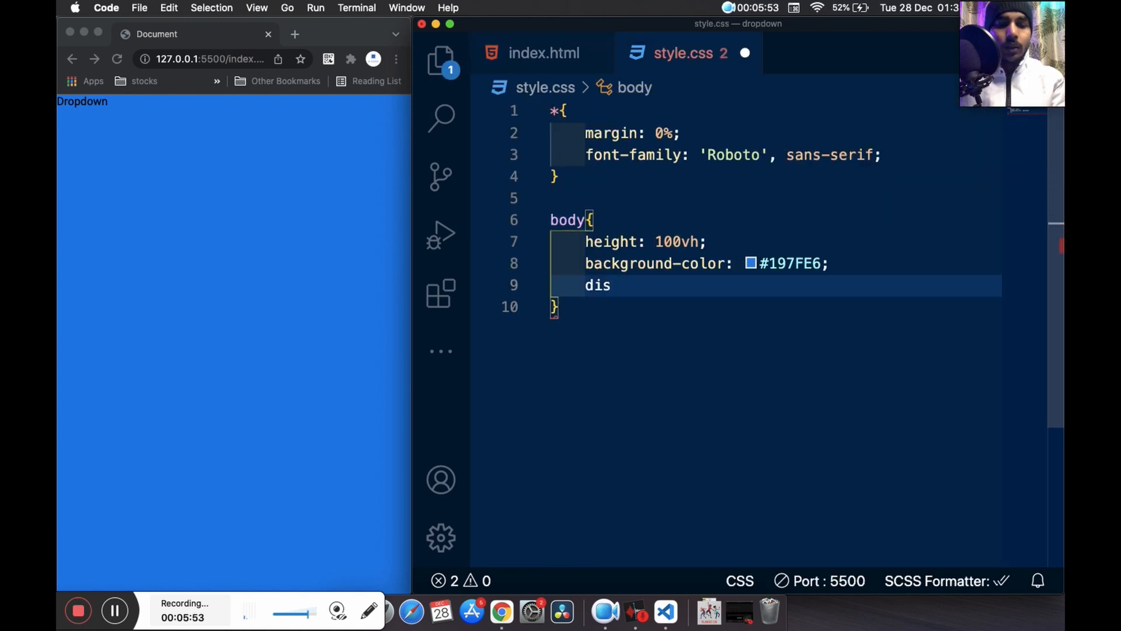
type("play: flex;")
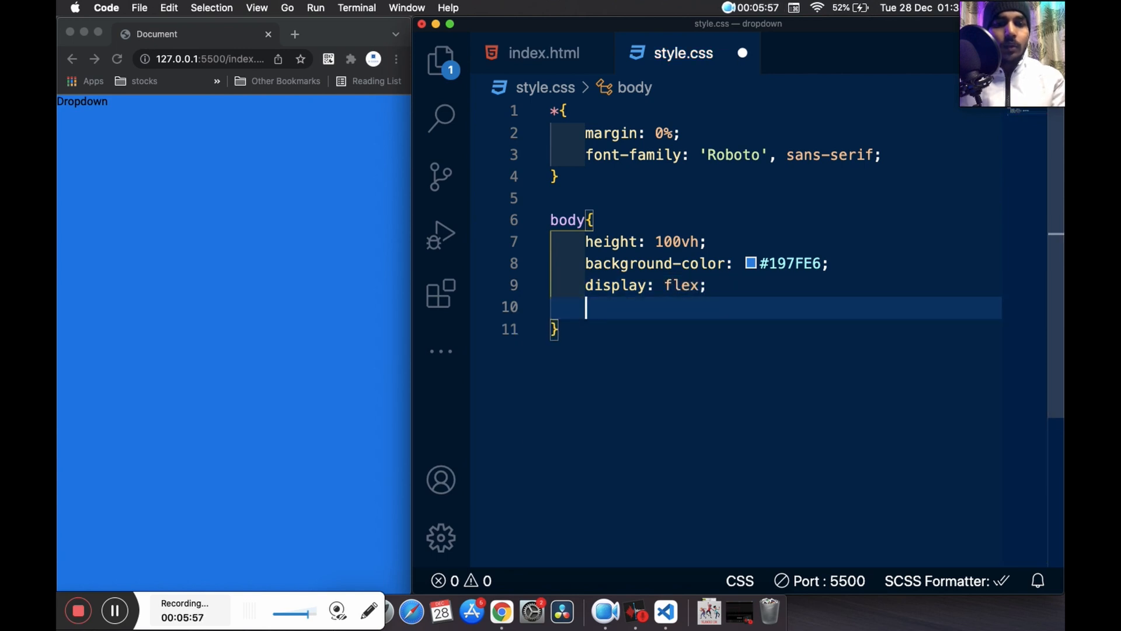
type("ali")
type("justify-content: ;")
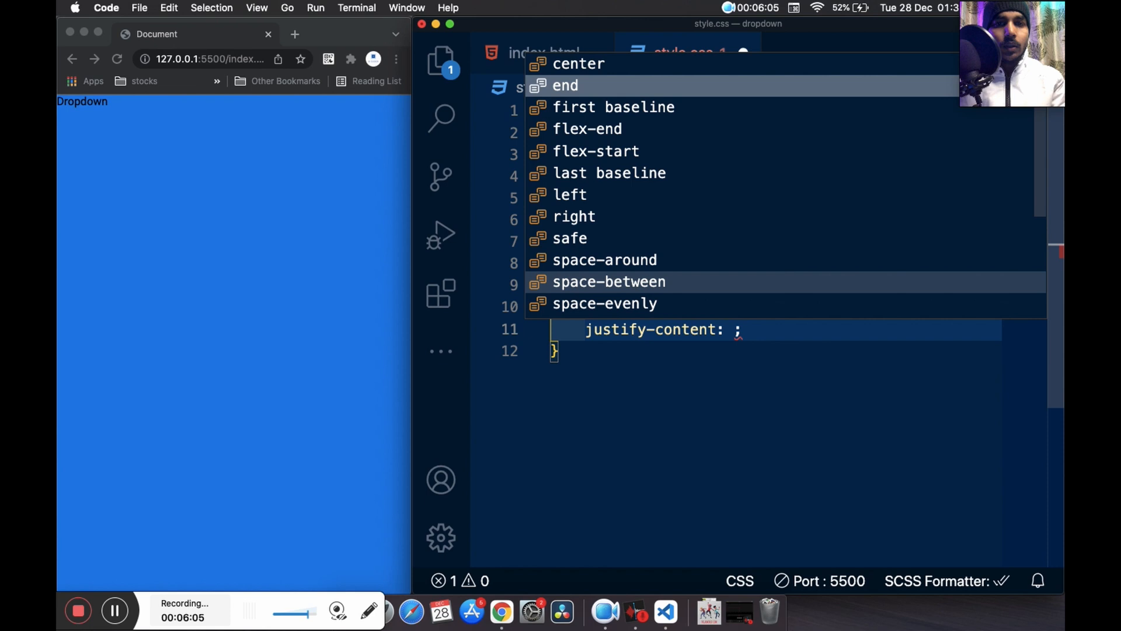
left_click(543, 53)
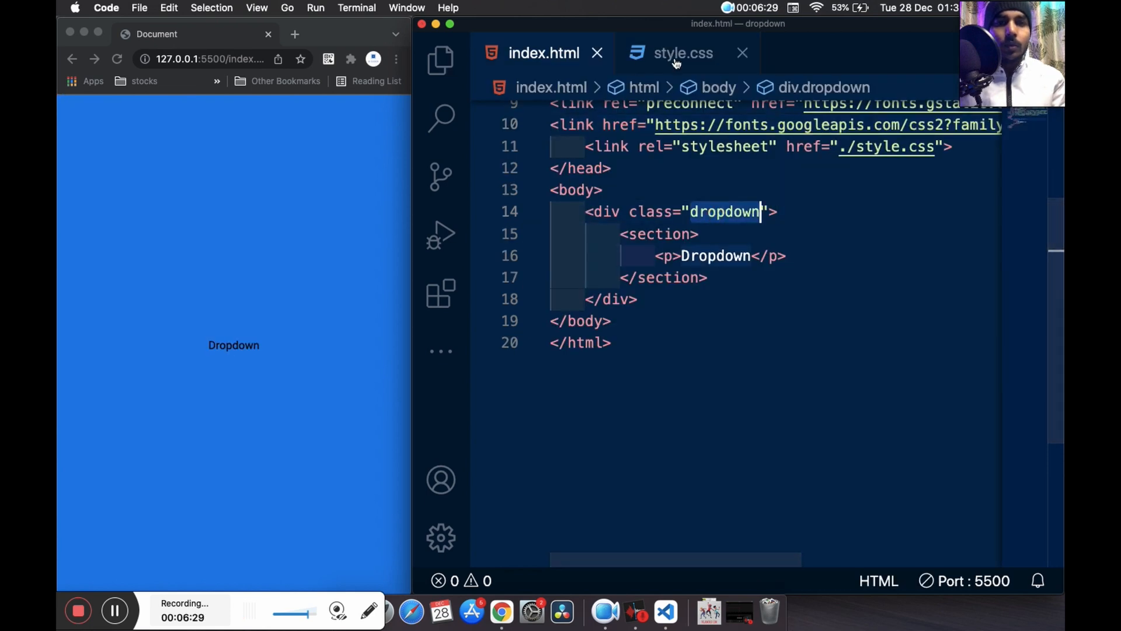
left_click(681, 53)
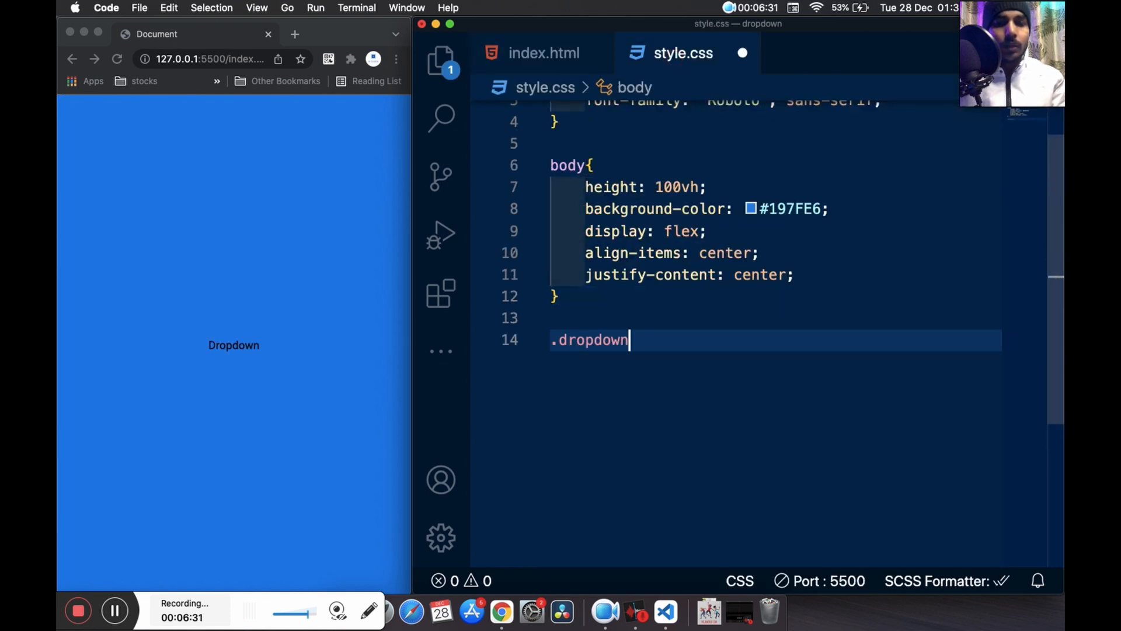
Add a .dropdown rule with background #E68019, width 200px and padding 10px 20px
type("{")
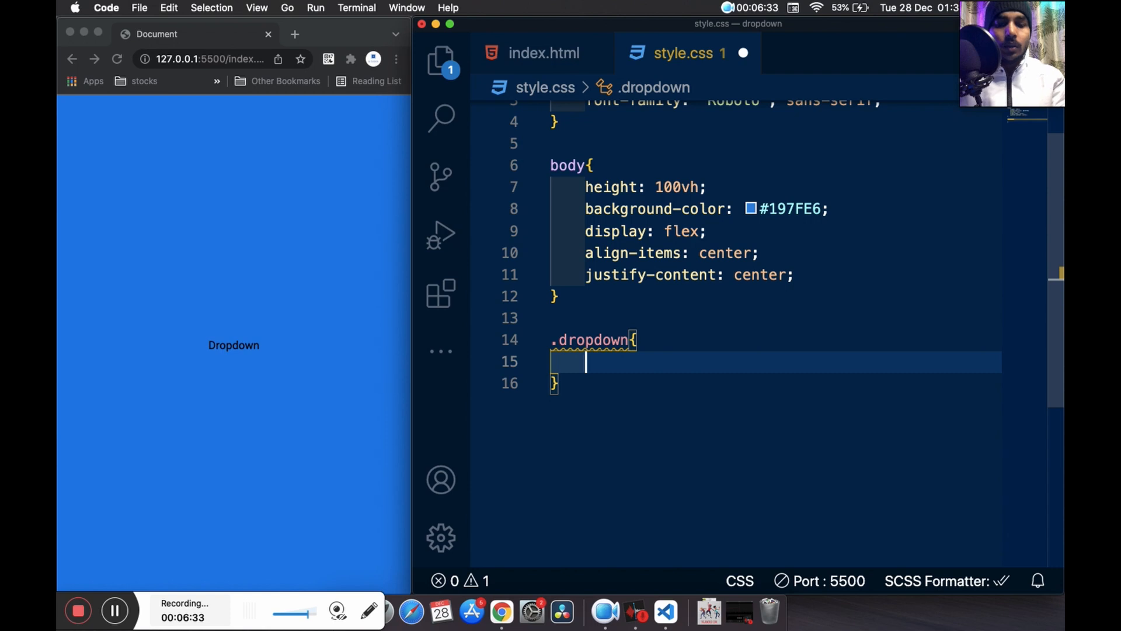
type("background-color: ;")
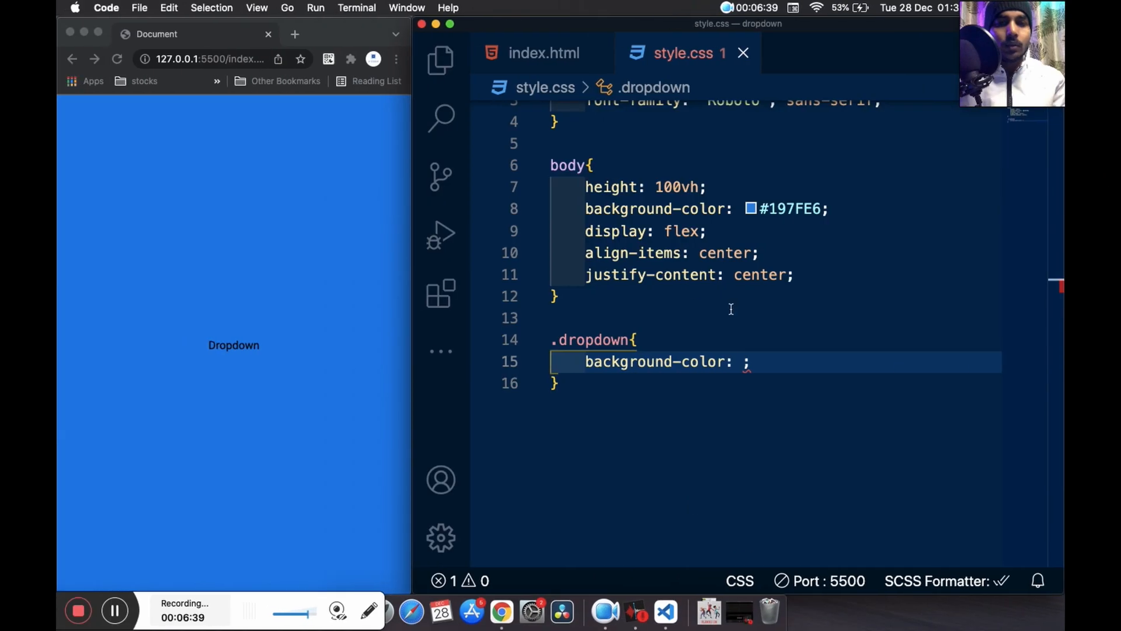
type("#E68019")
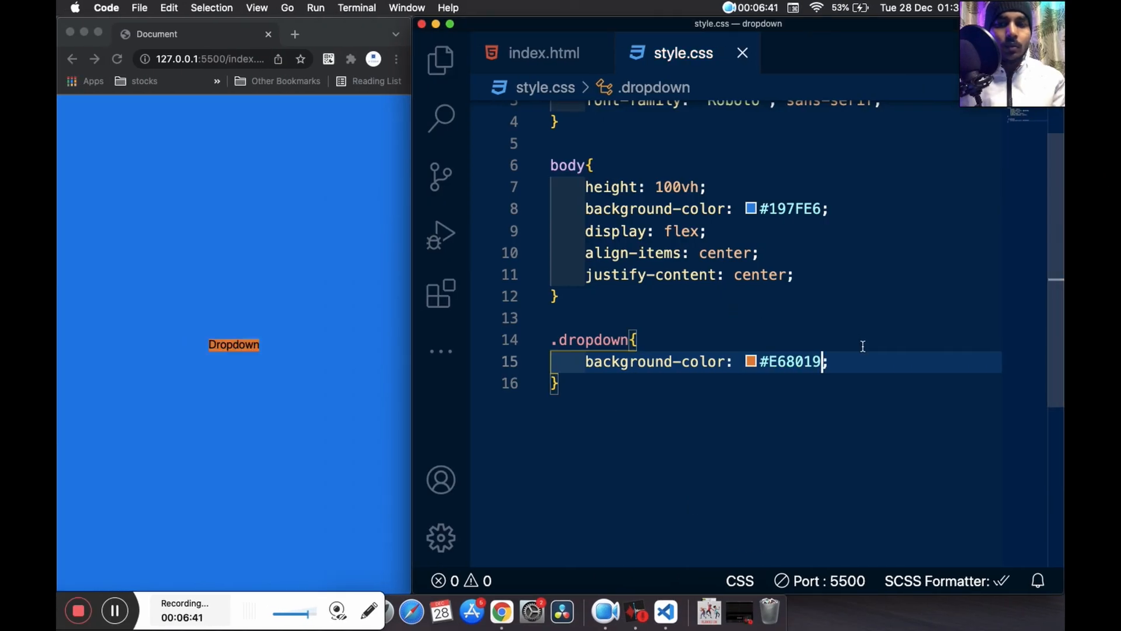
key("Return")
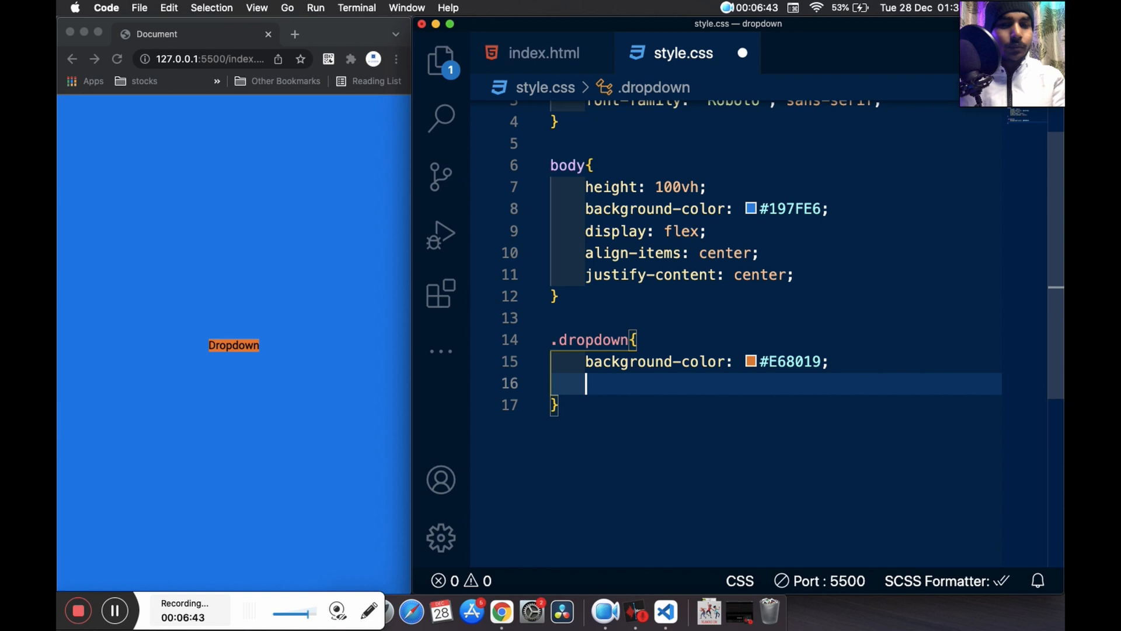
type("width: ;")
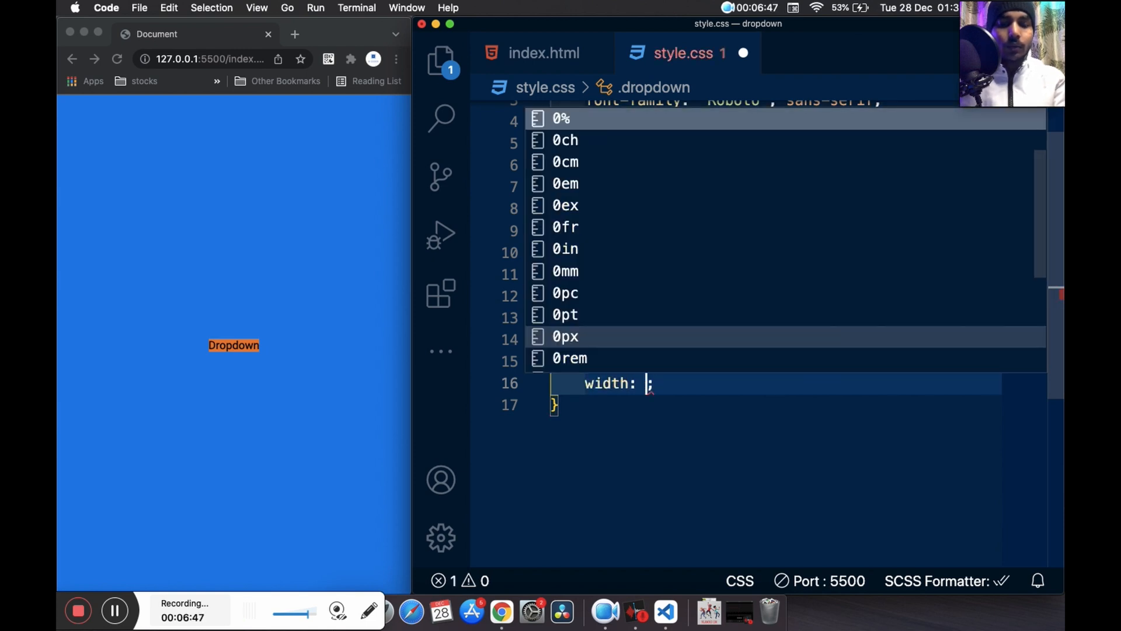
type("200px")
type("padding: 10px 20;")
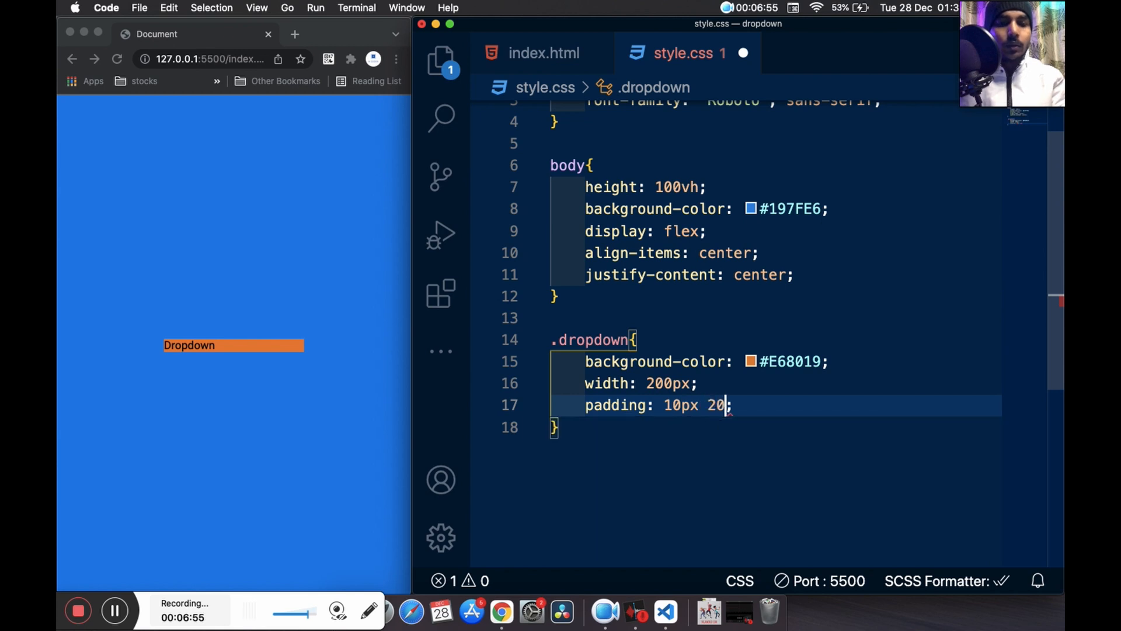
type("px;")
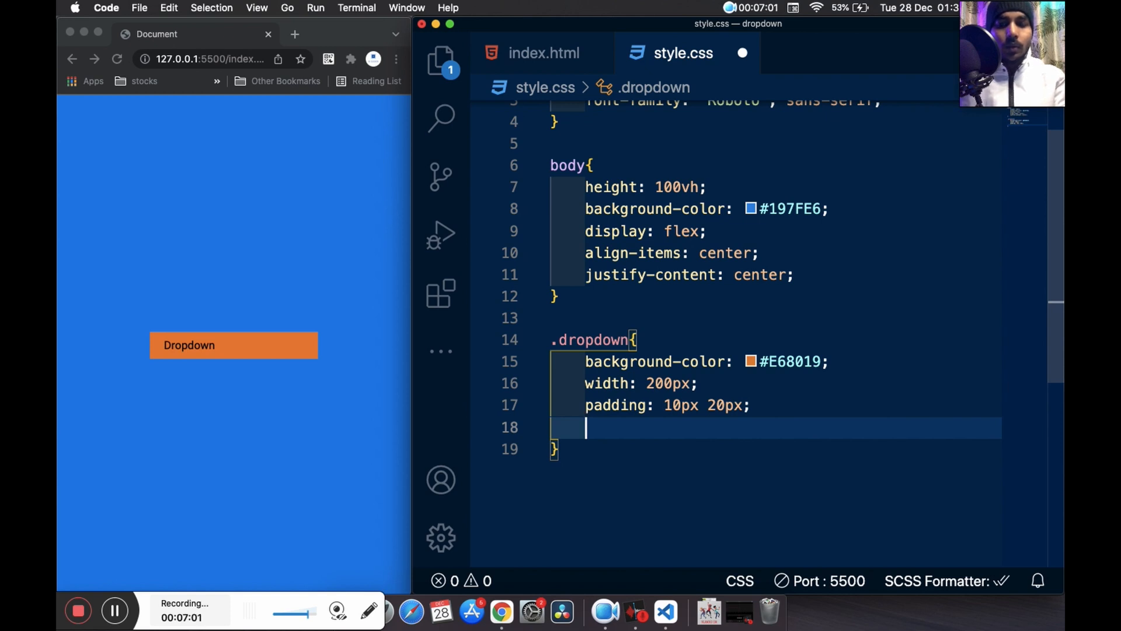
type("col")
type("box-shadow: ;")
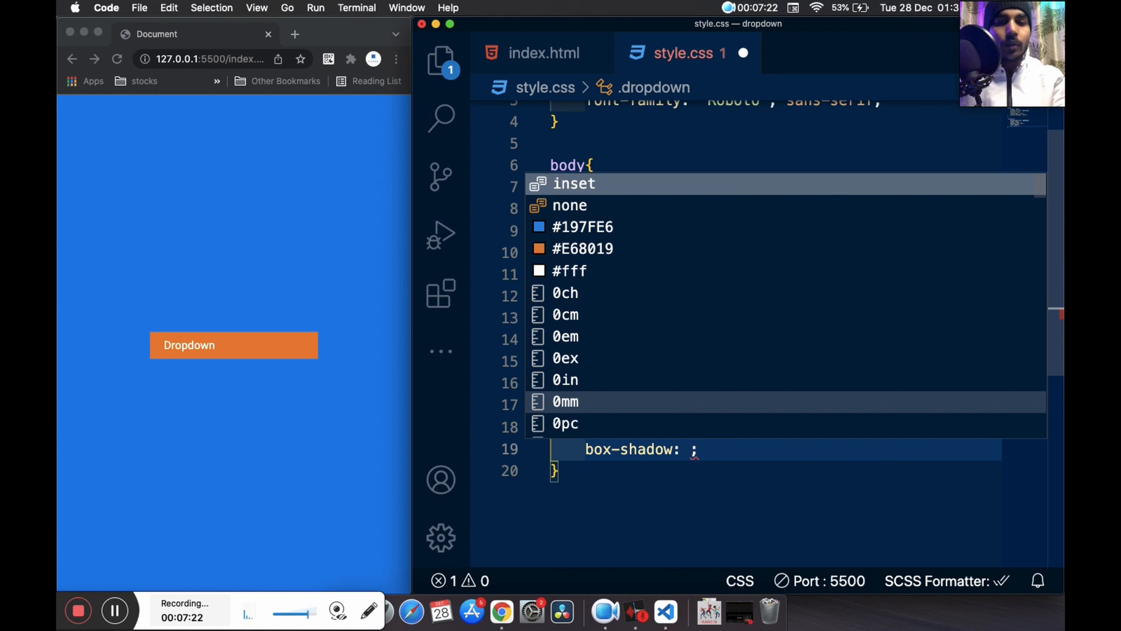
Give .dropdown color #fff, box-shadow 2px 3px 10px grey and border-radius 999px
type("2px")
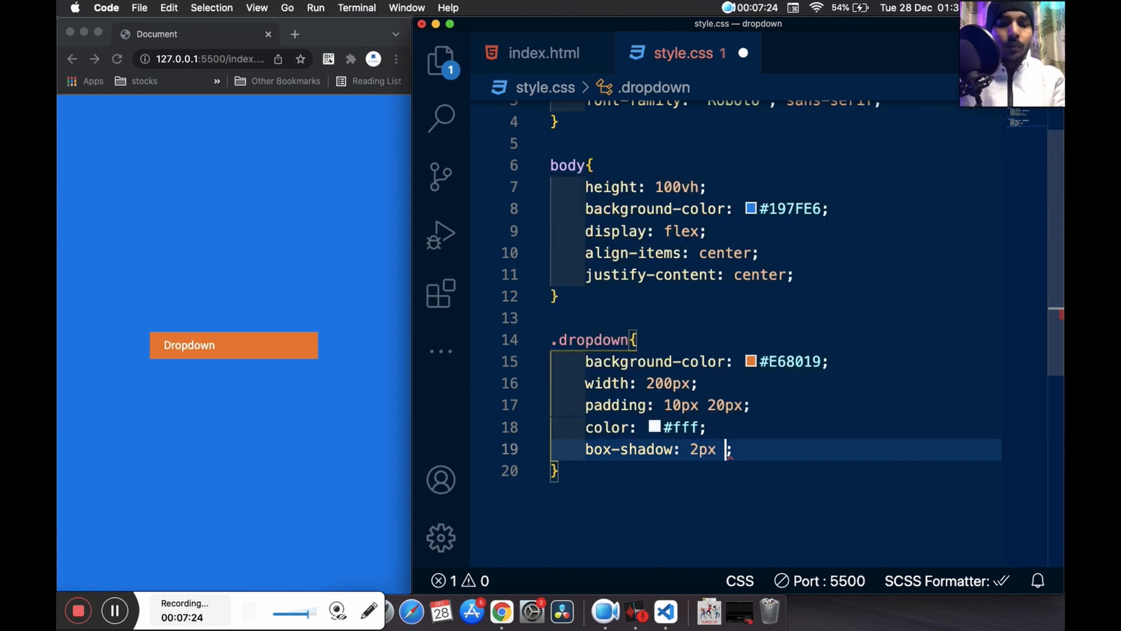
type("3px")
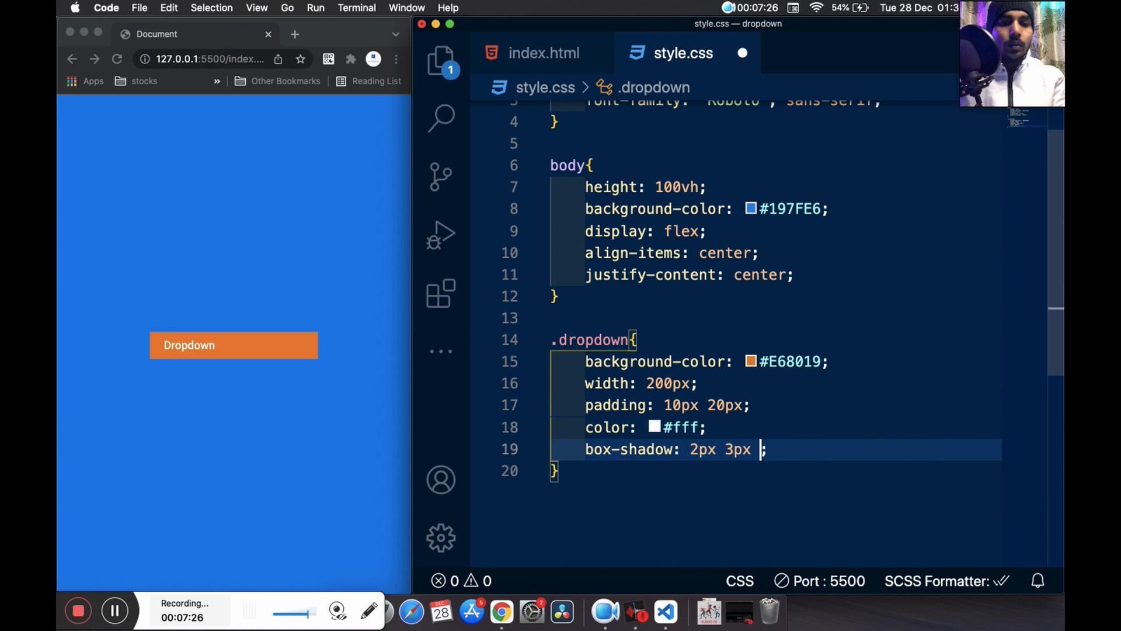
type("10px")
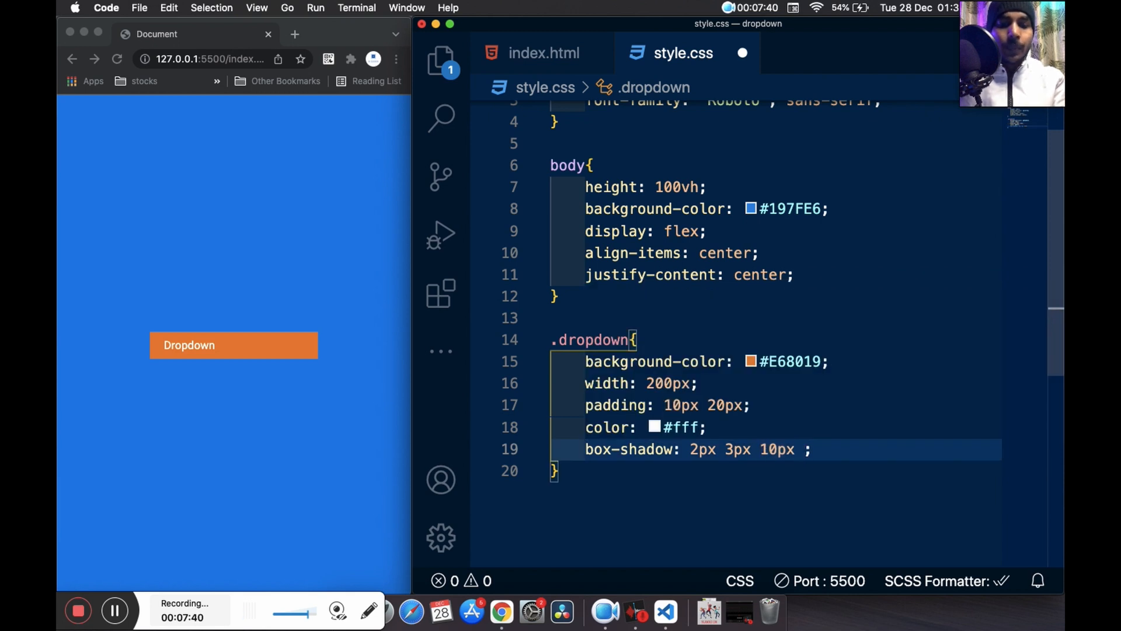
type("gr")
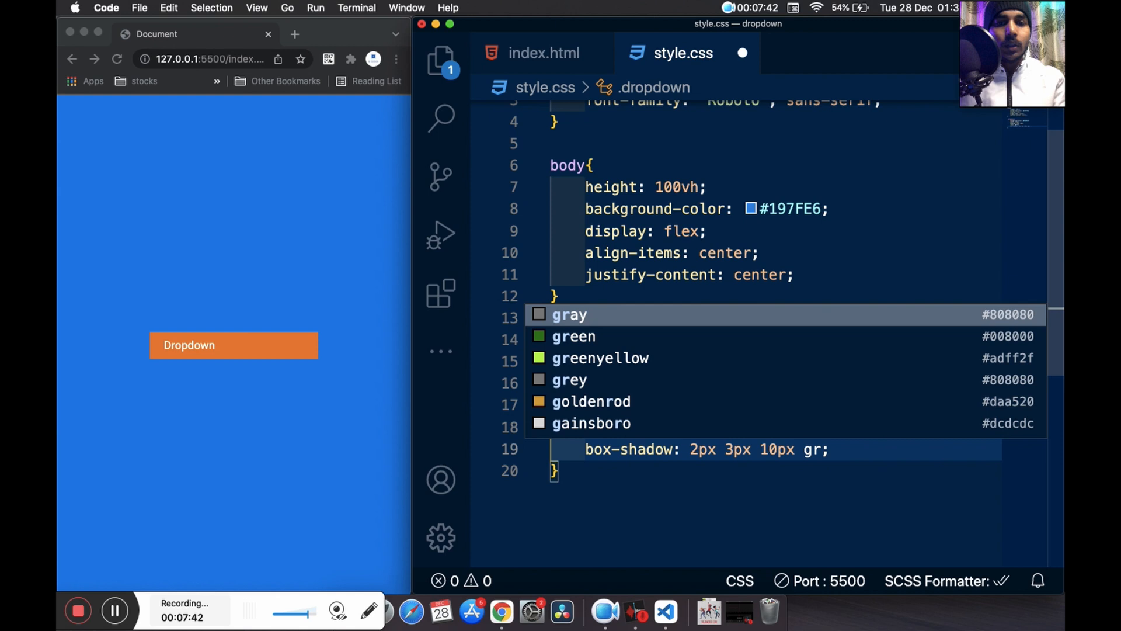
type("border-radius: ;")
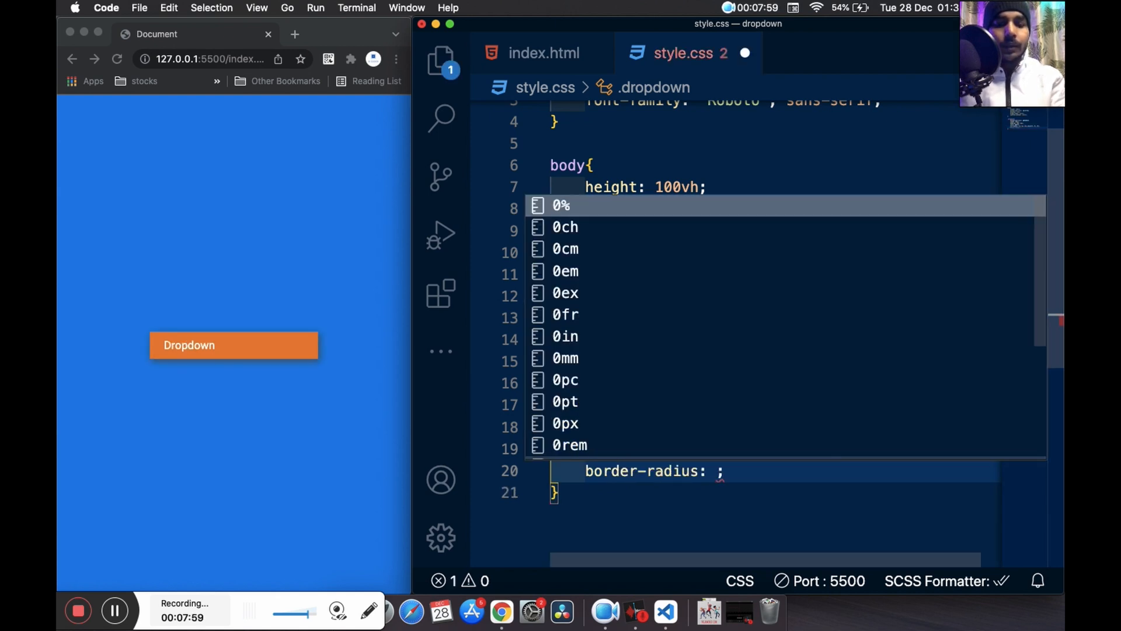
type("999px")
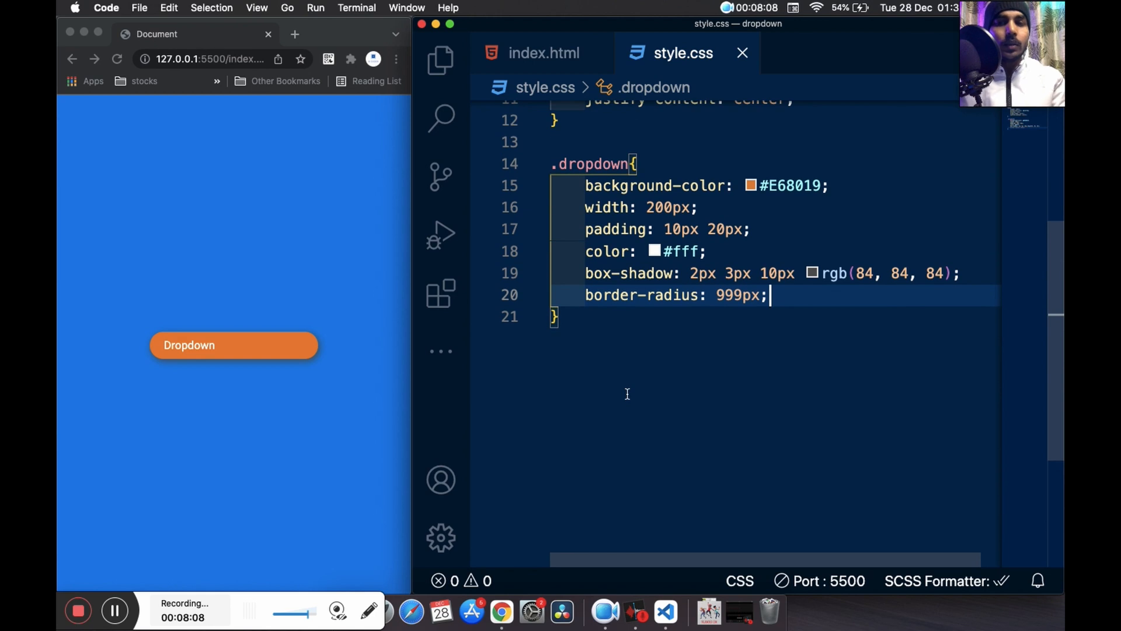
mouse_move(306, 226)
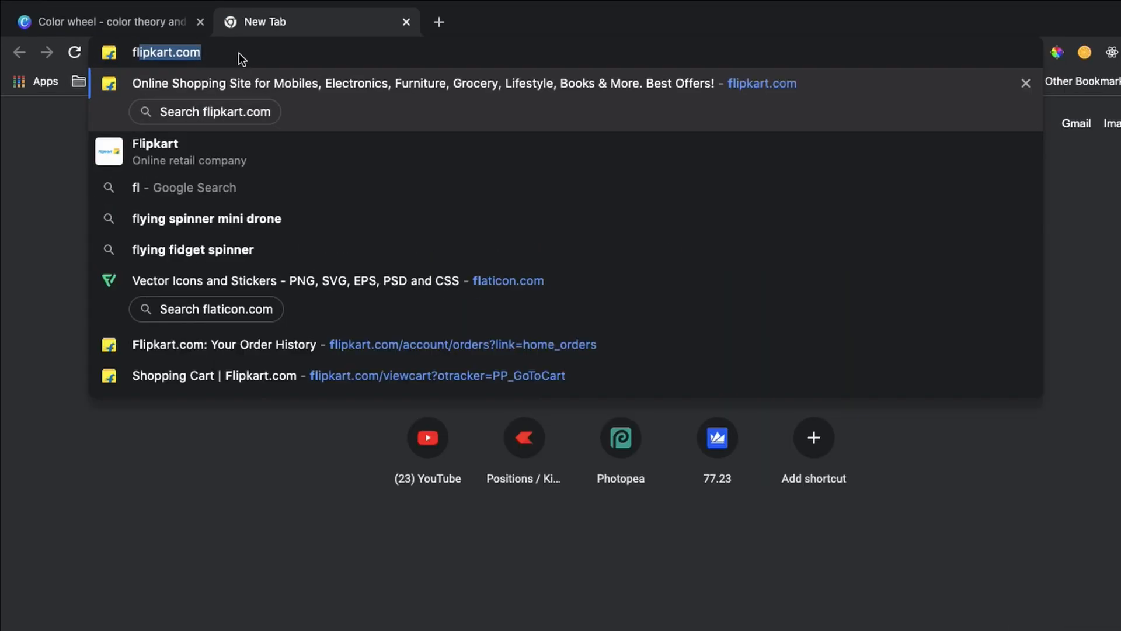
Go to flaticon.com, search 'dropdown' and open Dave Gandy's Caret Down icon
type("flaticon.com")
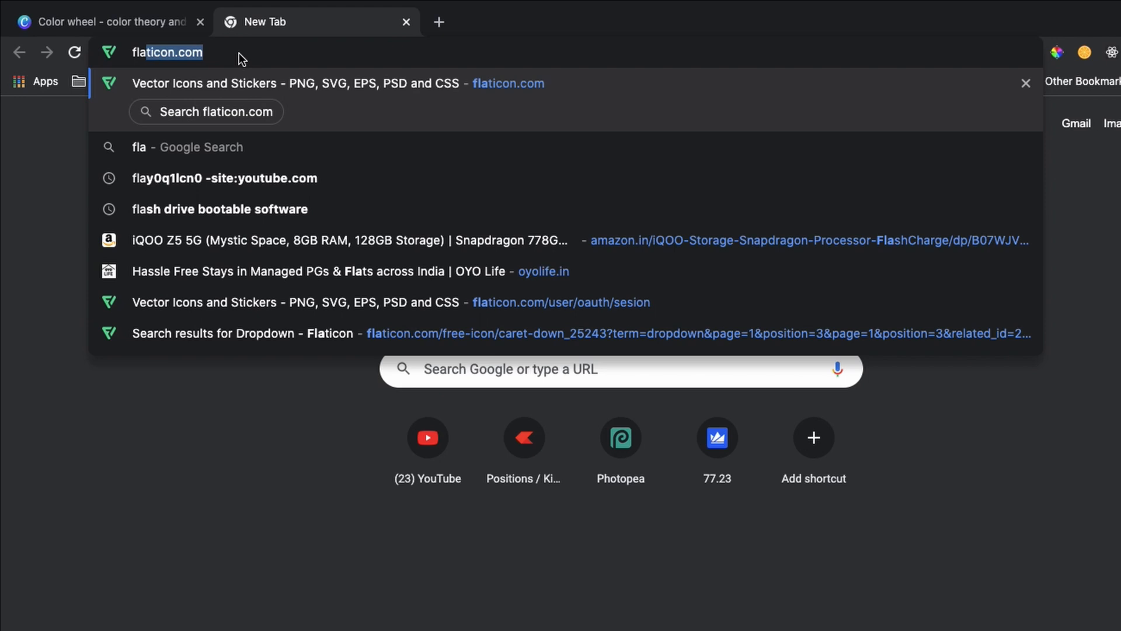
key("Return")
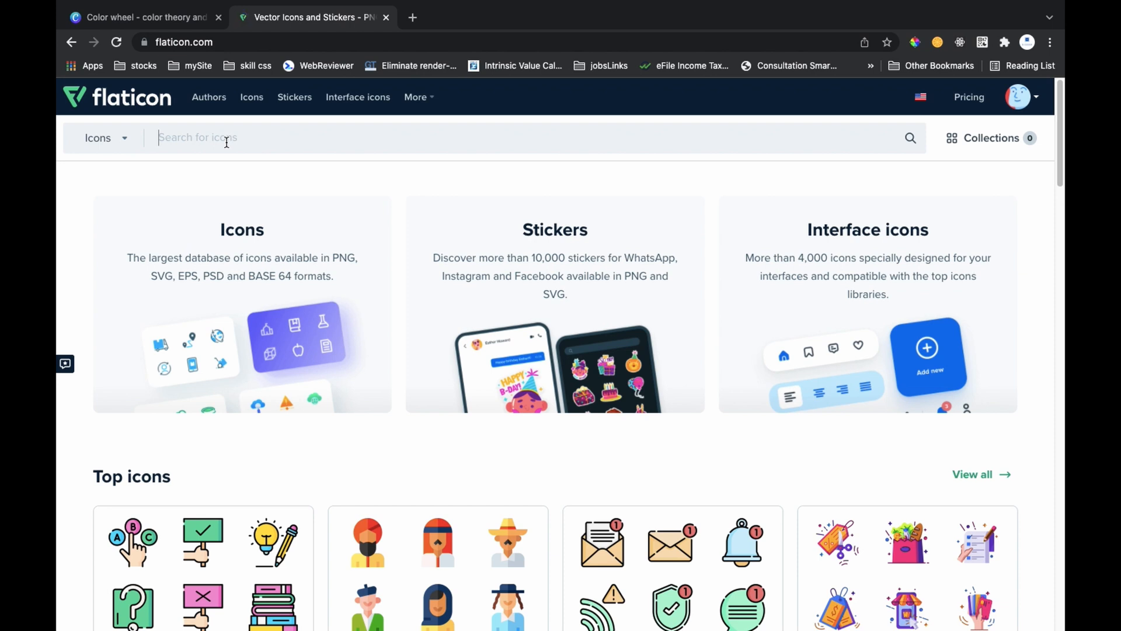
type("dropdo")
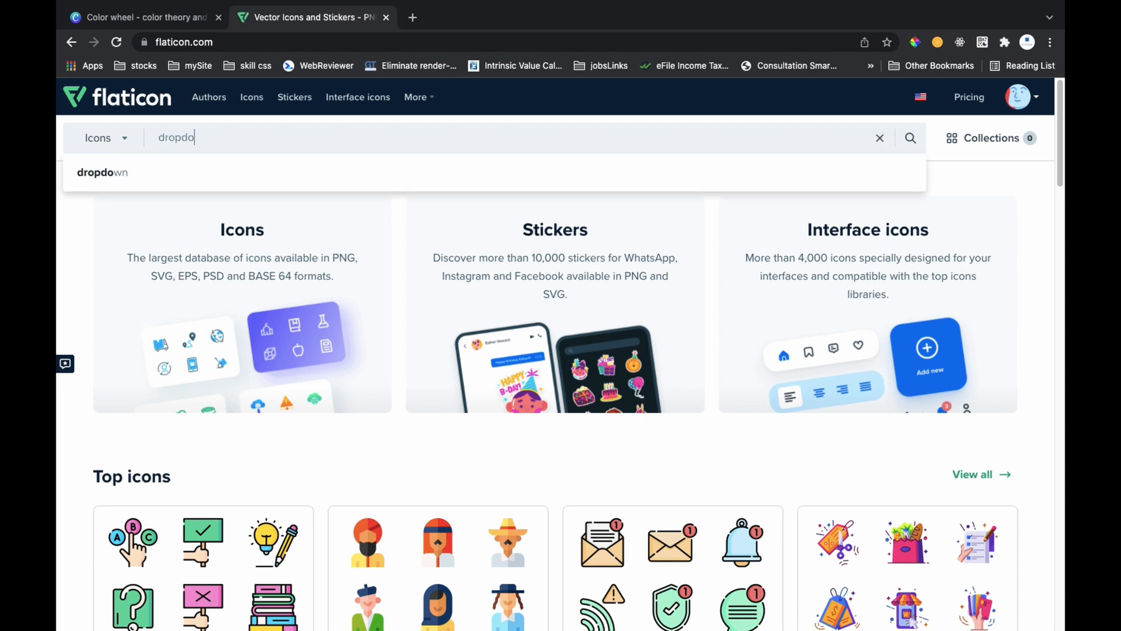
left_click(909, 137)
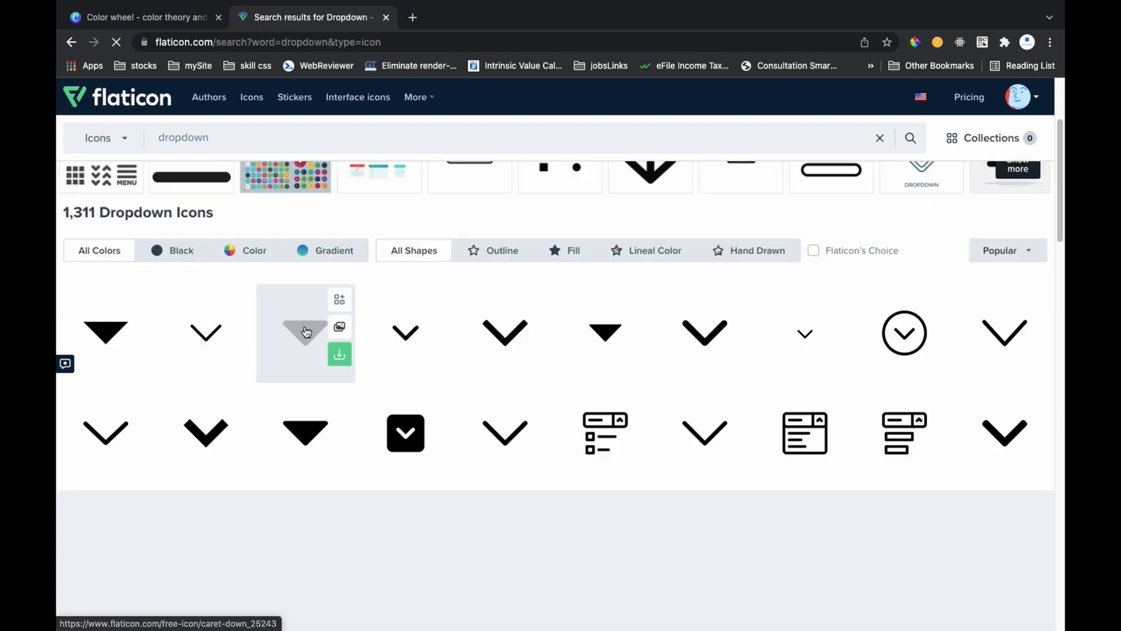
left_click(305, 332)
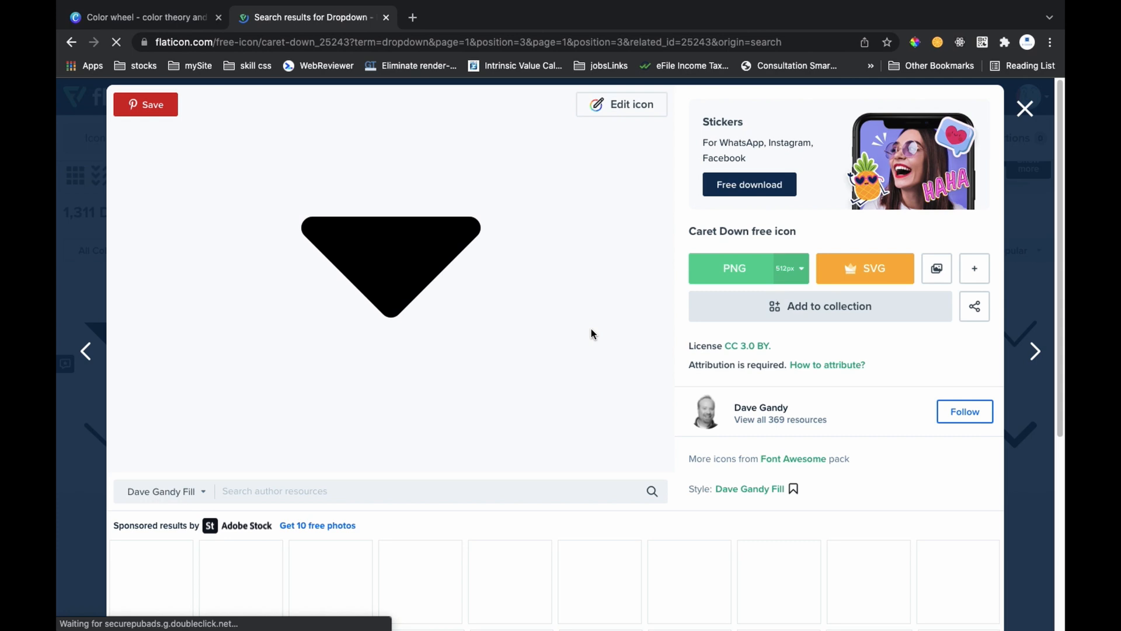
mouse_move(400, 259)
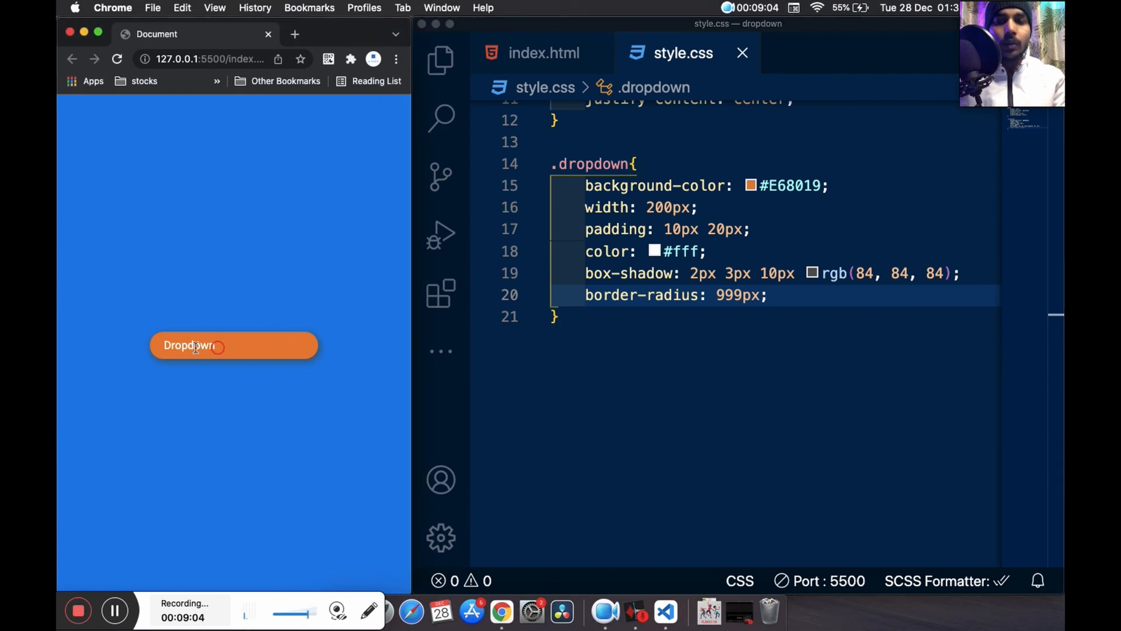
mouse_move(217, 362)
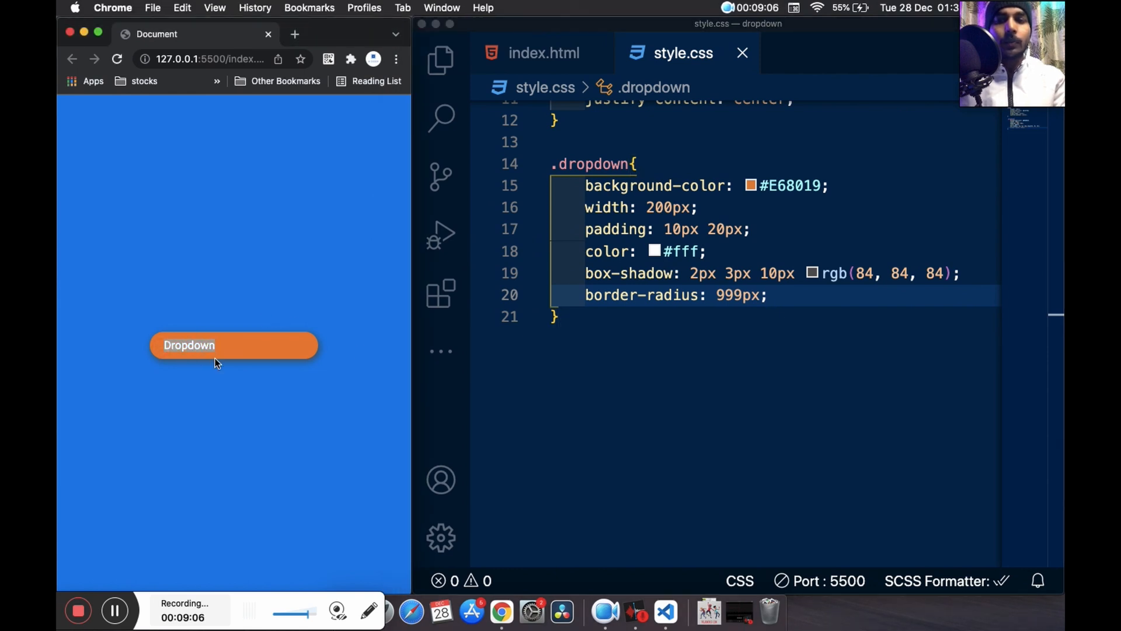
mouse_move(246, 389)
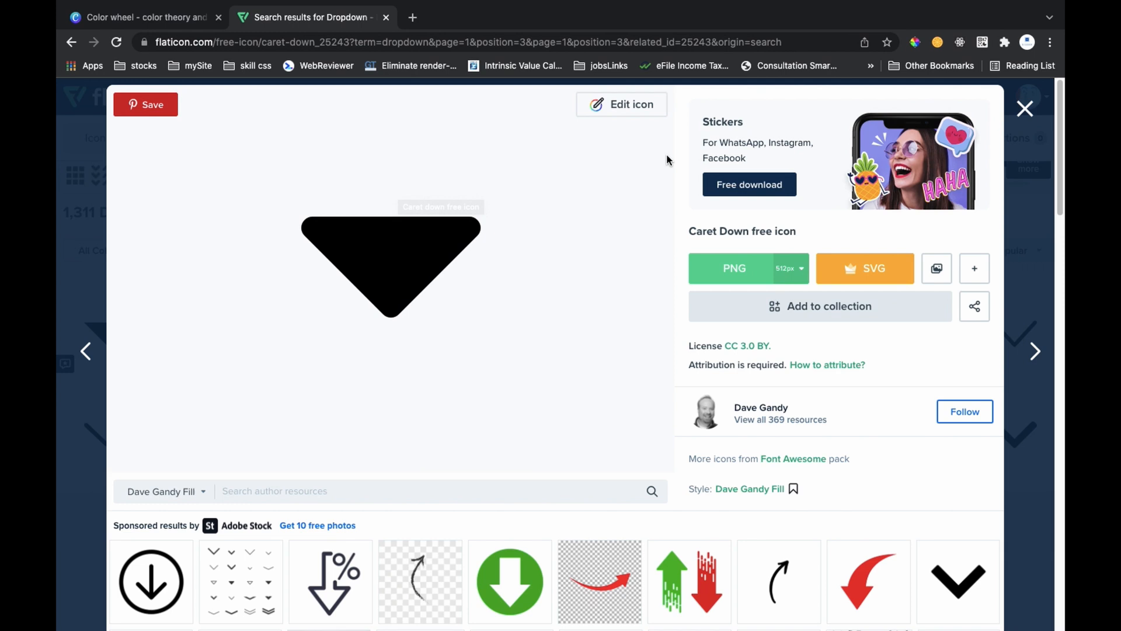
mouse_move(450, 292)
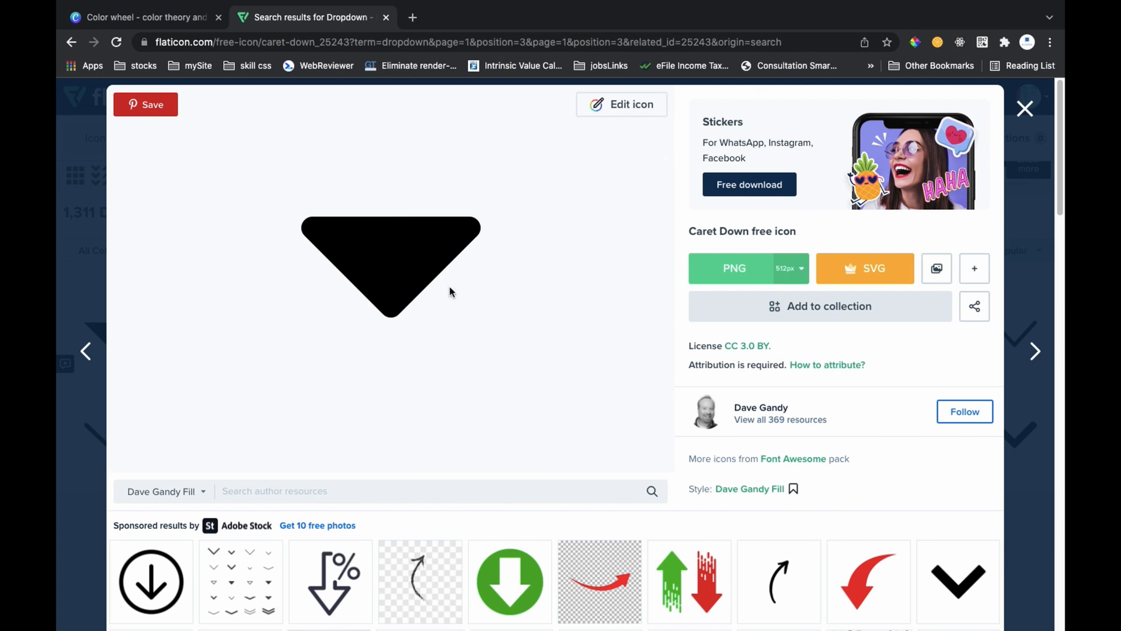
mouse_move(629, 136)
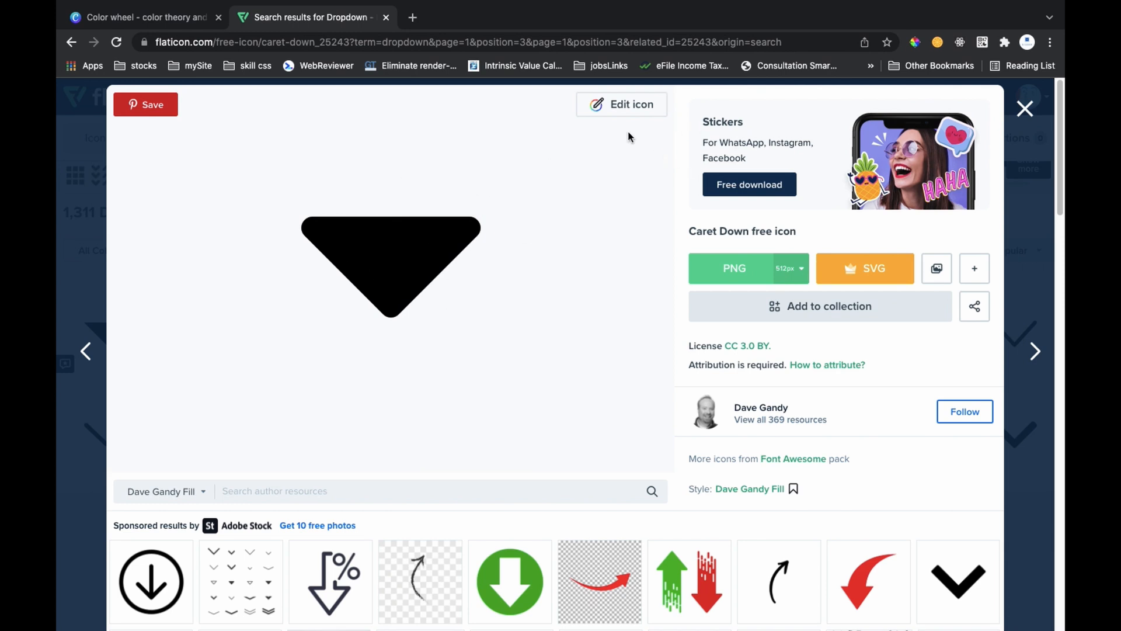
mouse_move(621, 115)
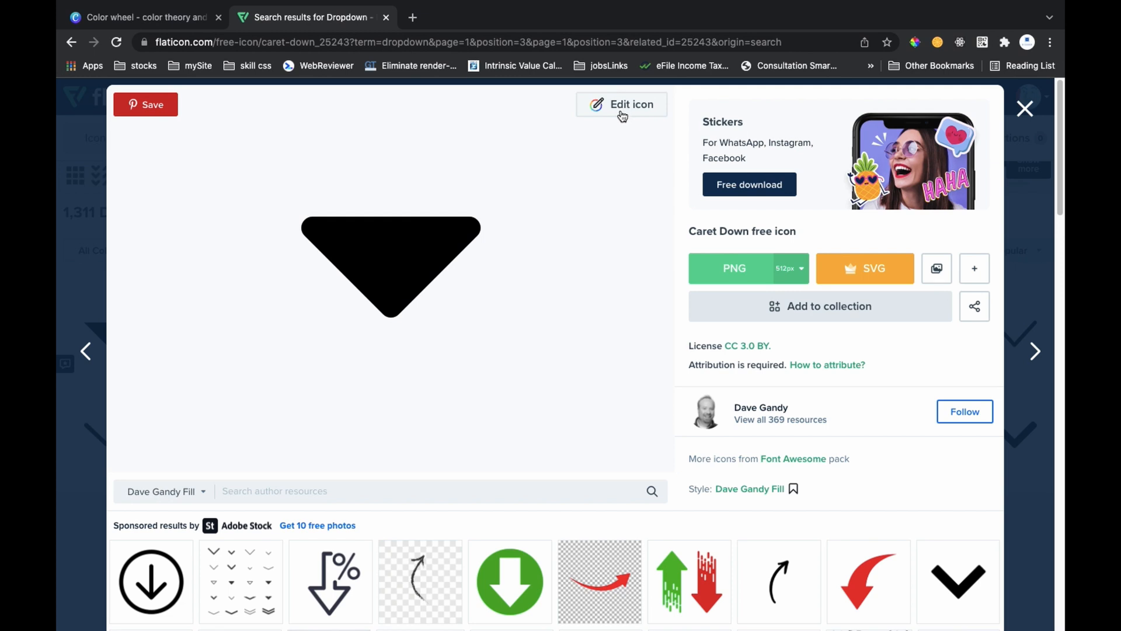
mouse_move(613, 166)
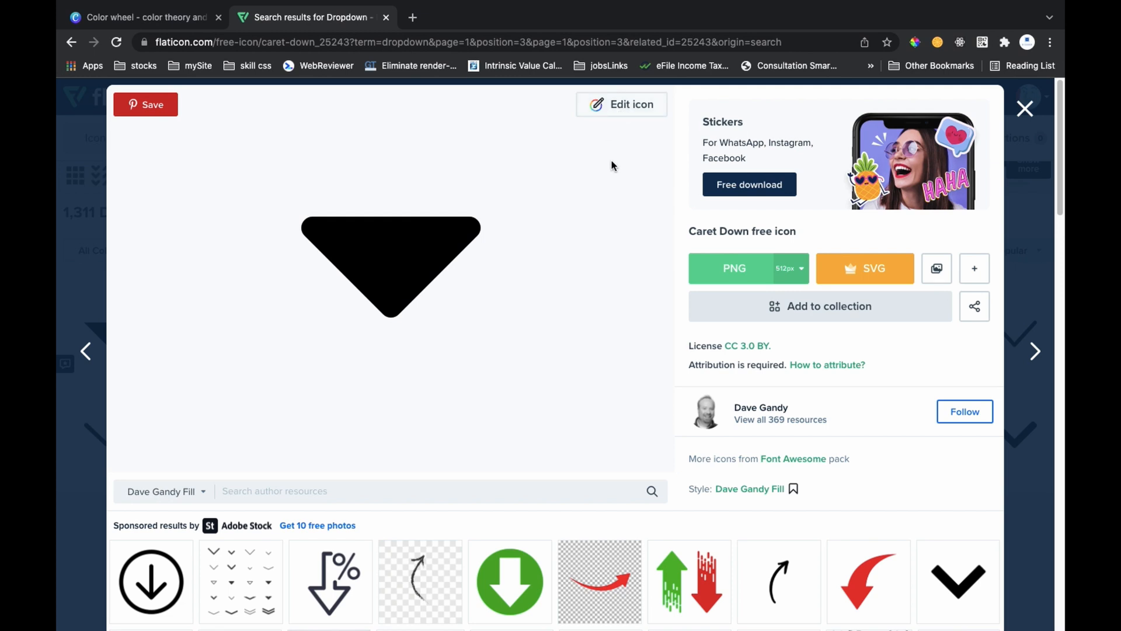
mouse_move(624, 110)
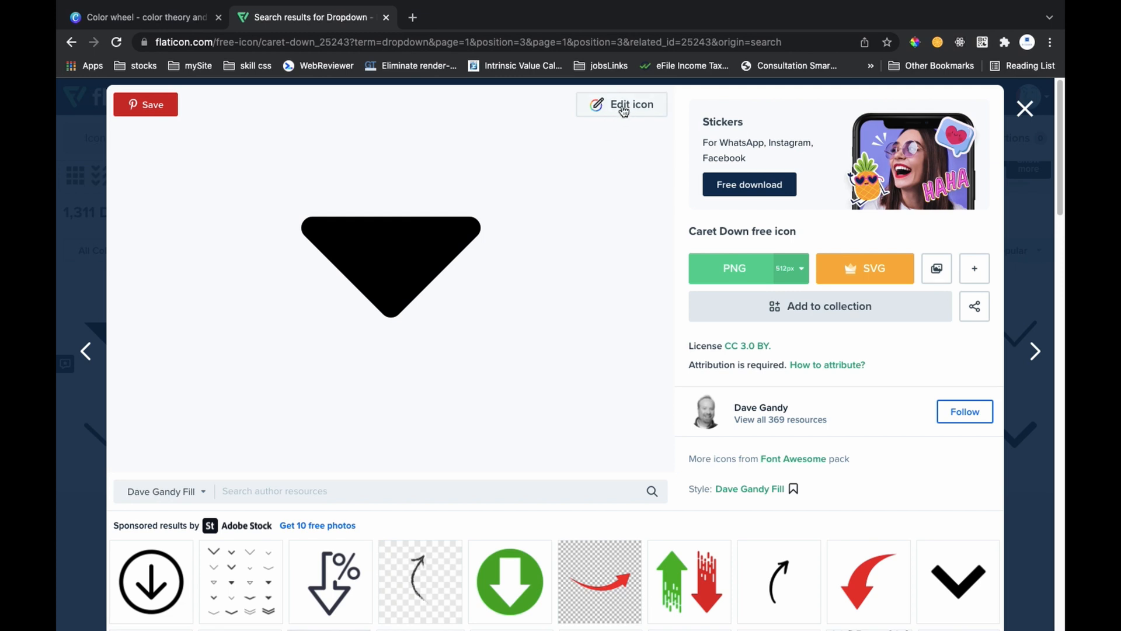
Recolour the Caret Down icon white (#fff) in the Flaticon editor
left_click(621, 105)
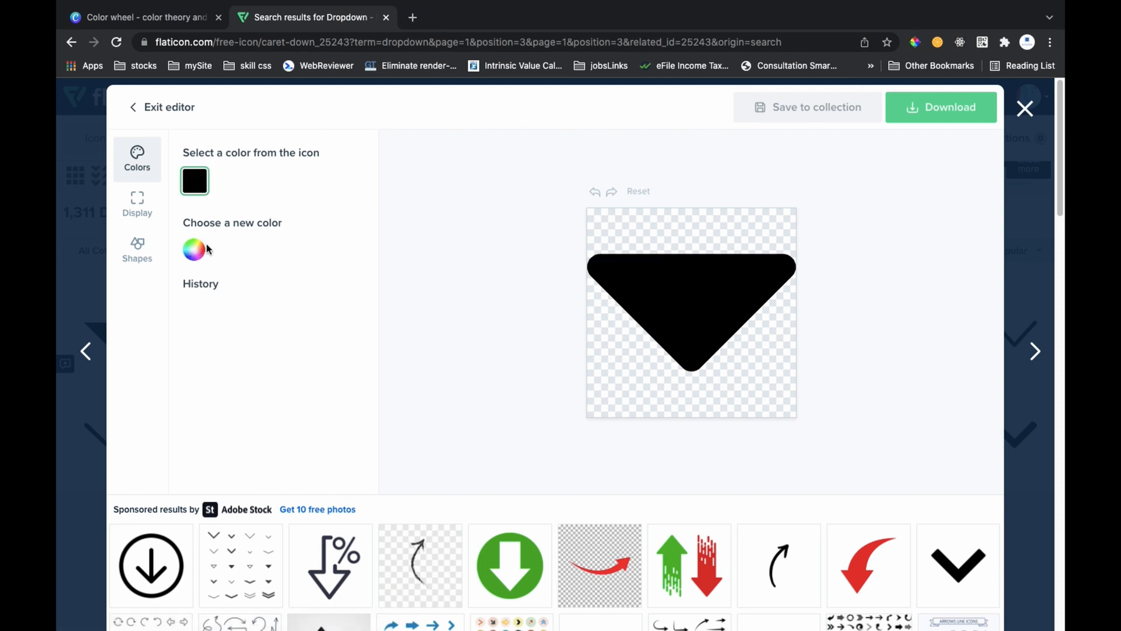
left_click(194, 250)
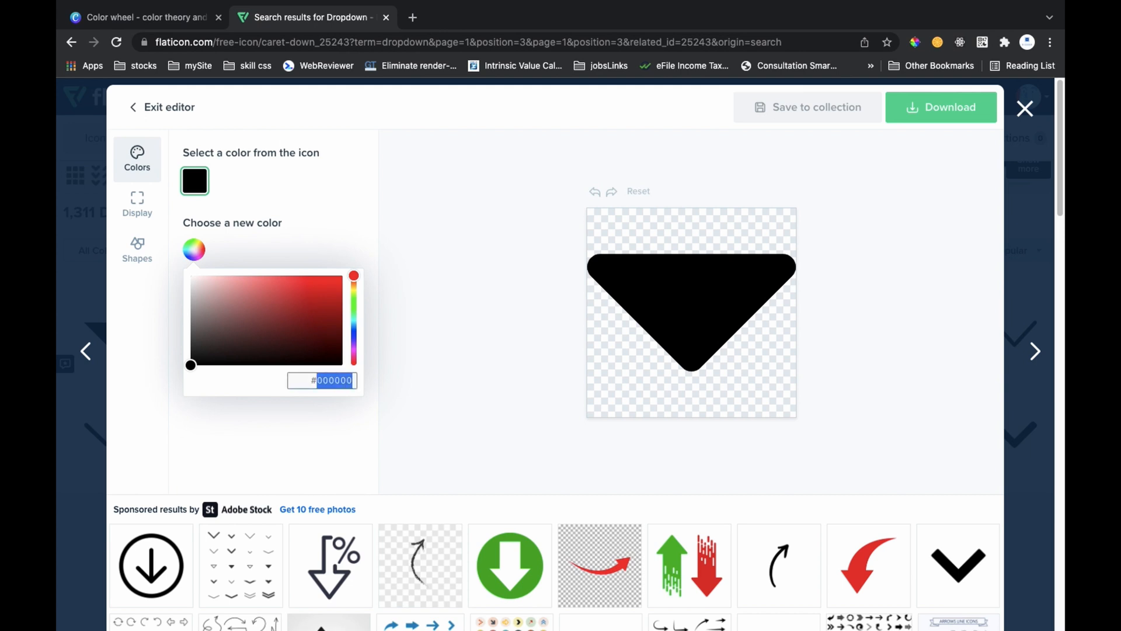
type("fff")
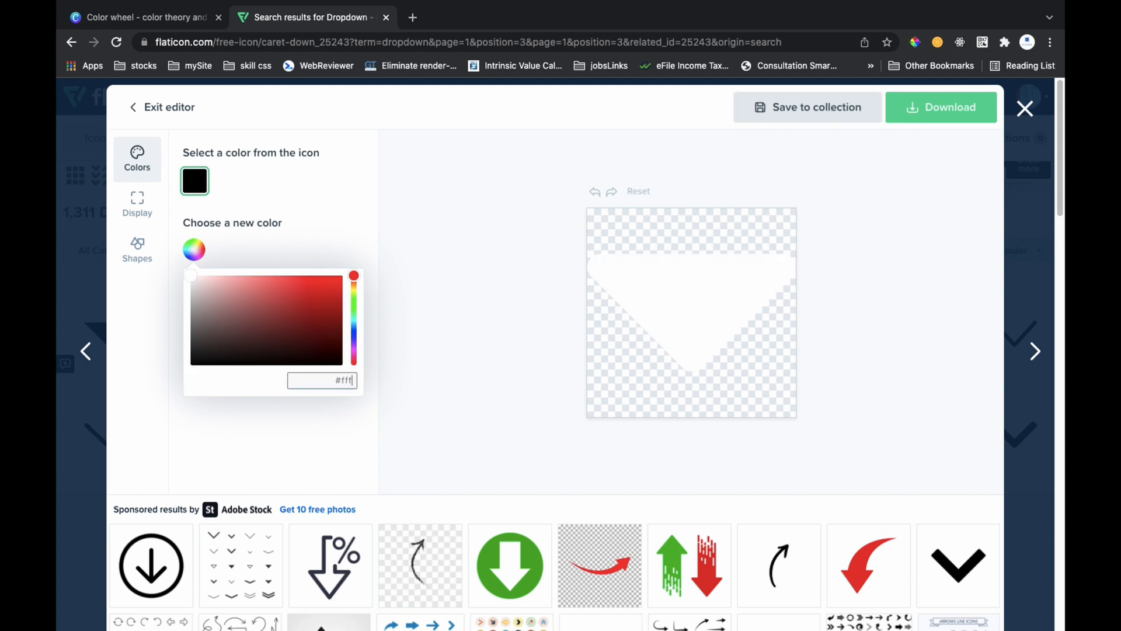
Download the white icon as a PNG and dismiss the attribution notice
left_click(940, 106)
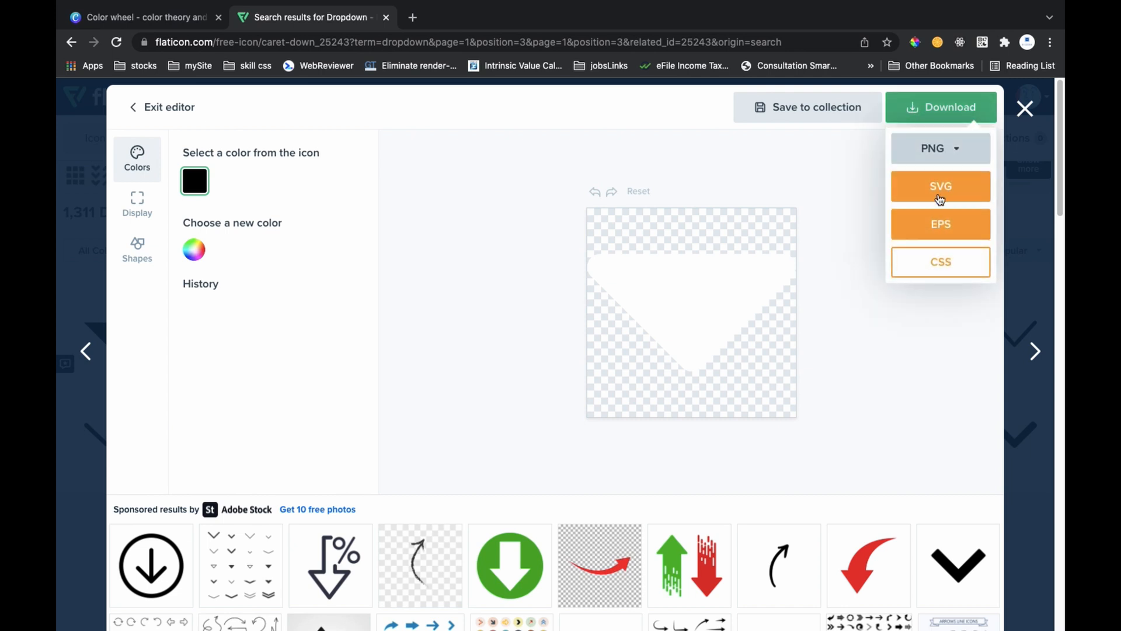
left_click(939, 147)
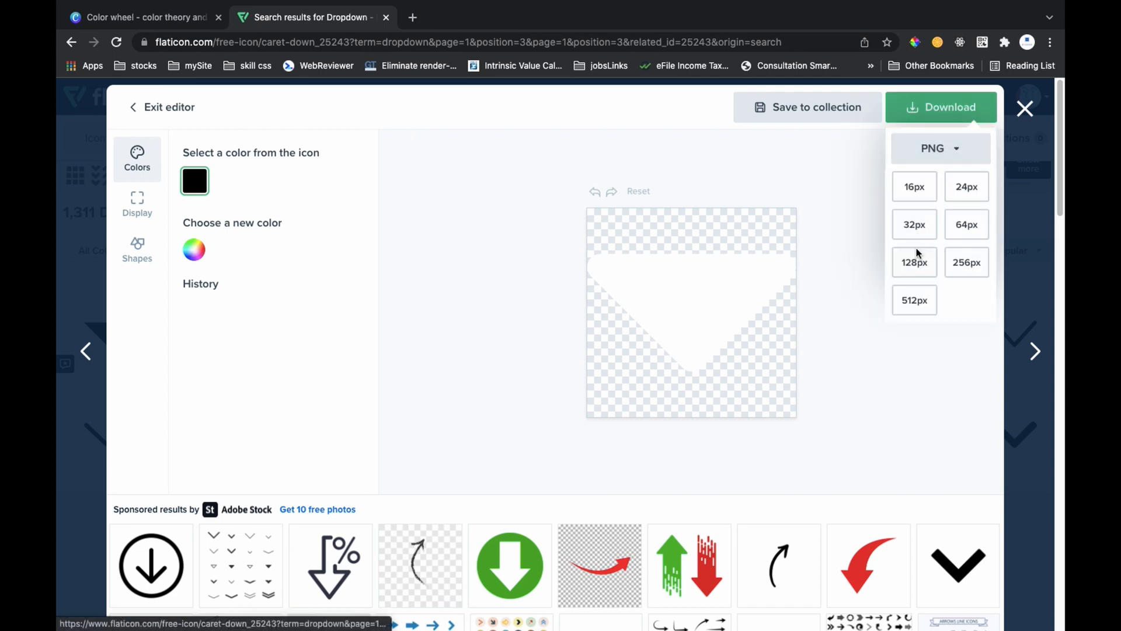
left_click(940, 107)
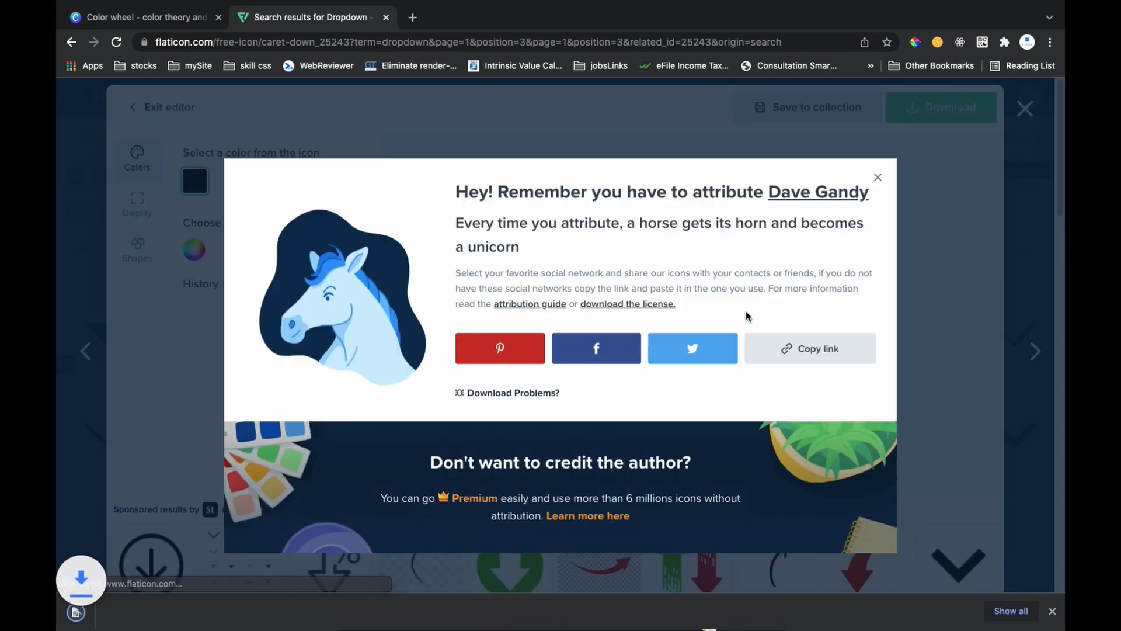
left_click(940, 106)
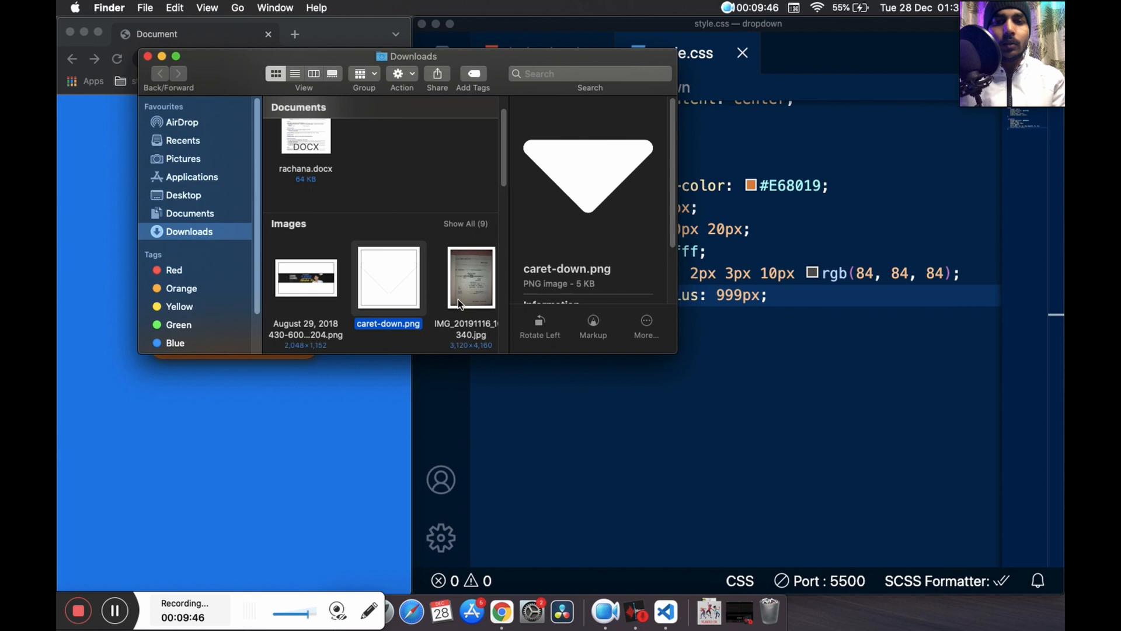
mouse_move(417, 114)
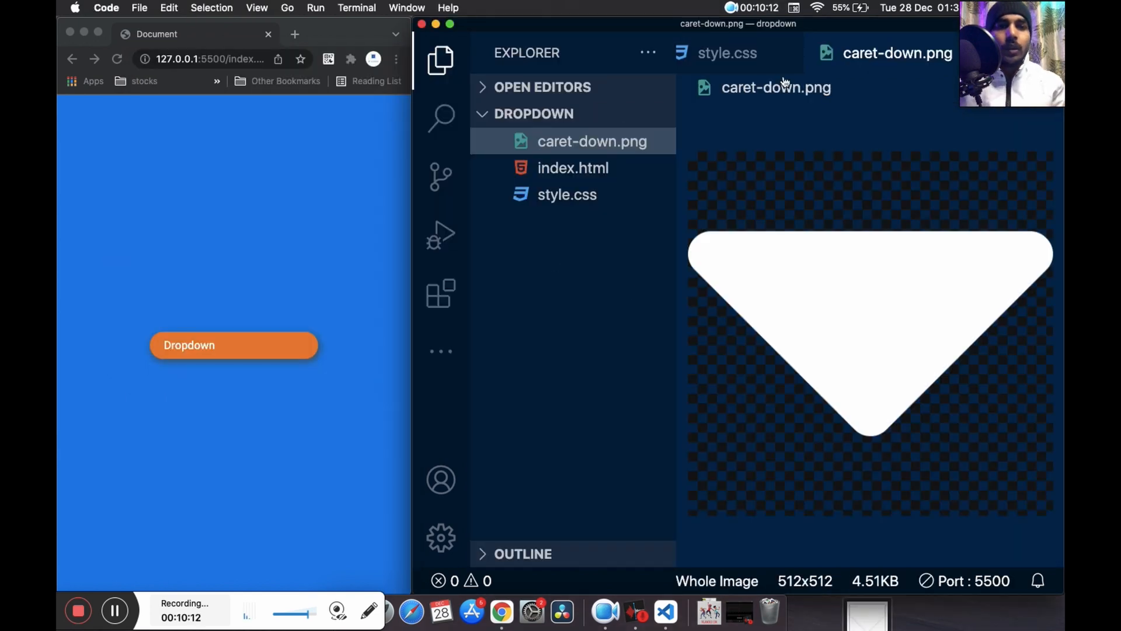
With caret-down.png now in the project, open index.html for editing
left_click(573, 168)
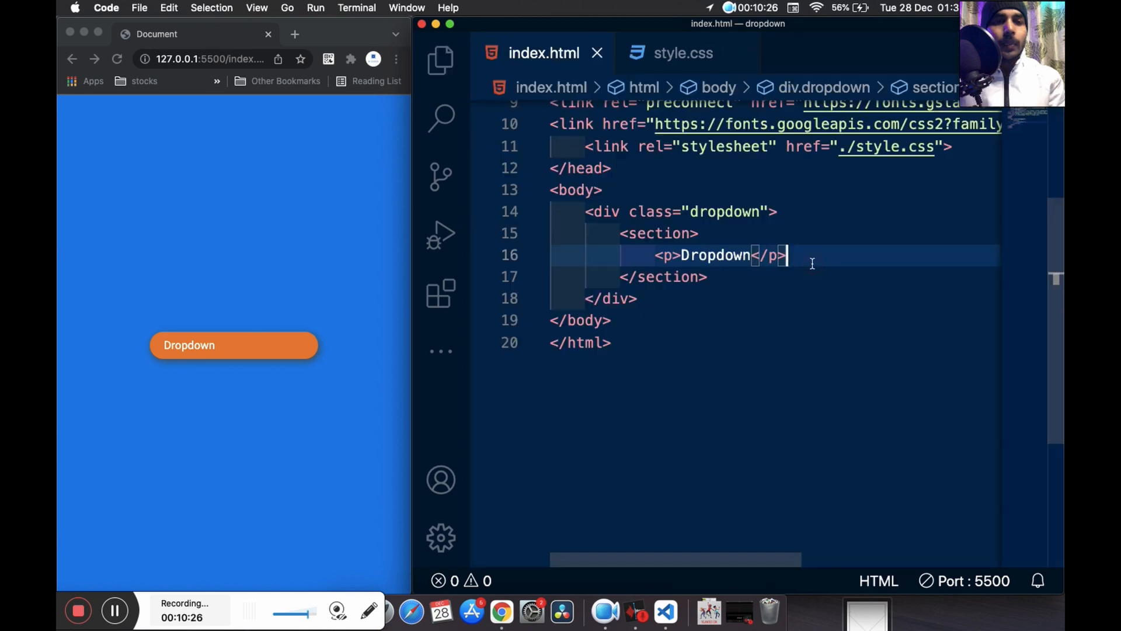
Insert <img src="./caret-down.png" alt=""> below the Dropdown paragraph
key("return")
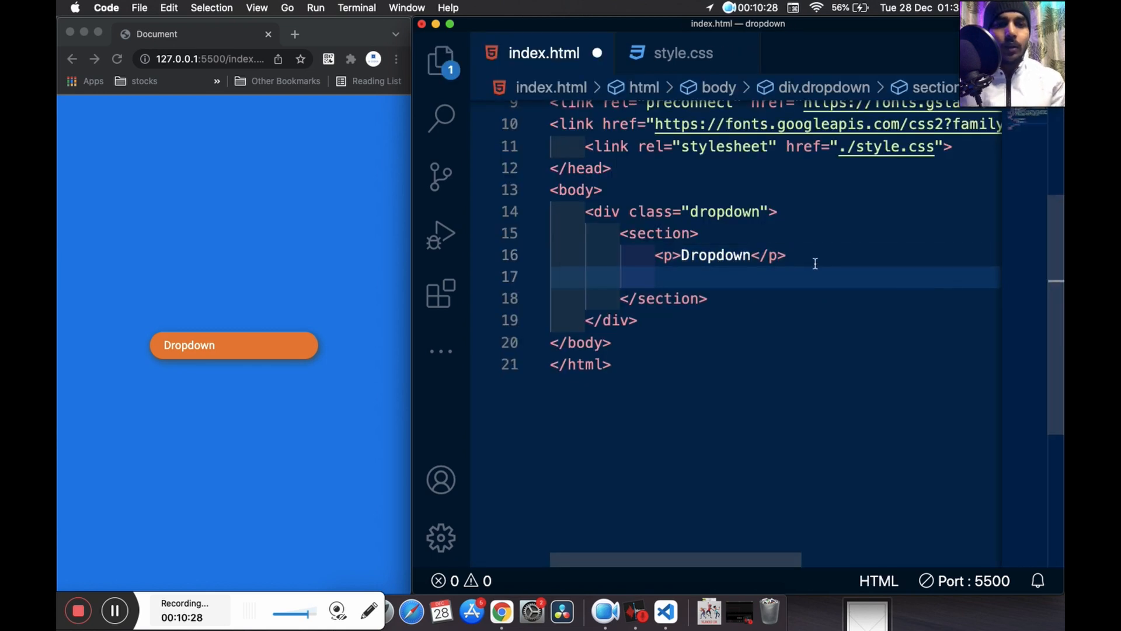
mouse_move(658, 233)
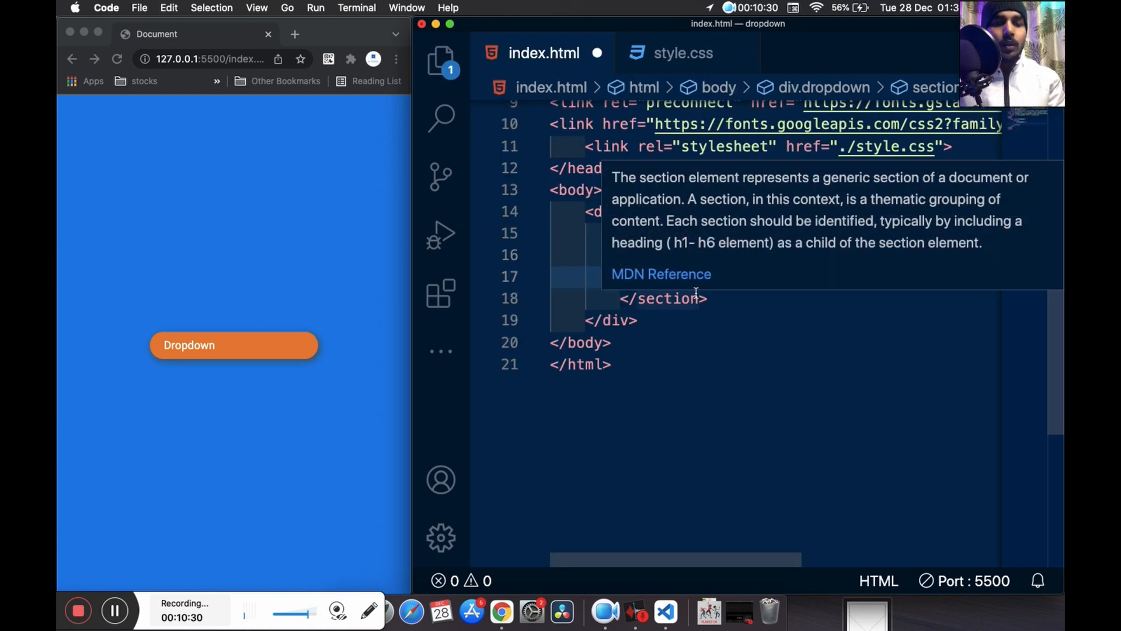
type("<img src=\"\" alt=\"\">")
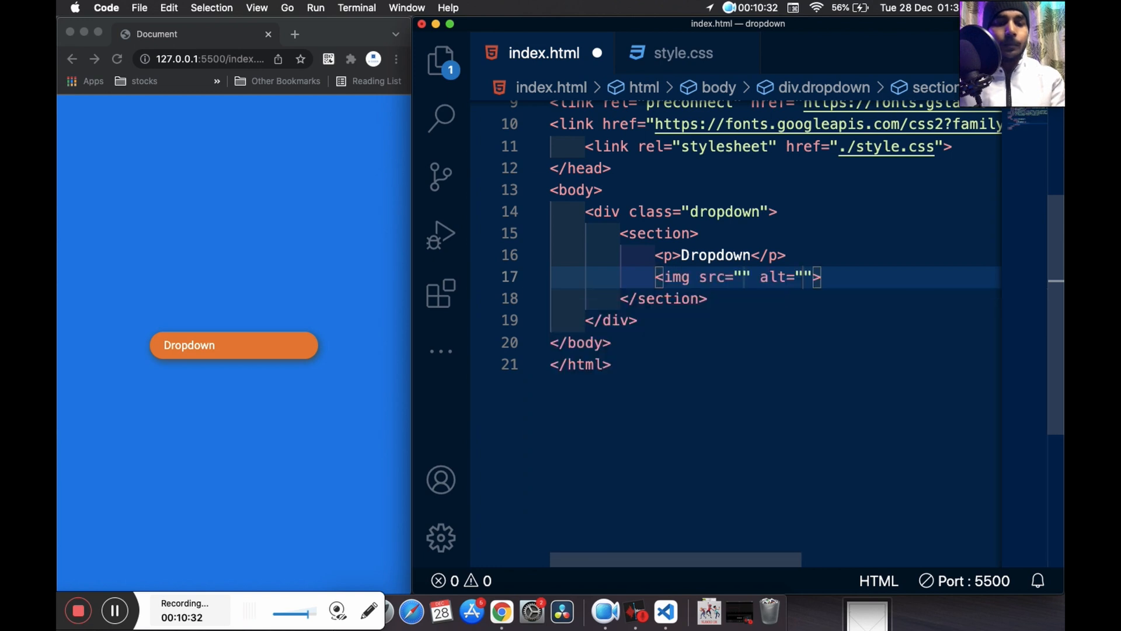
type("./caret-down.png")
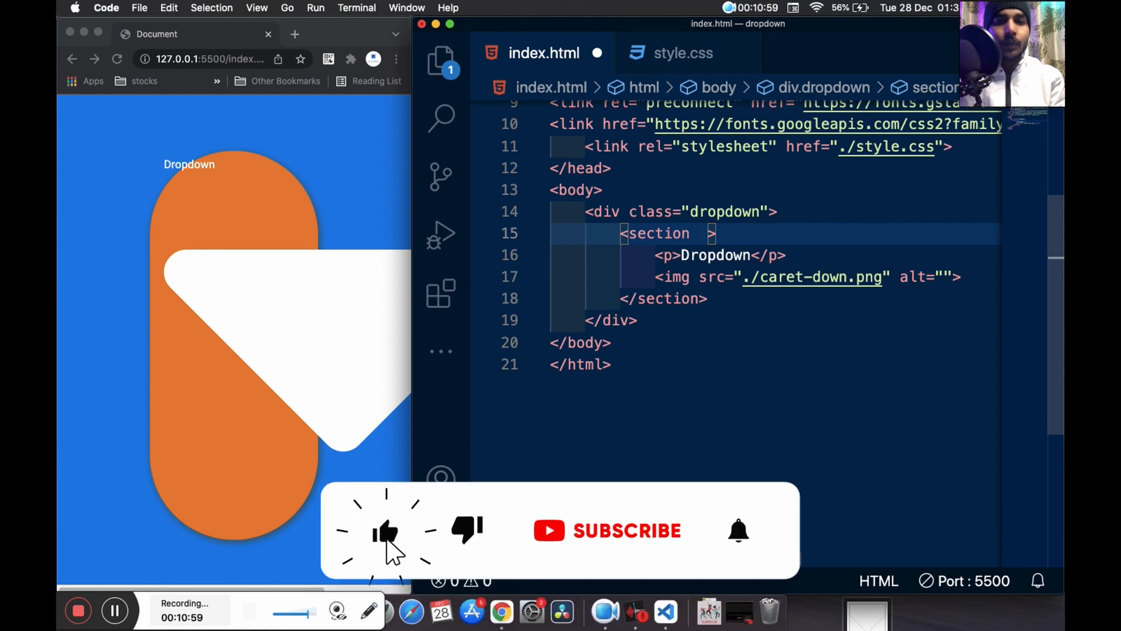
Give the enclosing section the class 'text-icon'
type("class=\"")
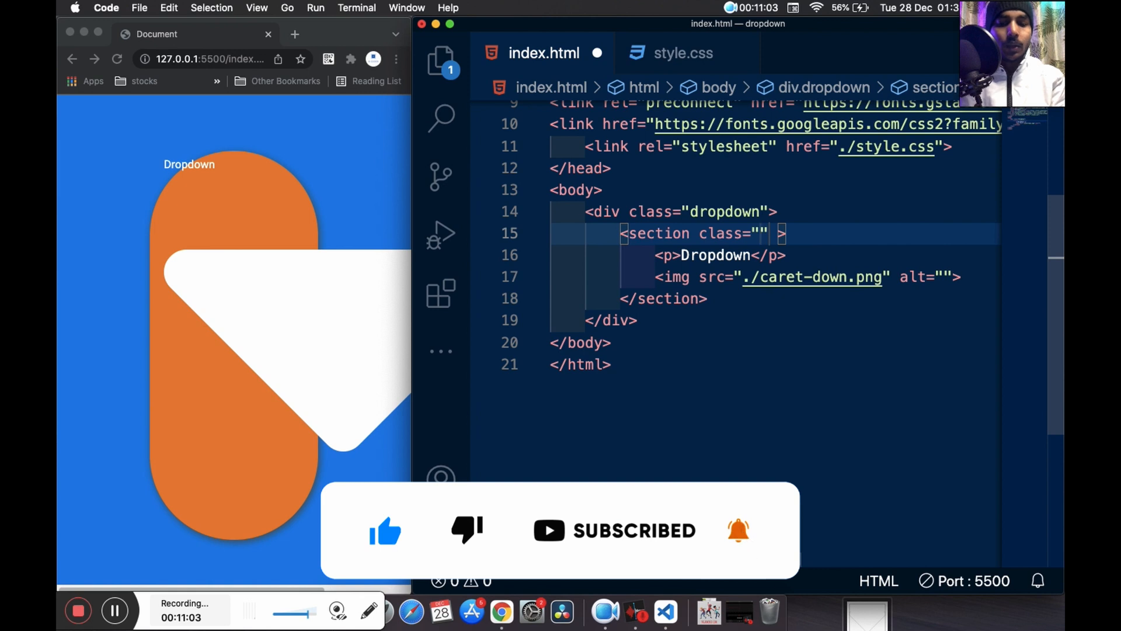
type("text-")
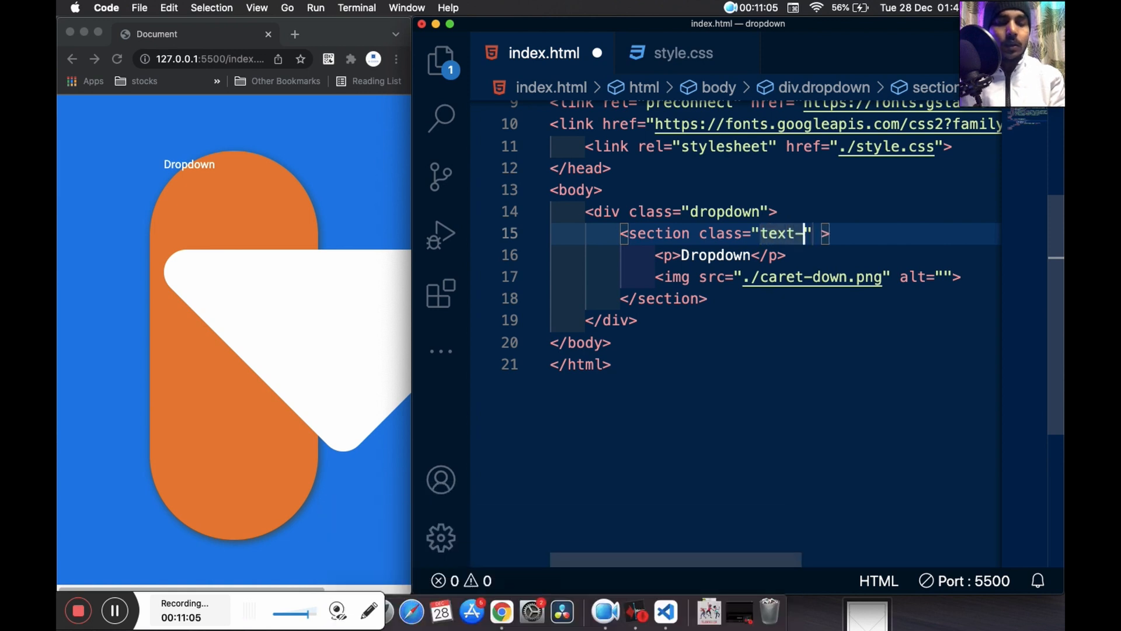
type("icon")
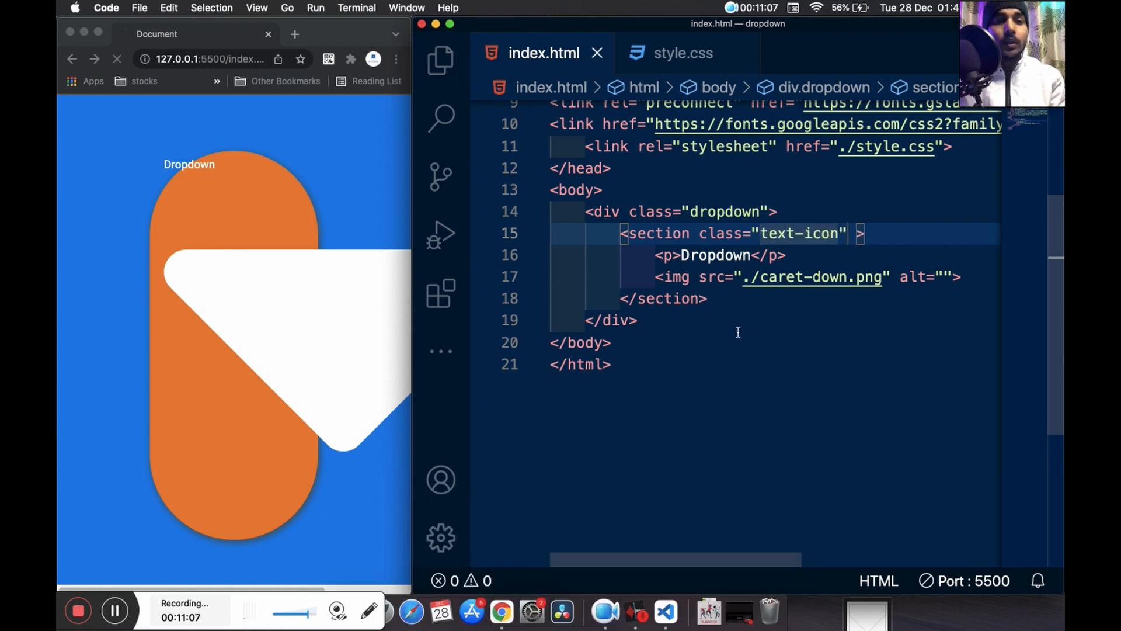
left_click(758, 233)
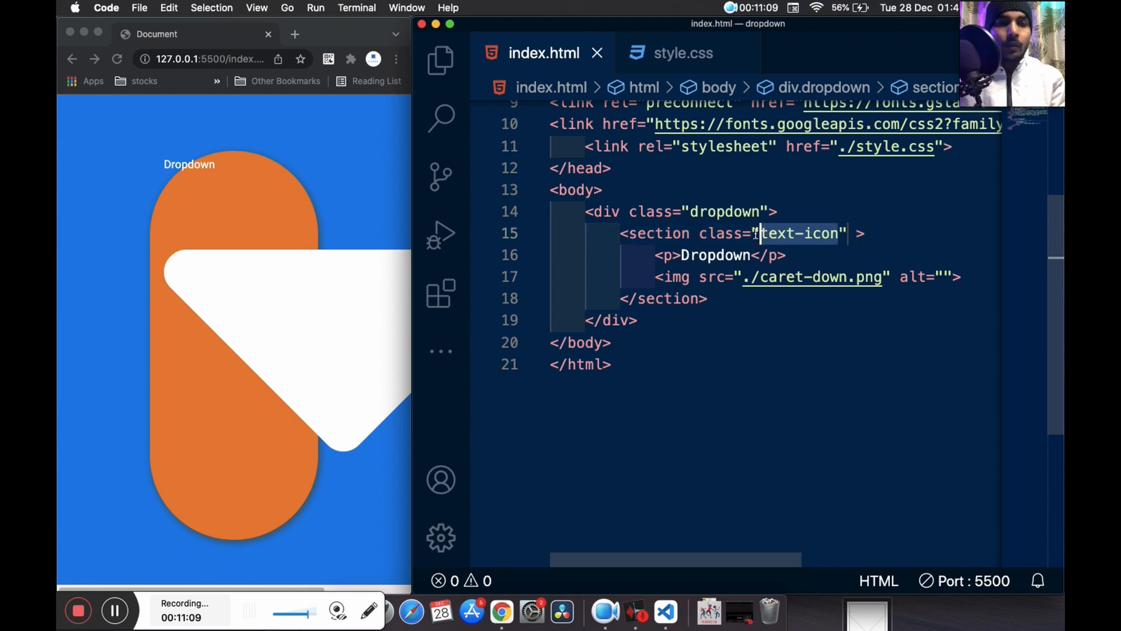
Add a .text-icon img rule with width: 15px to style.css
left_click(683, 53)
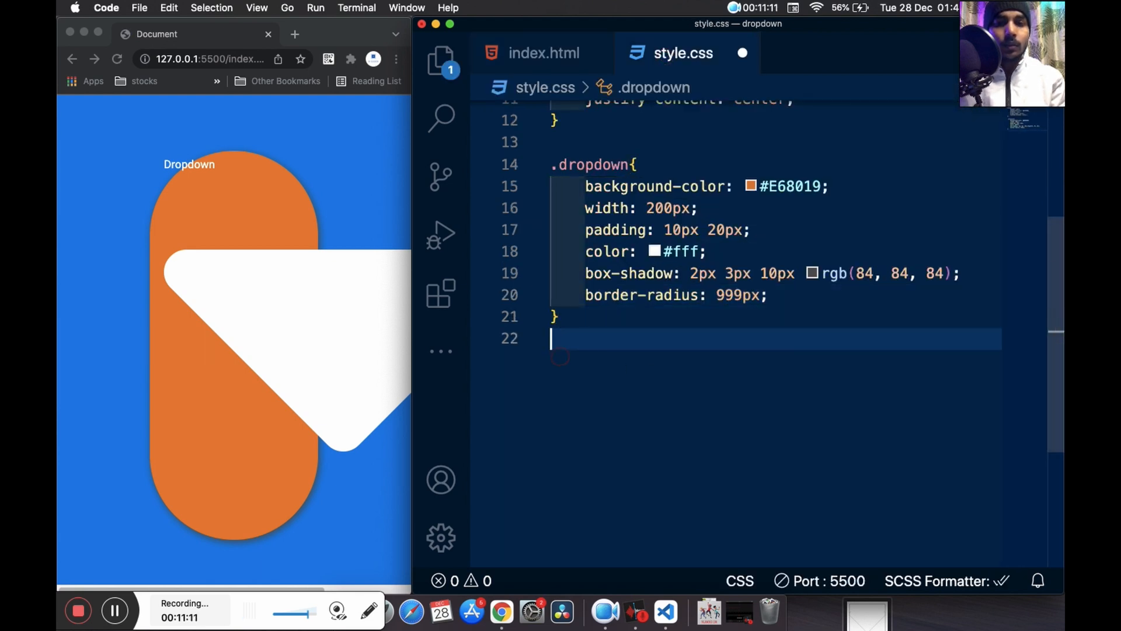
type(".text-icon")
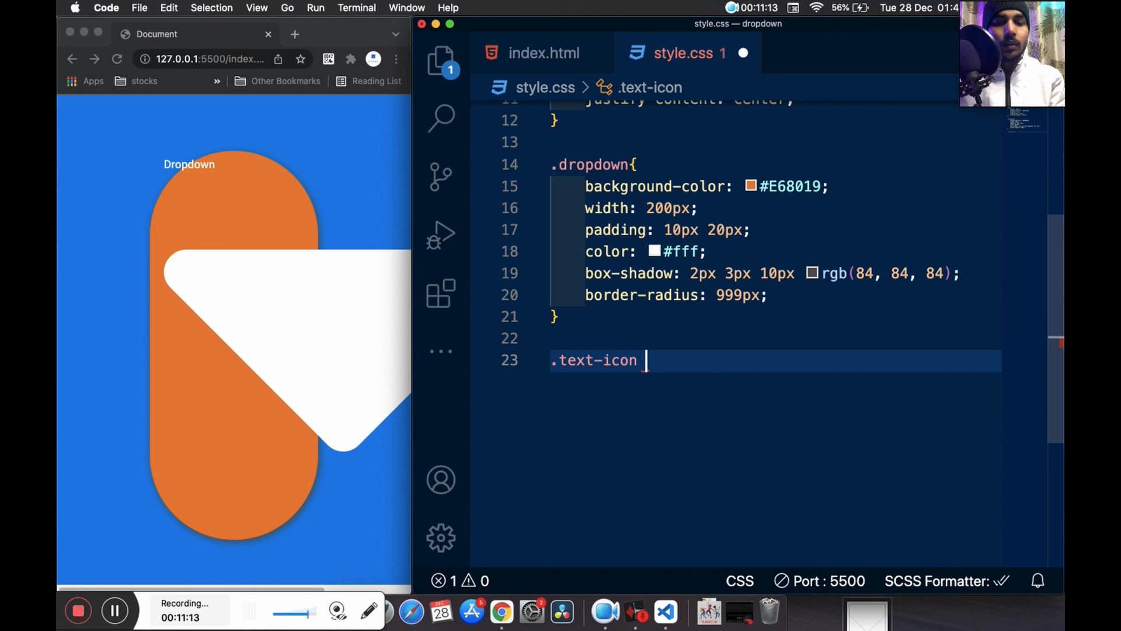
type("img{")
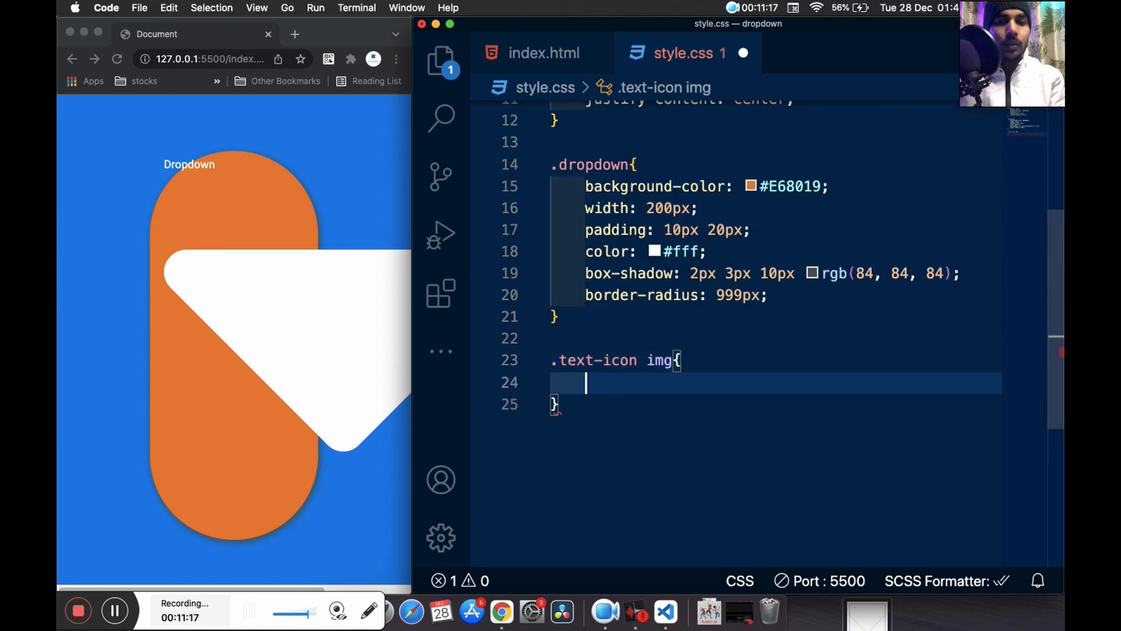
type("width: 15;")
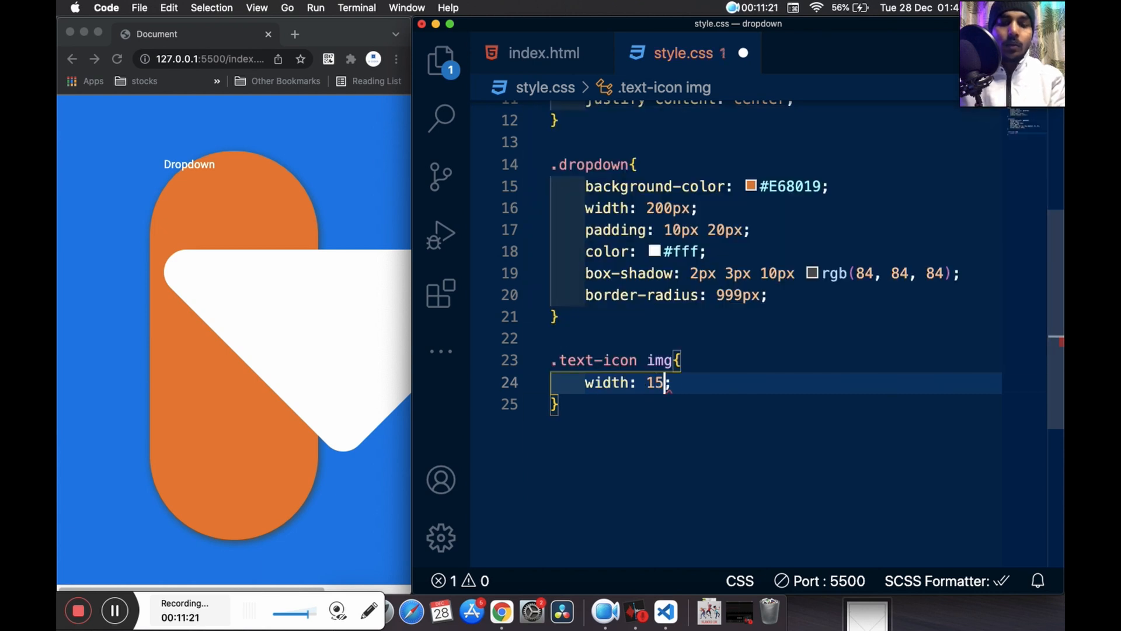
type("px;")
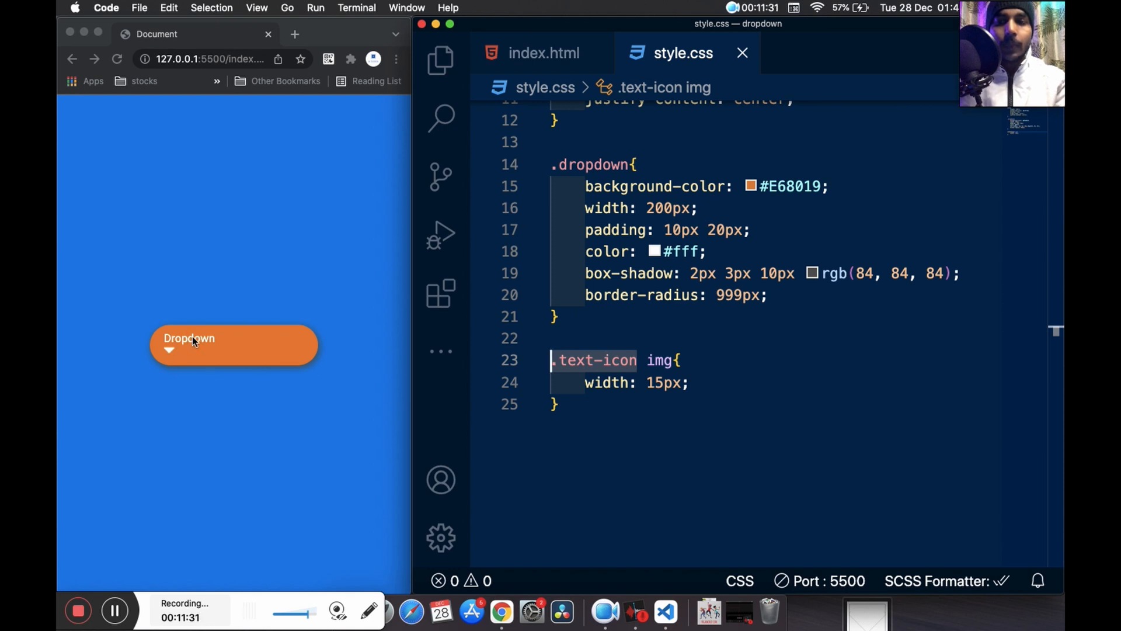
mouse_move(181, 370)
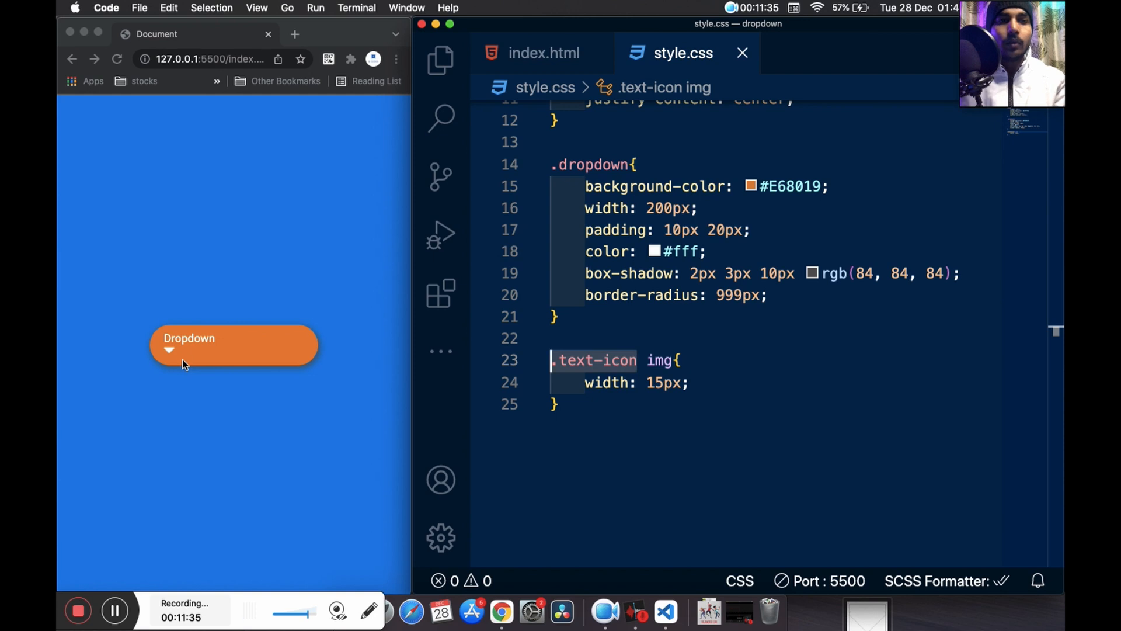
left_click(574, 321)
type(".text-icon")
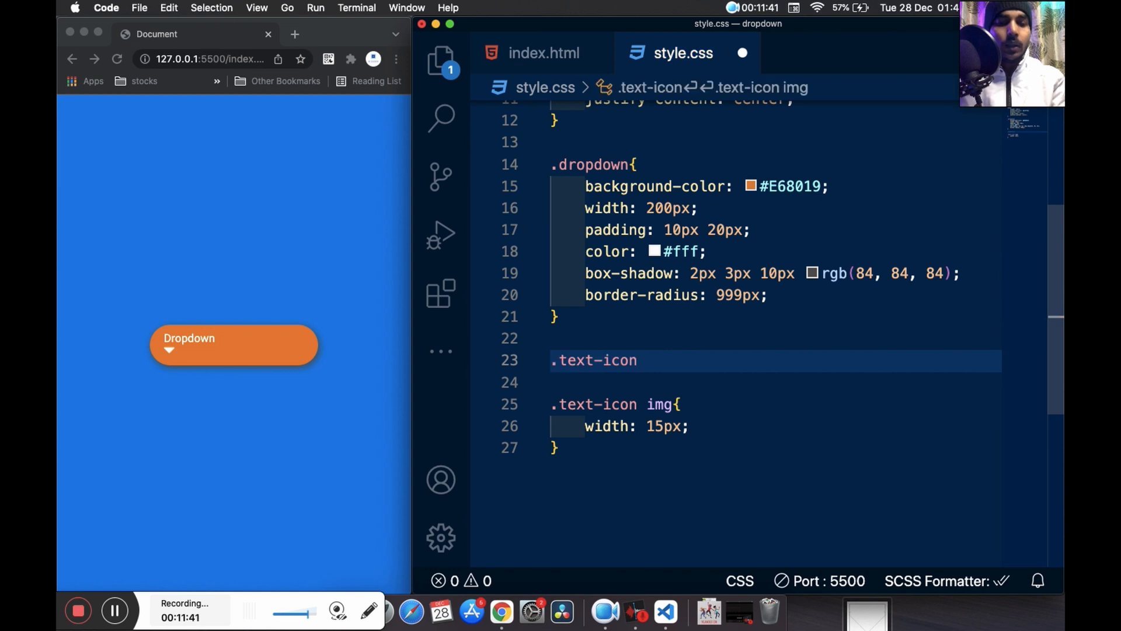
Give .text-icon display: flex and justify-content: space-between
type("{")
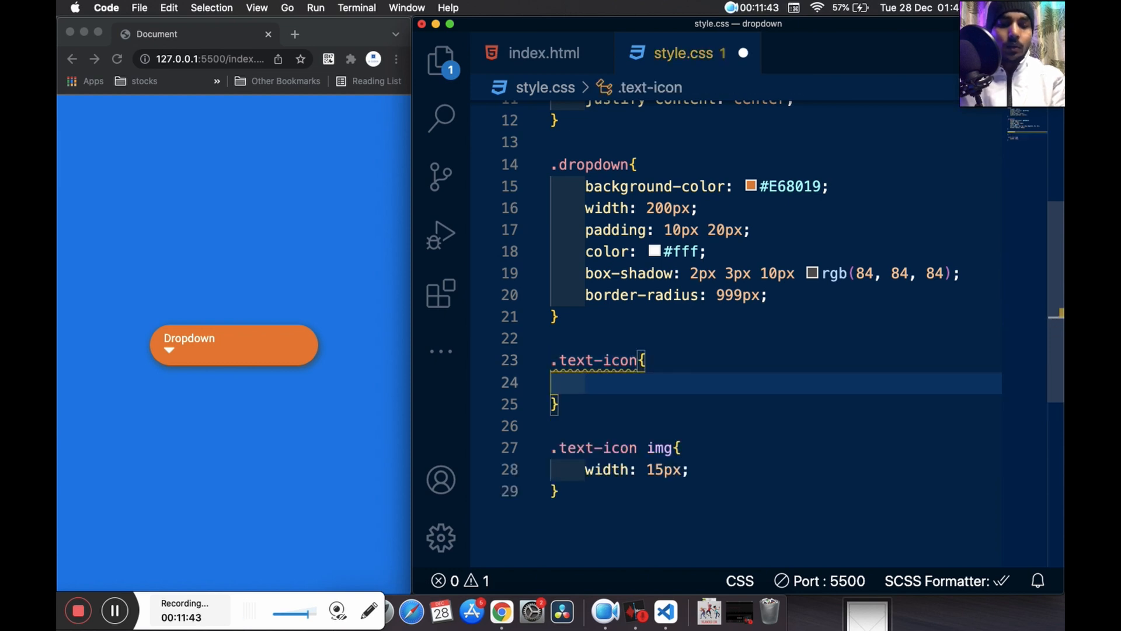
type("display: flex;")
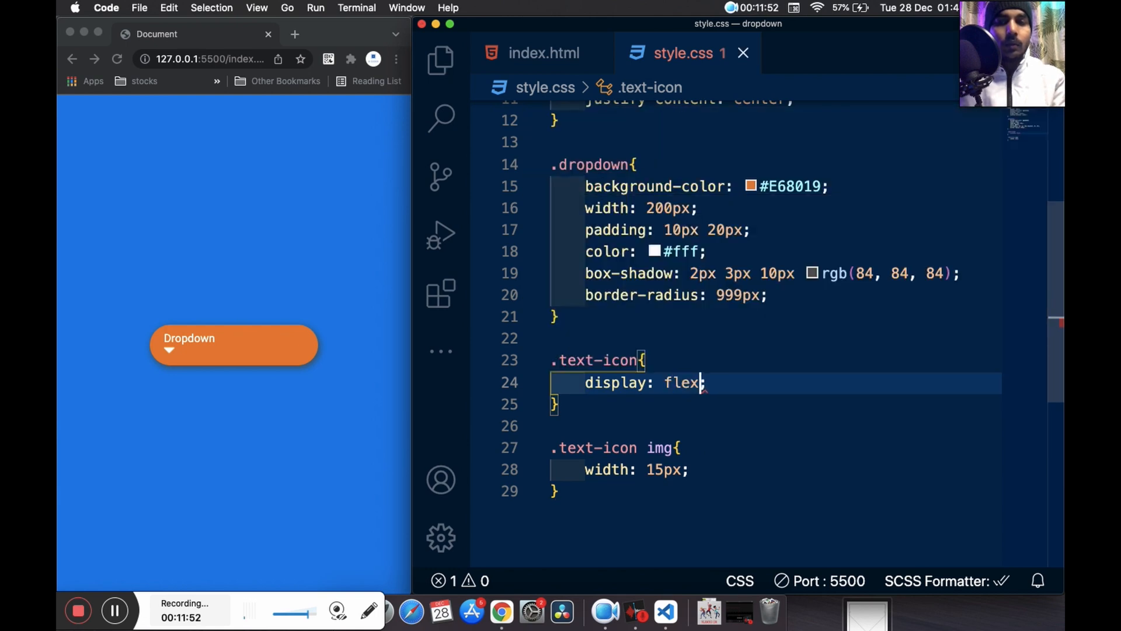
type("k")
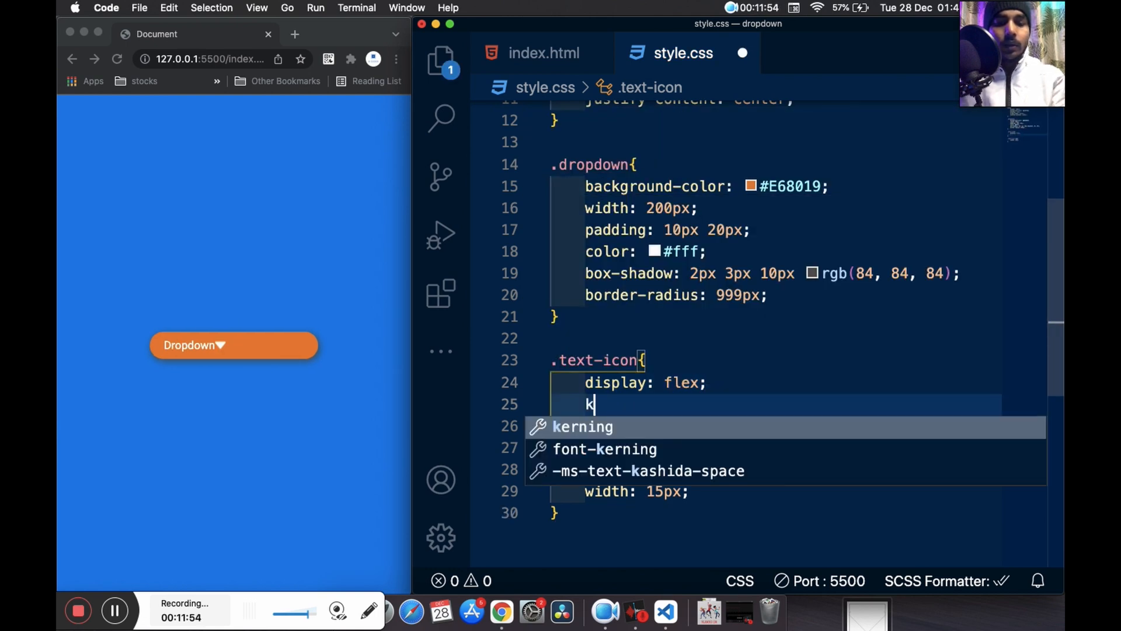
type("justify-content: ;")
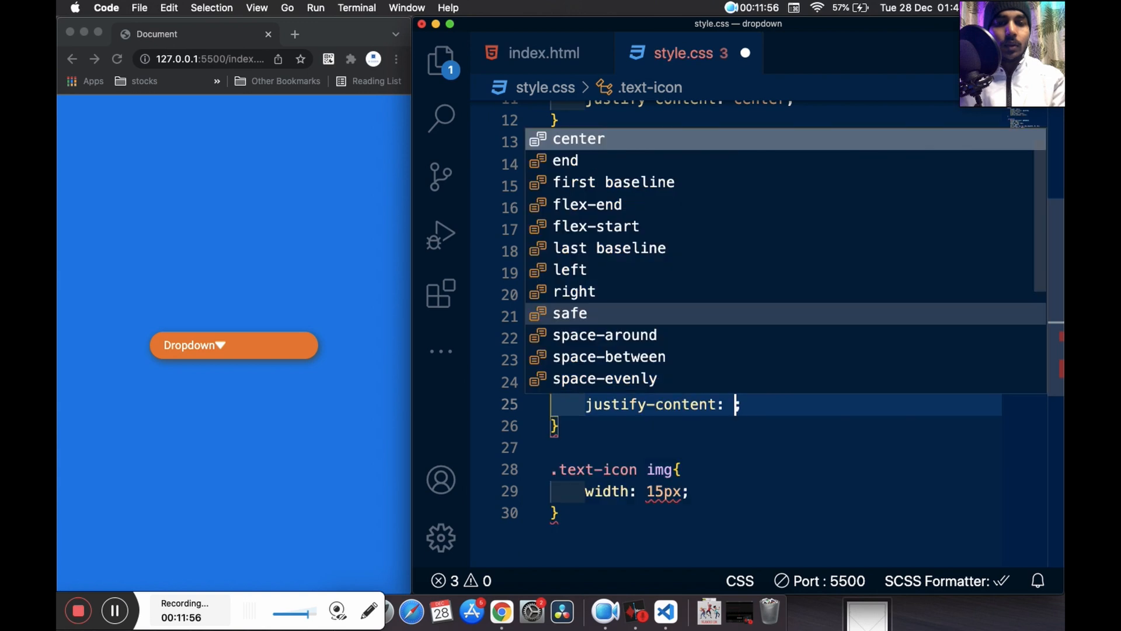
type("space-between;")
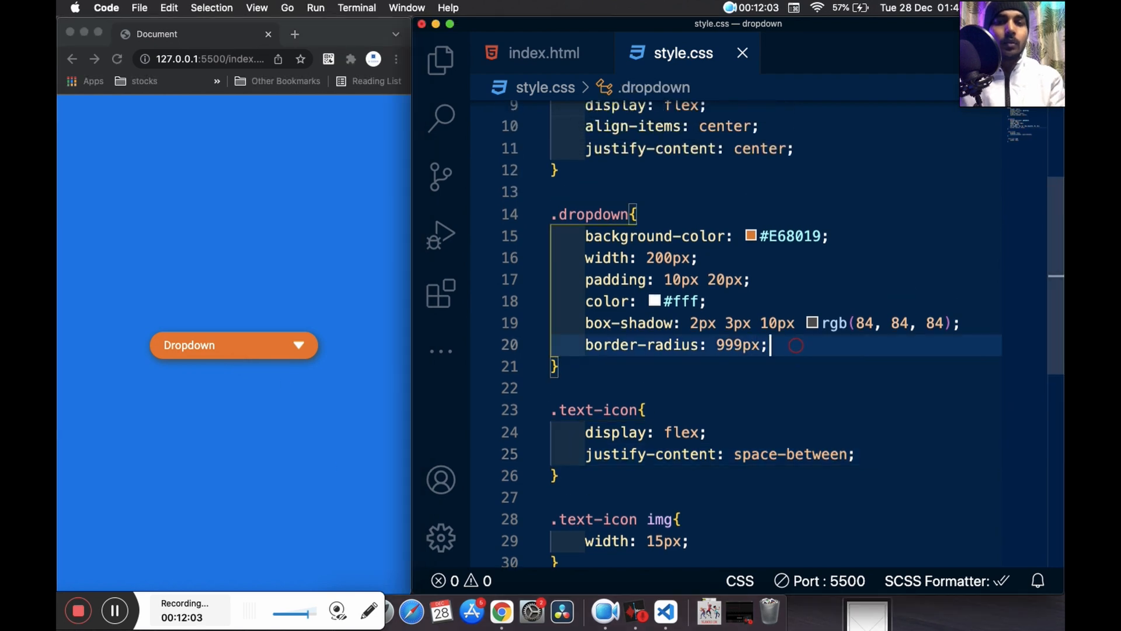
Add cursor: pointer to the .dropdown rule
key("enter")
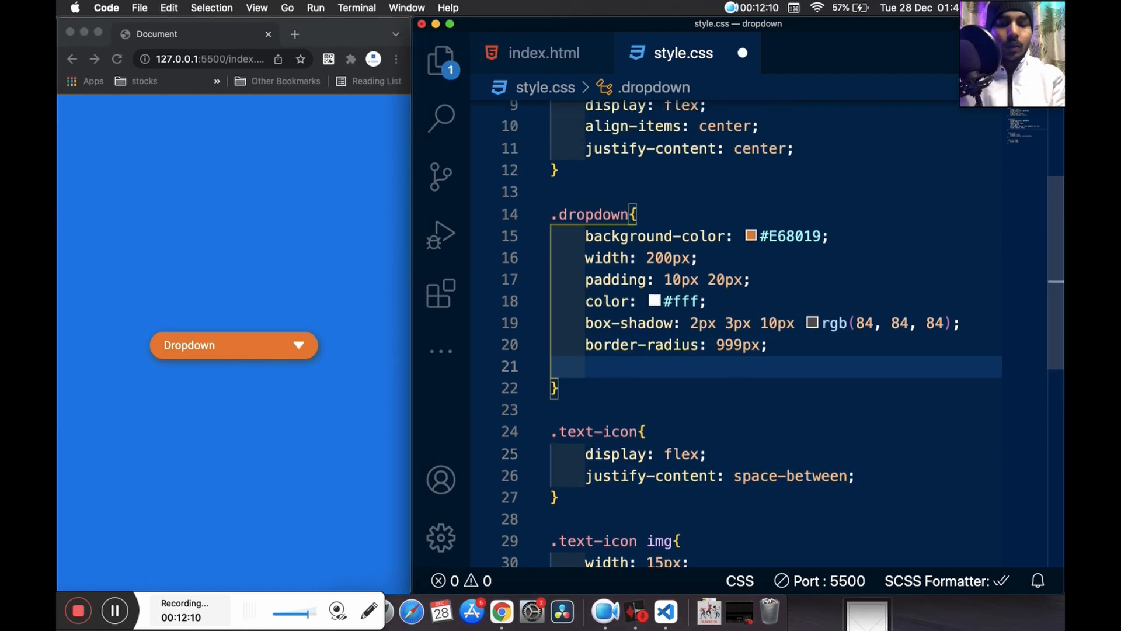
type("cursor: pointer;")
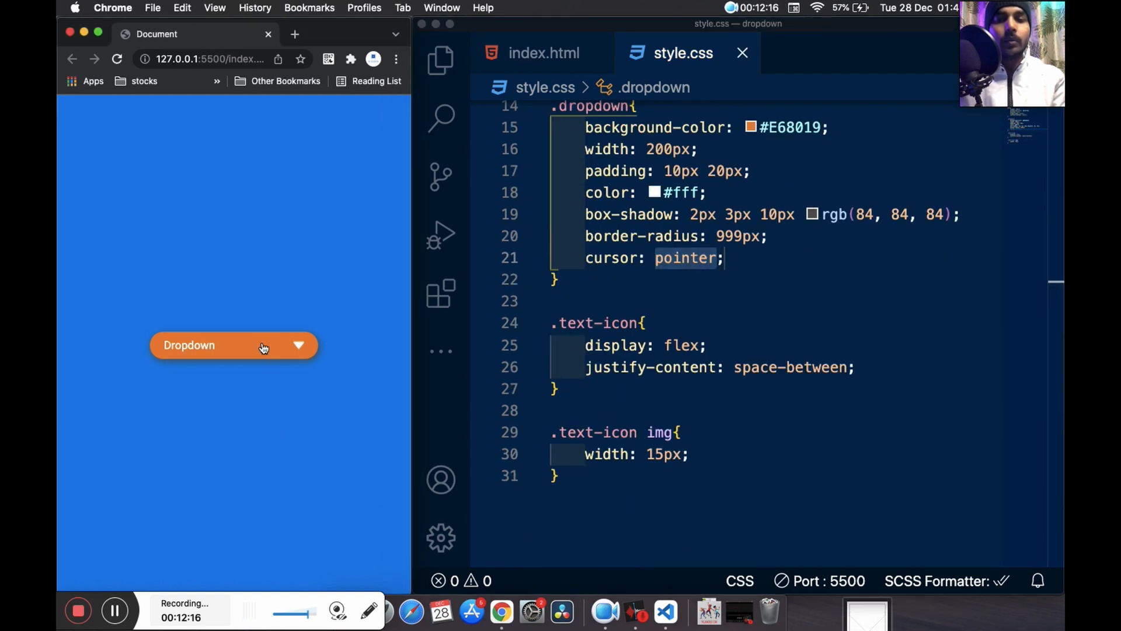
scroll("down", 3)
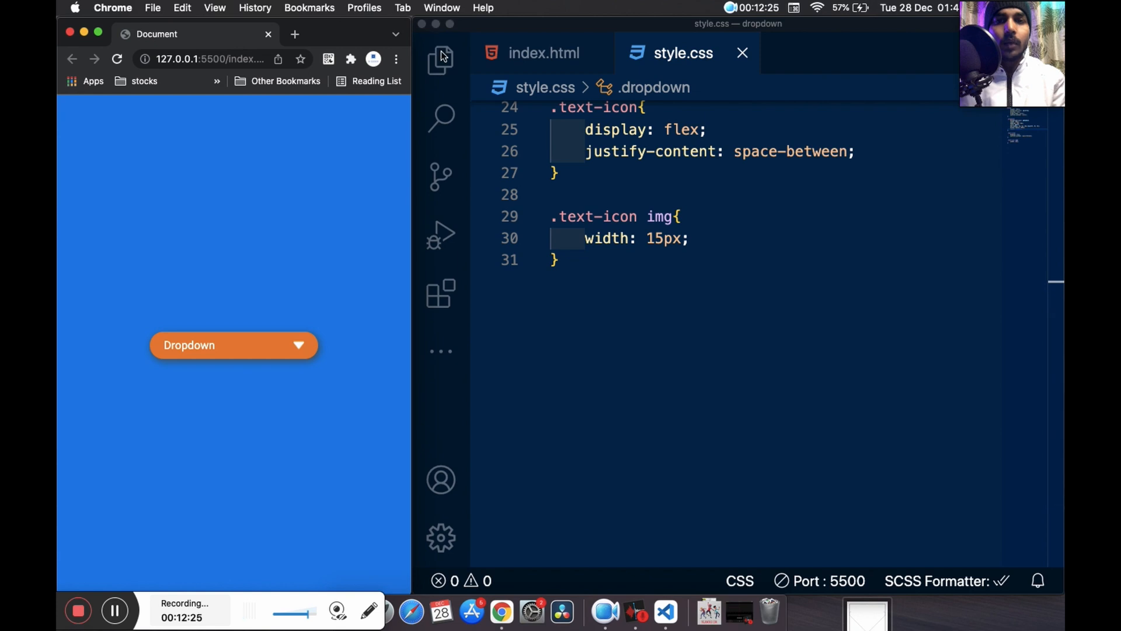
Add a dropdown-menu section with four 'Select 1' paragraphs after the text-icon section
left_click(441, 60)
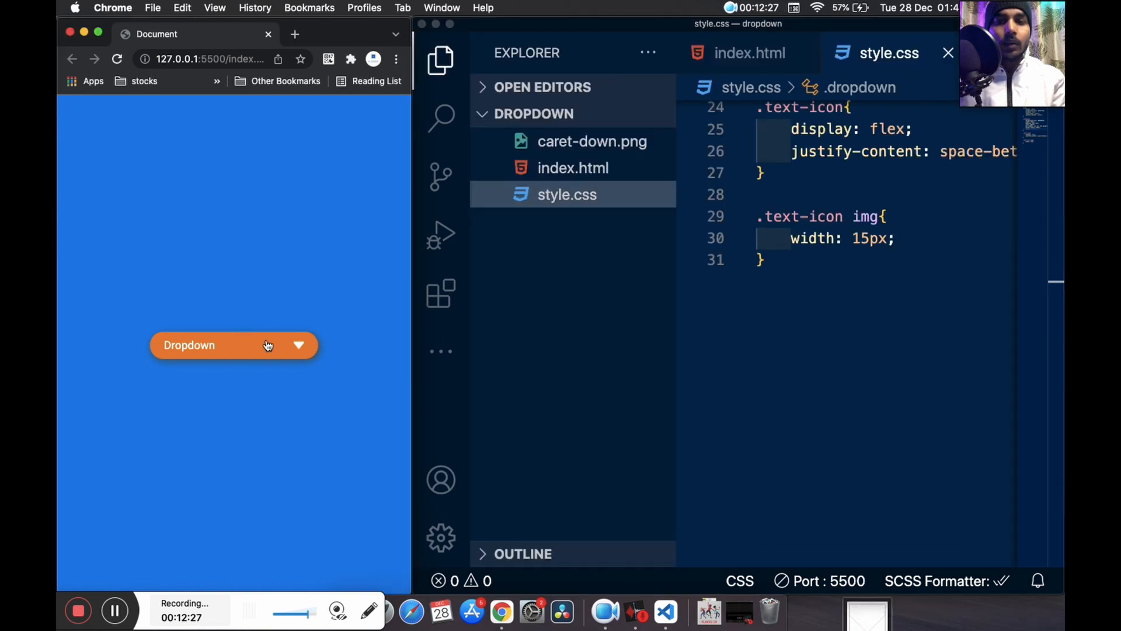
mouse_move(599, 129)
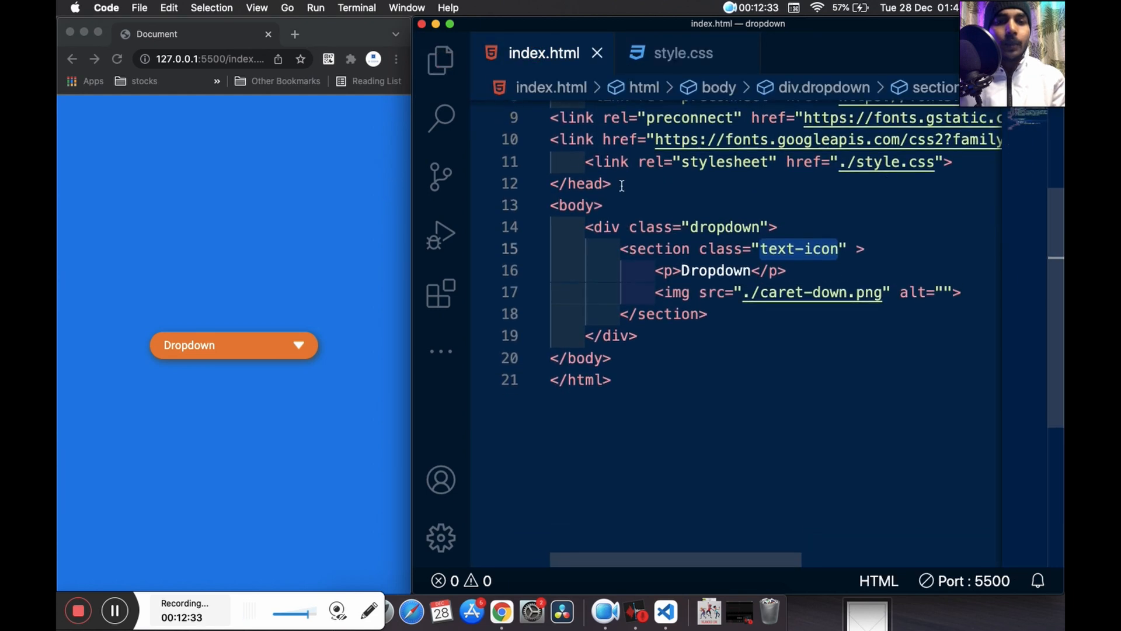
left_click(708, 314)
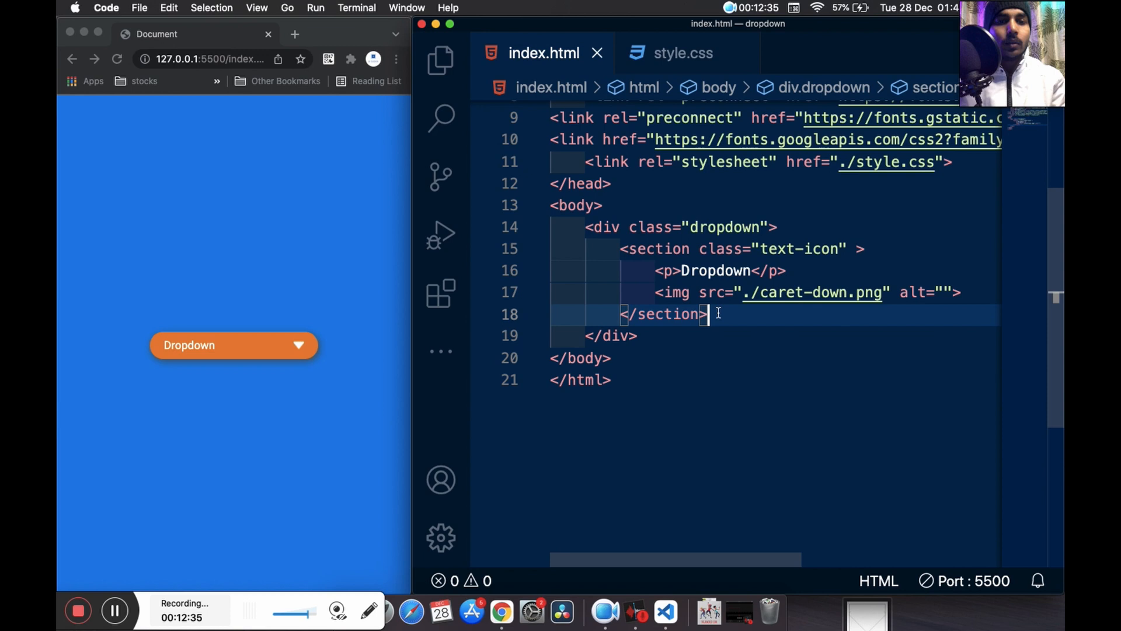
type("section c</section>")
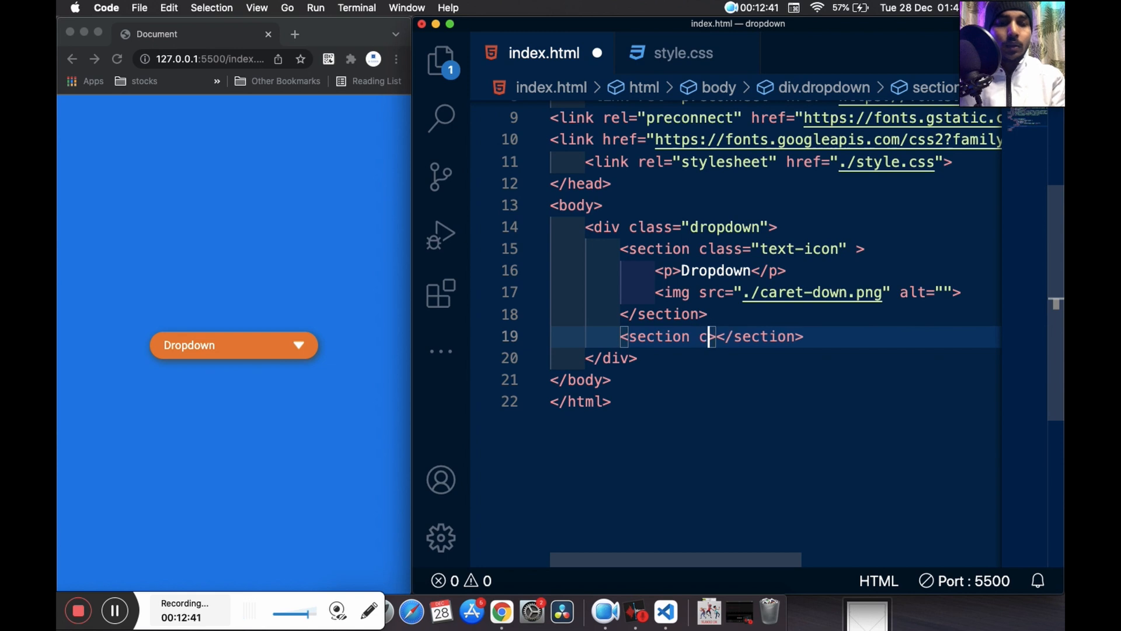
type("class=\"d\"")
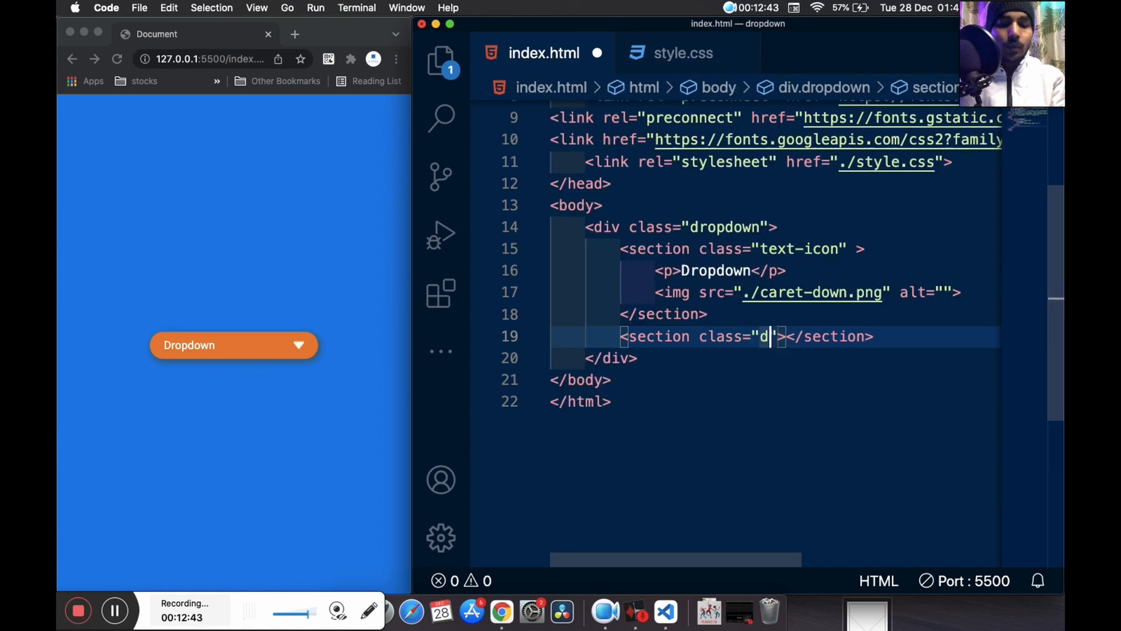
type("ropdown")
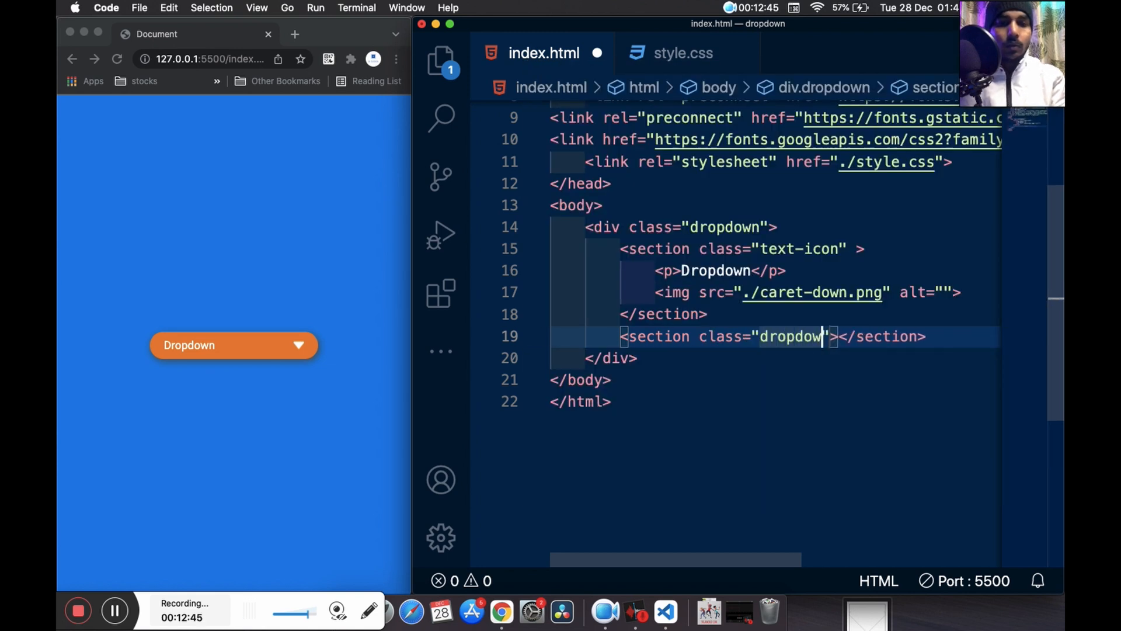
type("-menu")
type("<p></p>")
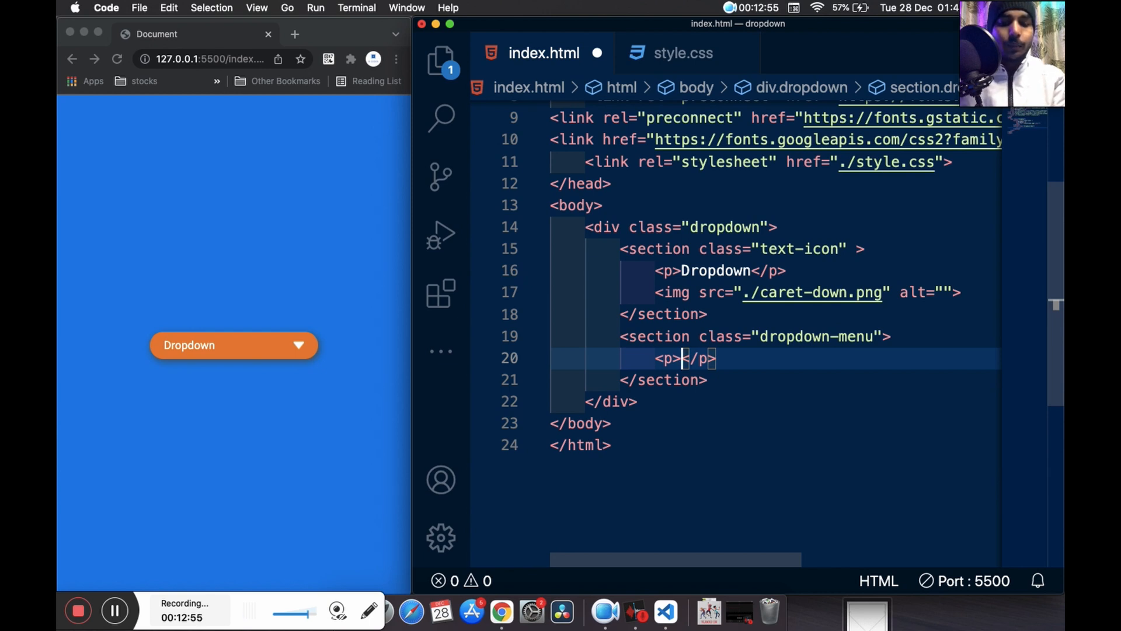
type("S")
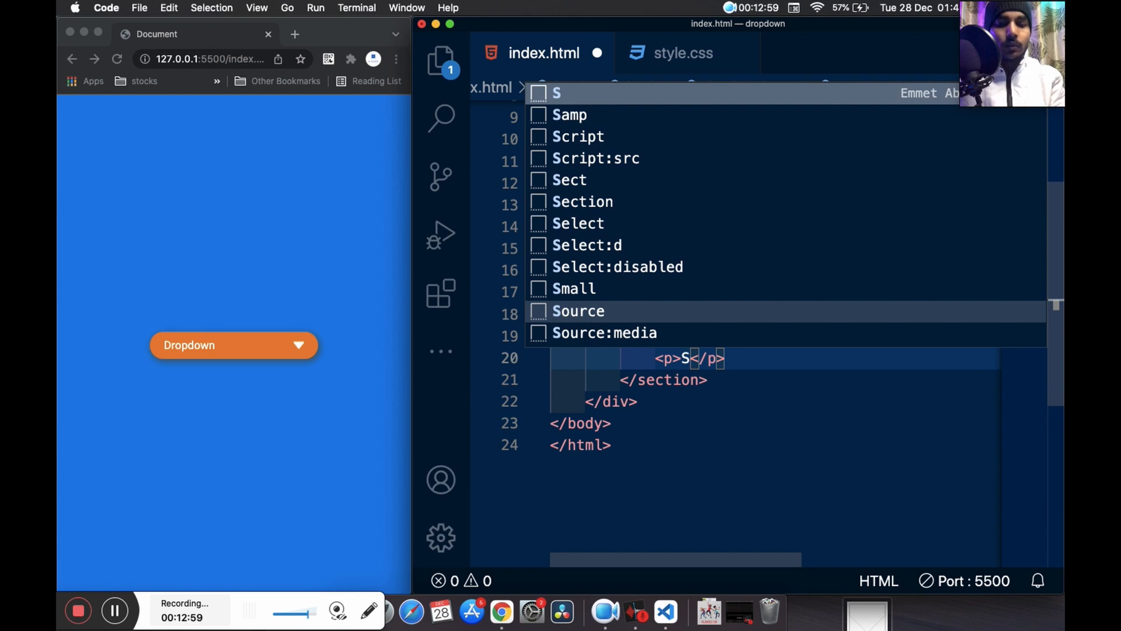
type("elect 1")
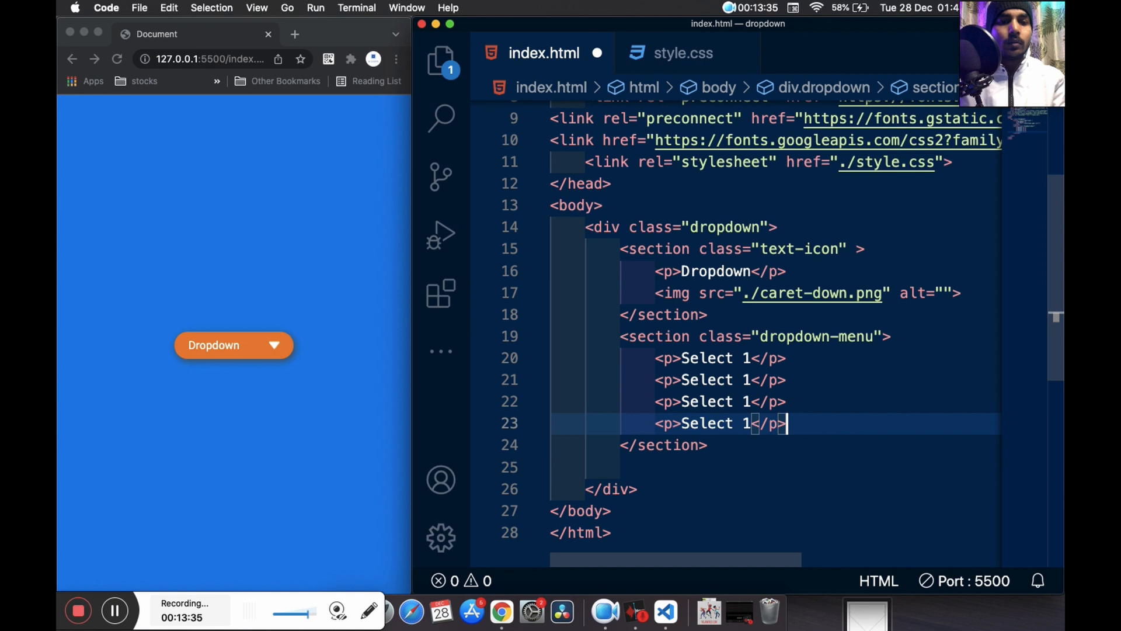
left_click(232, 345)
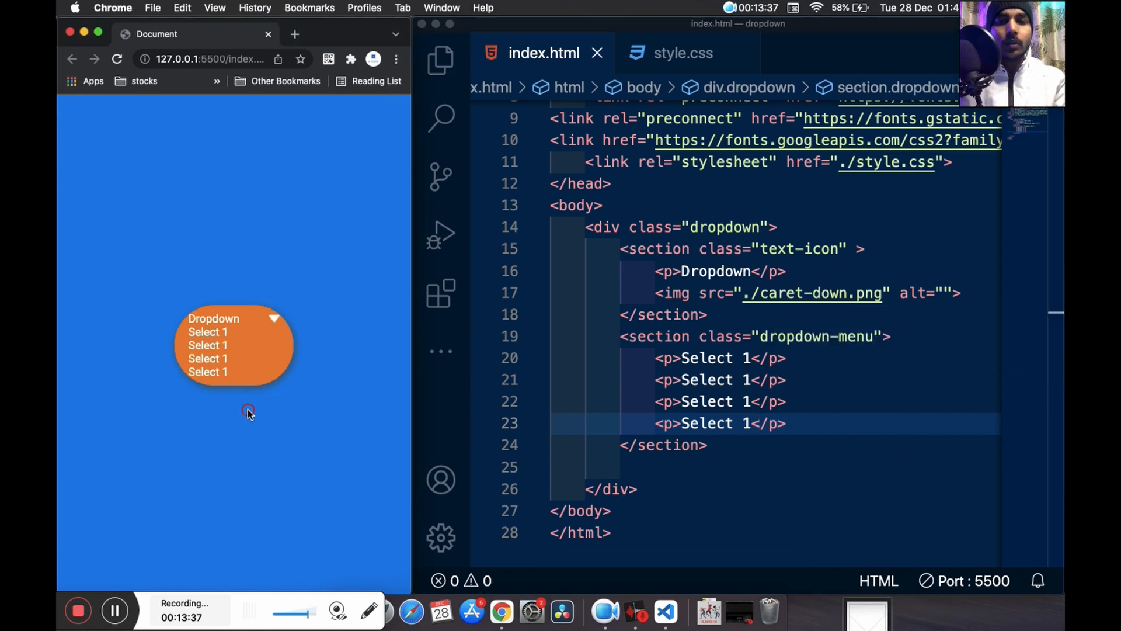
mouse_move(291, 453)
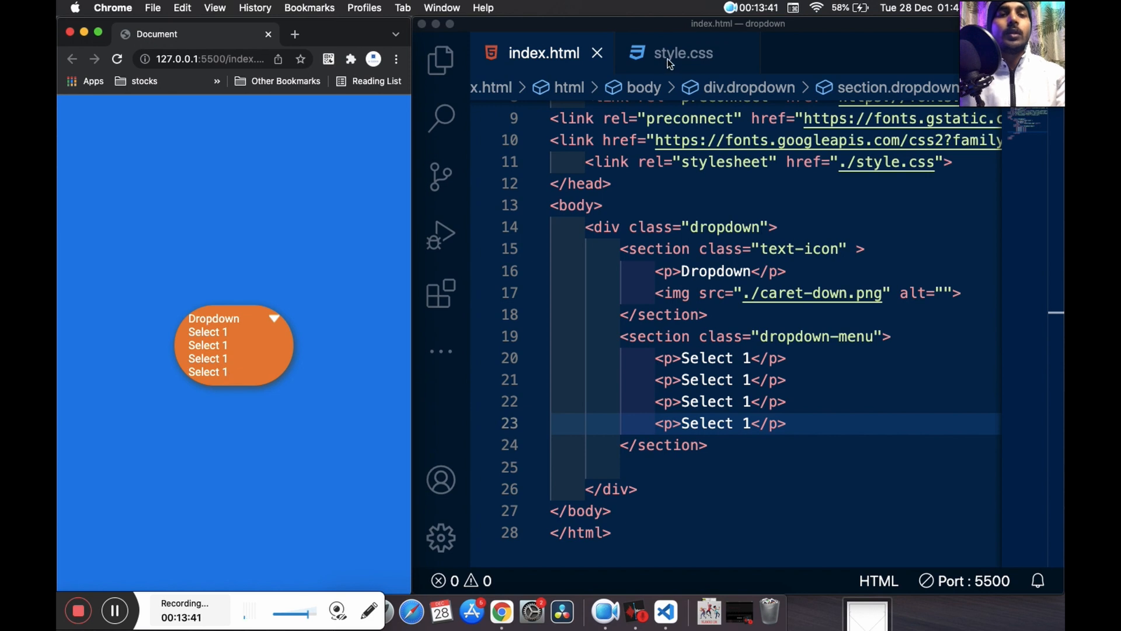
After previewing the stacked Select 1 items, return to style.css
left_click(683, 53)
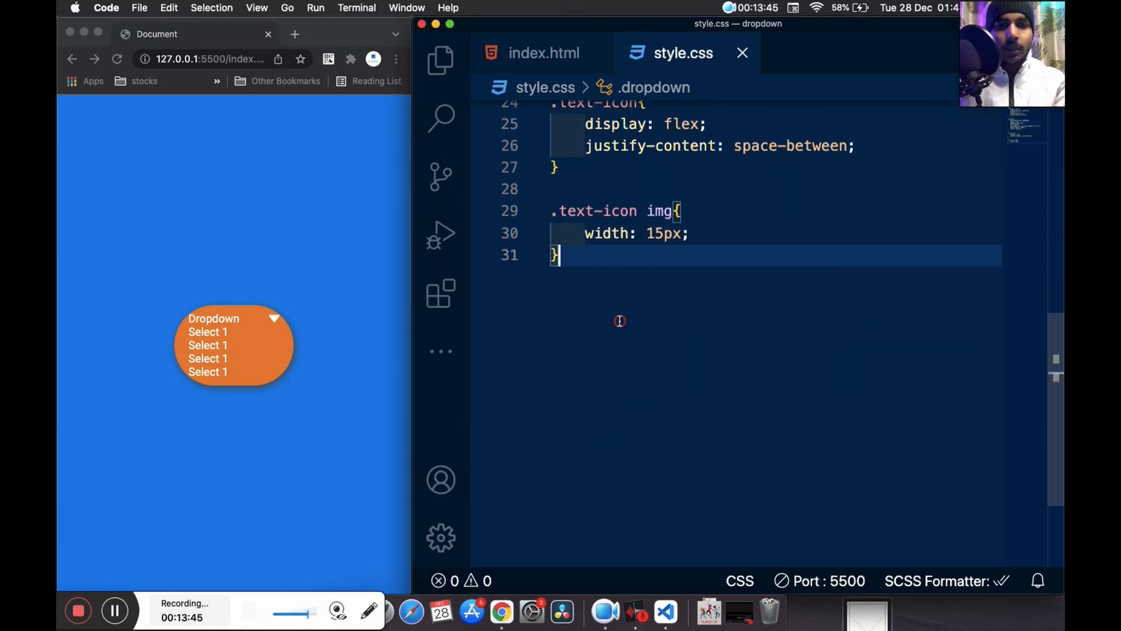
Start a .dropdown-menu rule: position absolute, background #E68019, width 130px
scroll("up", 3)
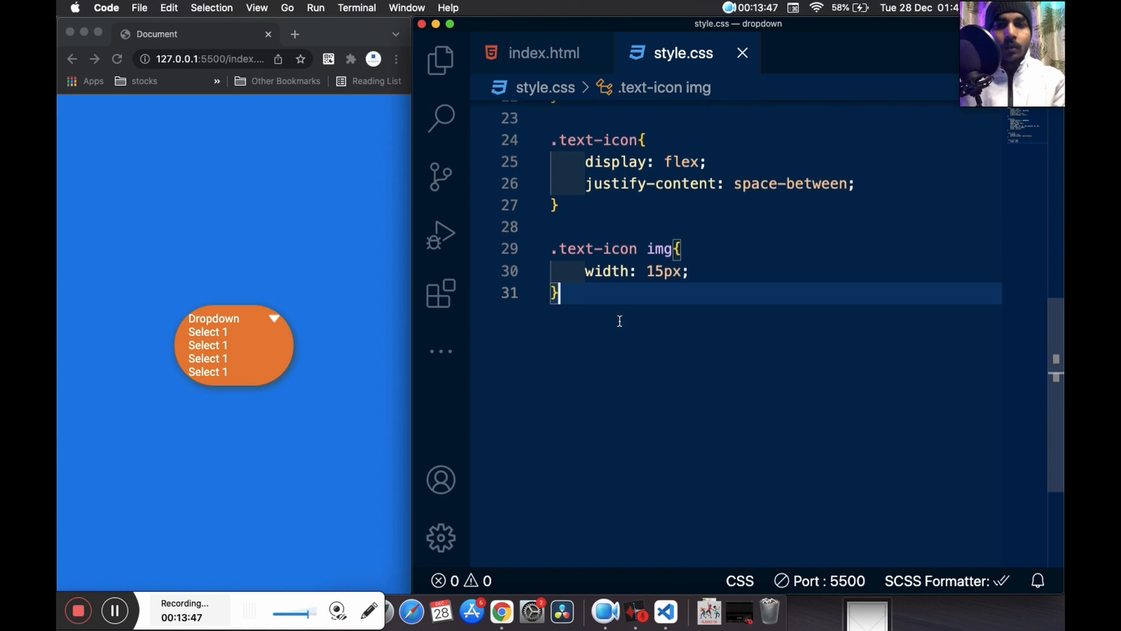
type(".d")
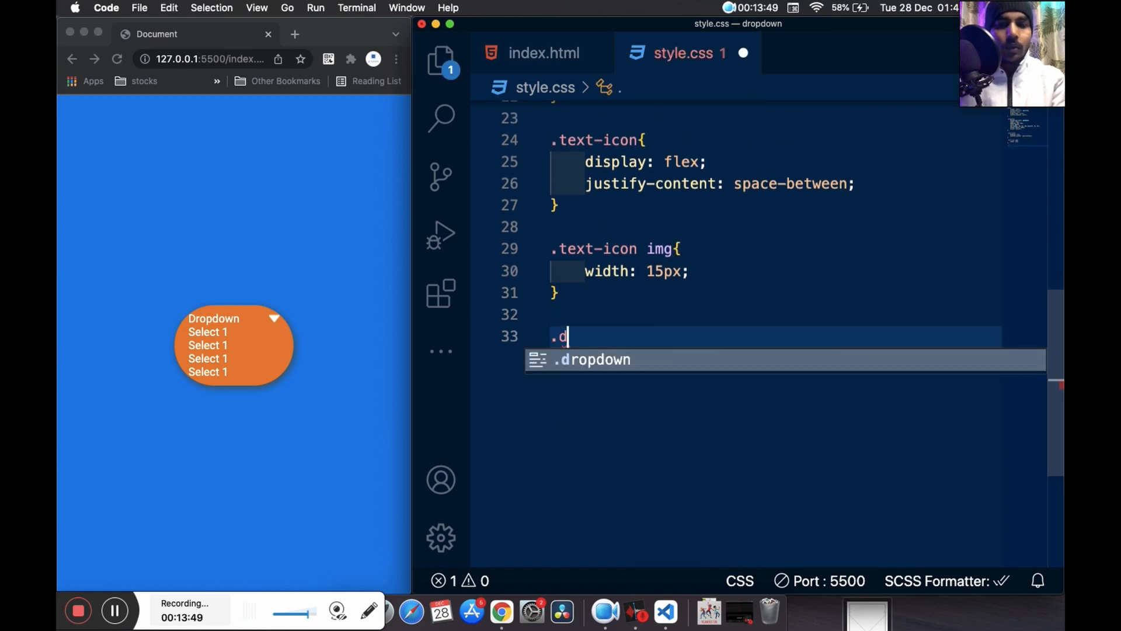
type("ropdown-m")
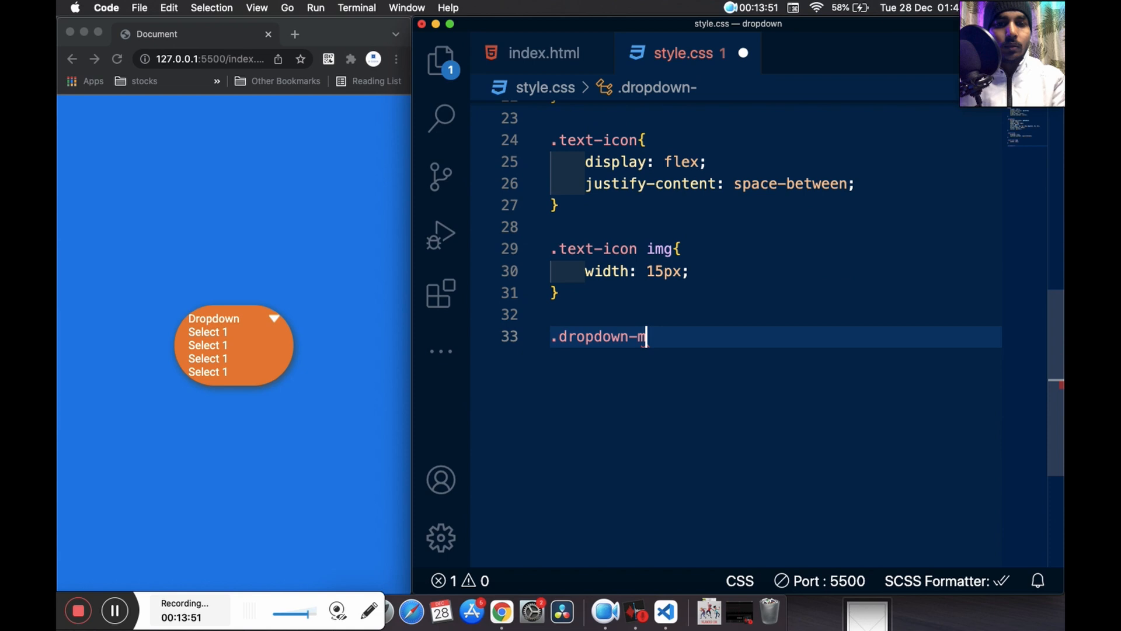
type("enu")
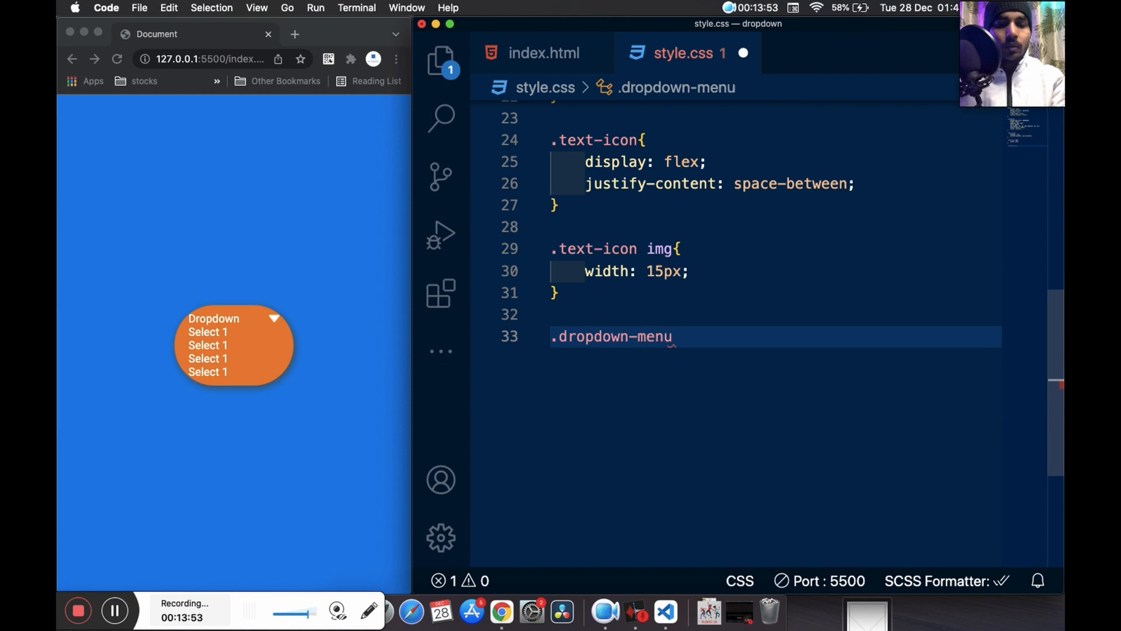
scroll("up", 3)
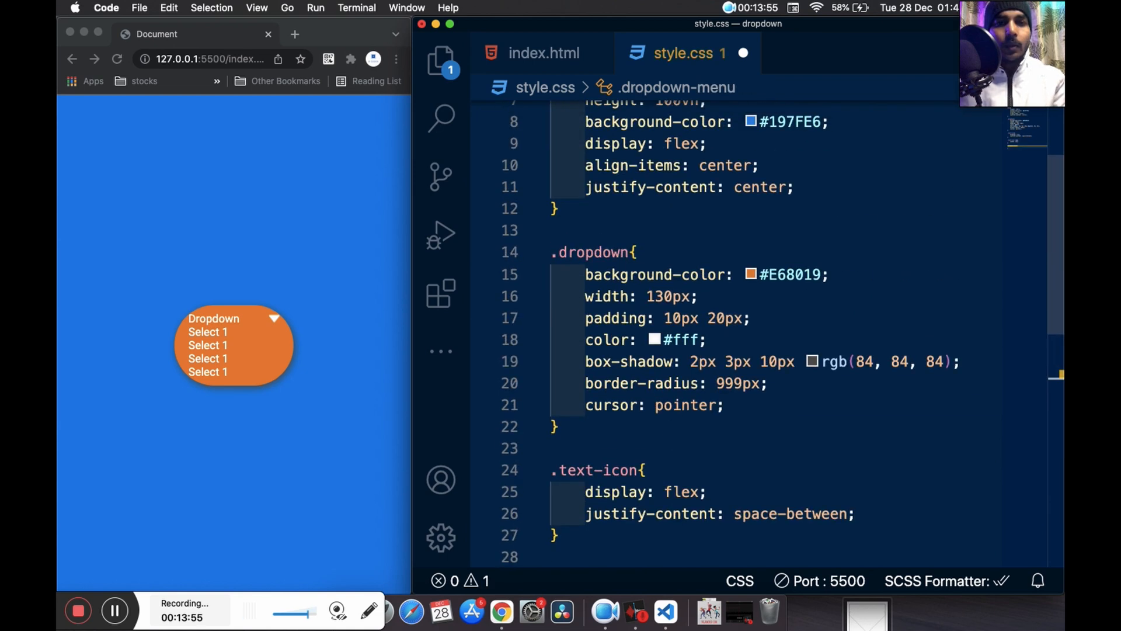
scroll("down", 3)
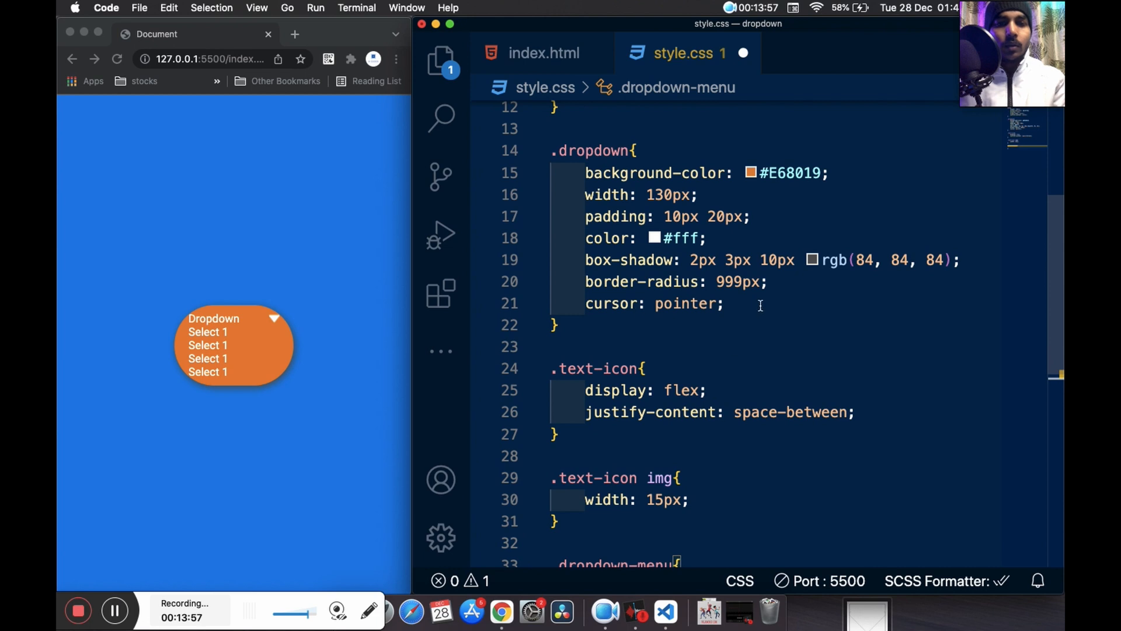
type("position: relative;")
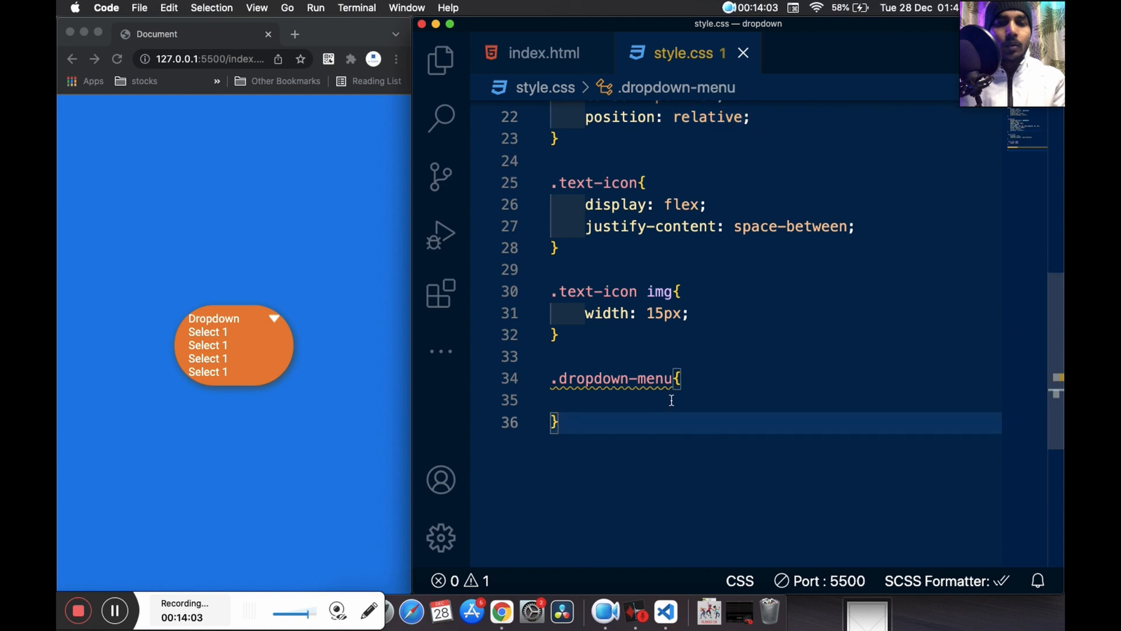
type("position: ;")
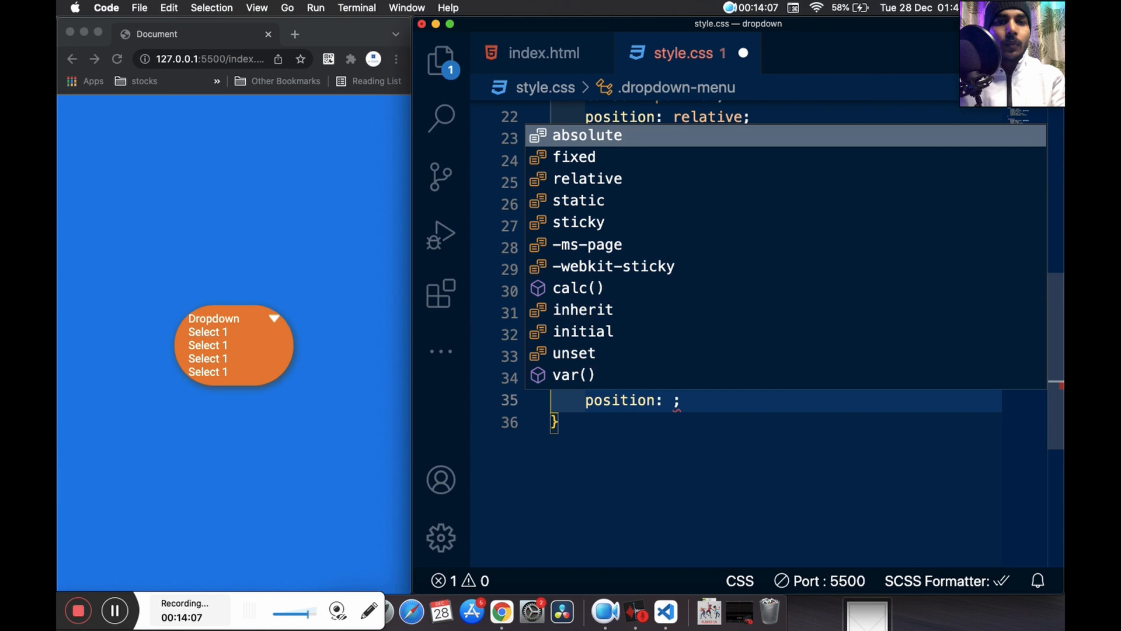
type("background-color: ;")
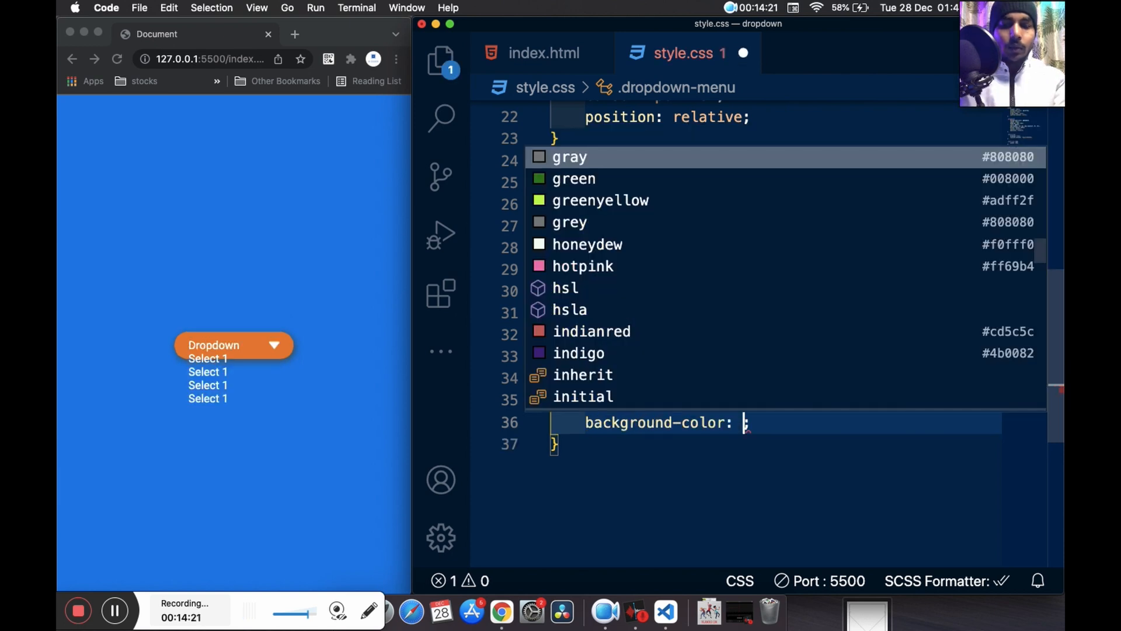
type("#E68019;")
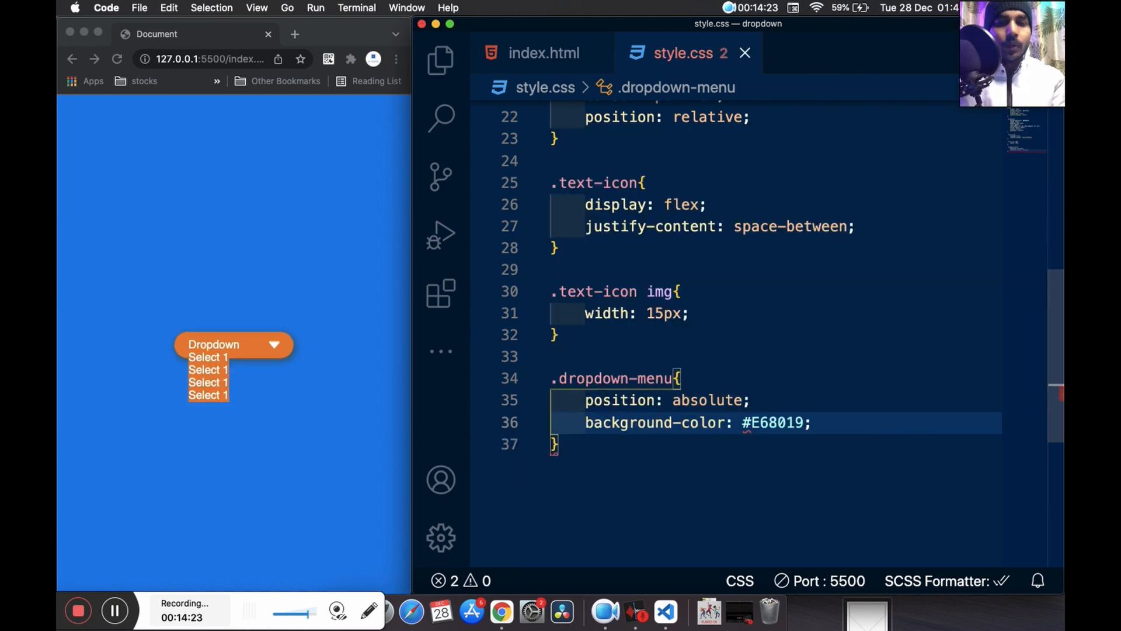
key("enter")
type("width: ;")
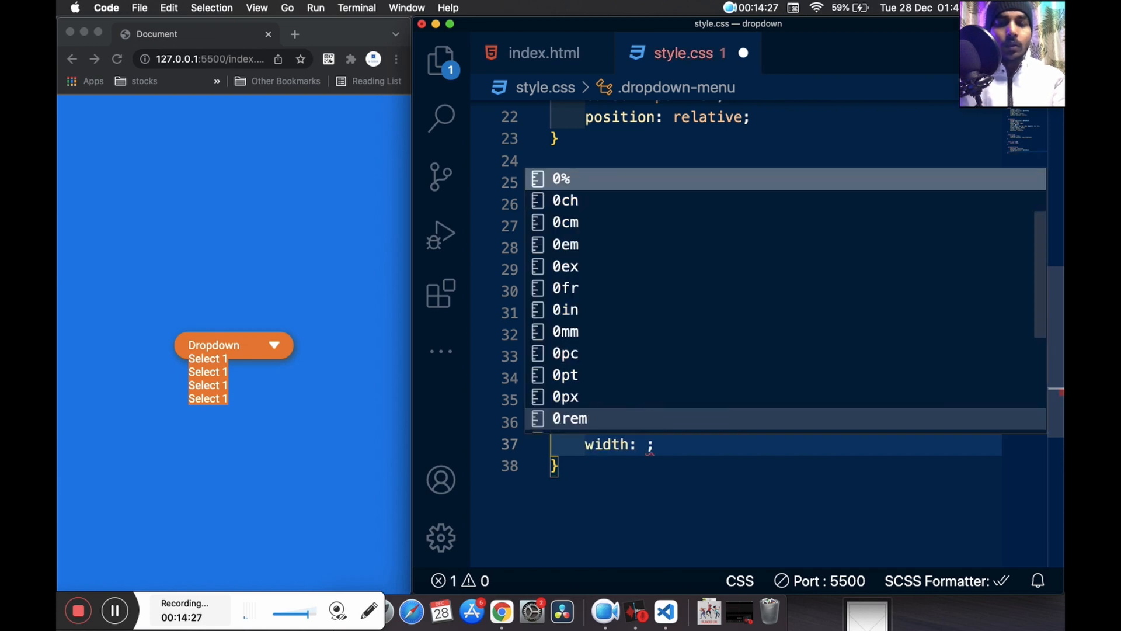
type("140")
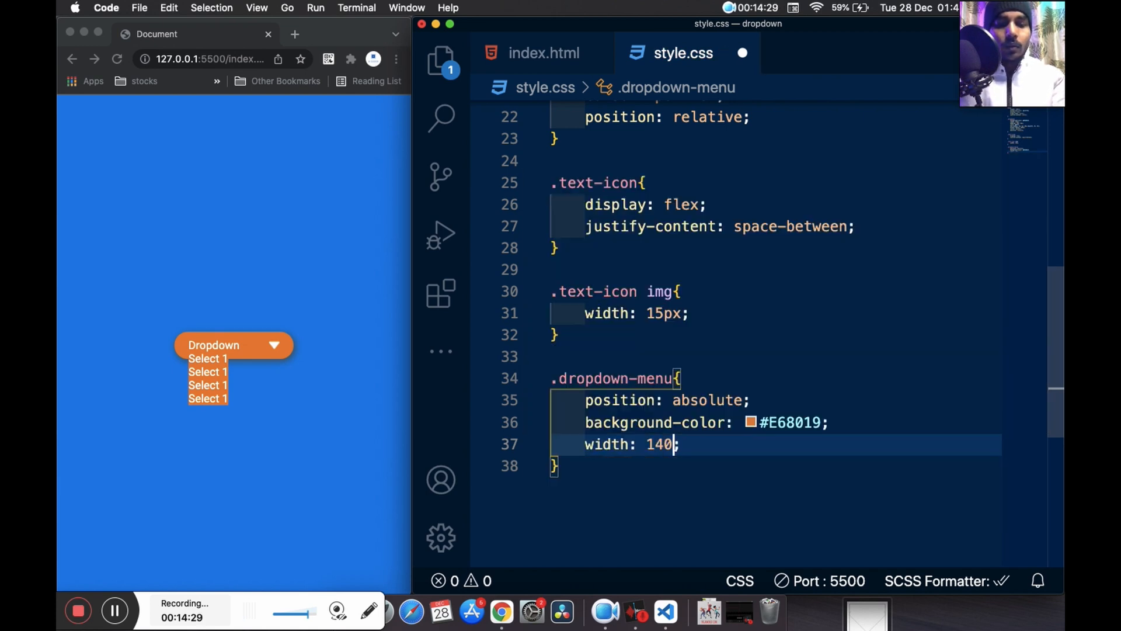
type("px;")
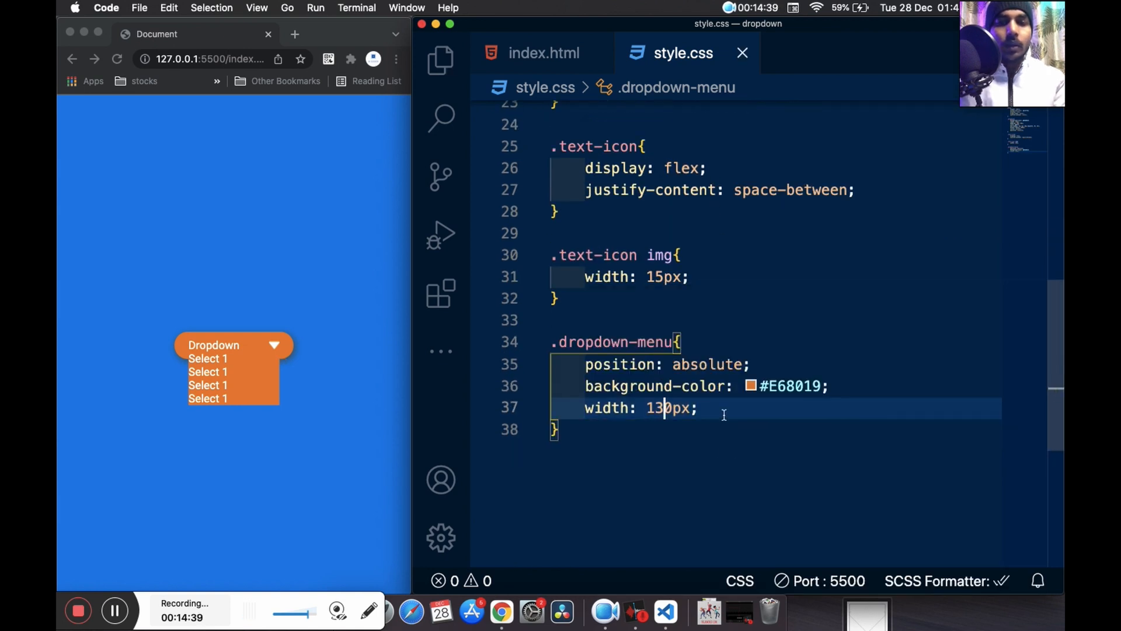
Add padding 10px 20px, left 0, top 35px and a 10px border radius
scroll("up", 3)
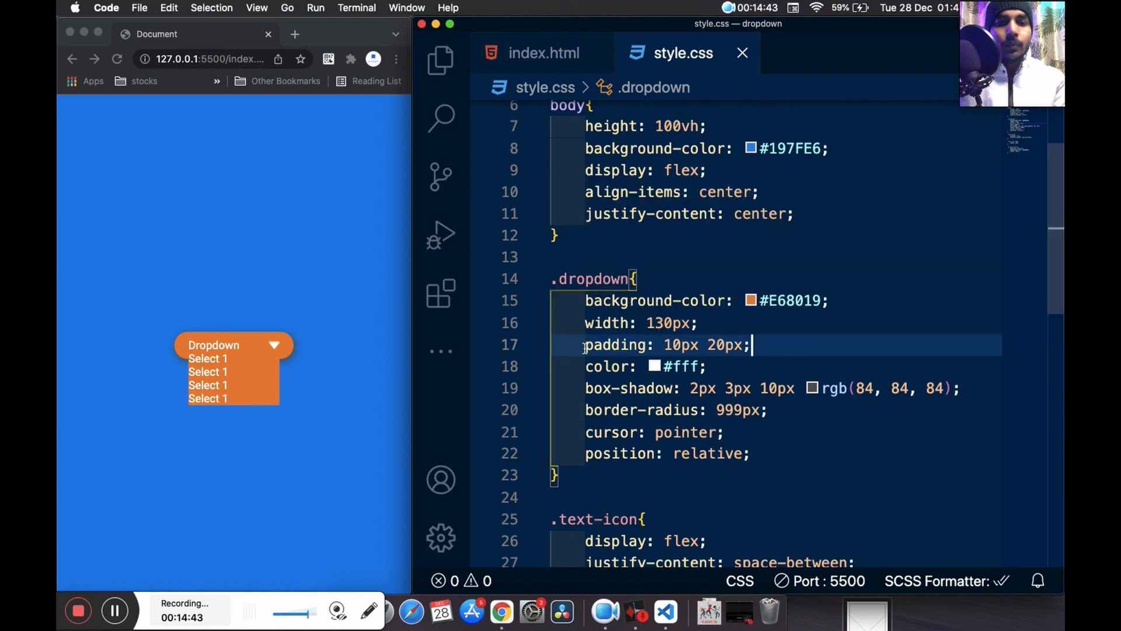
scroll("down", 3)
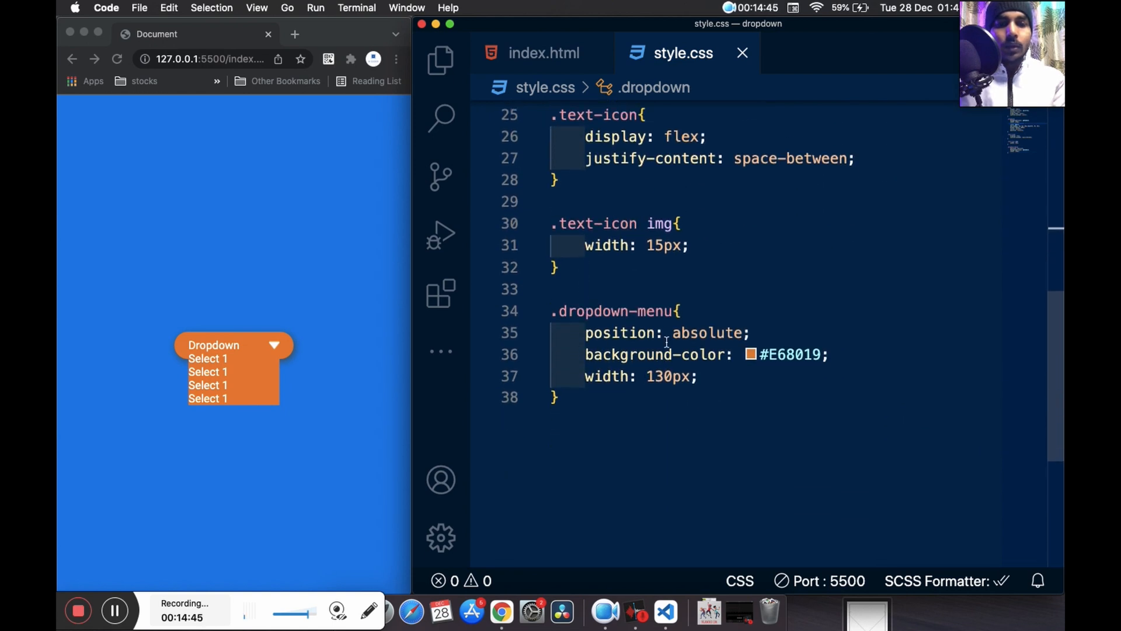
type("padding: 10px 20px;")
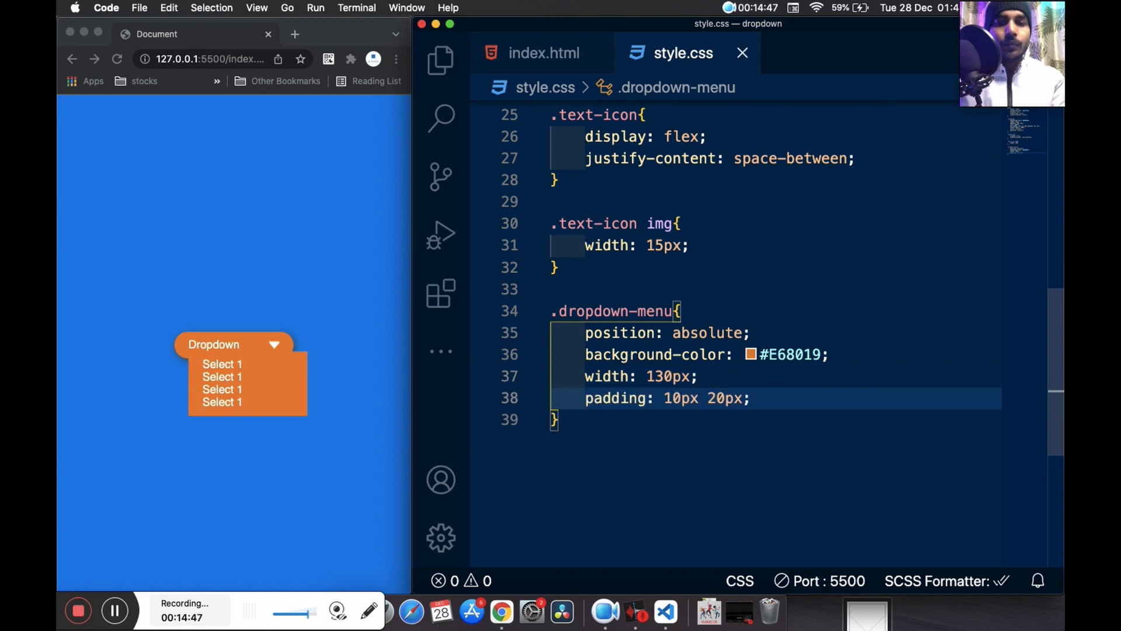
key("Return")
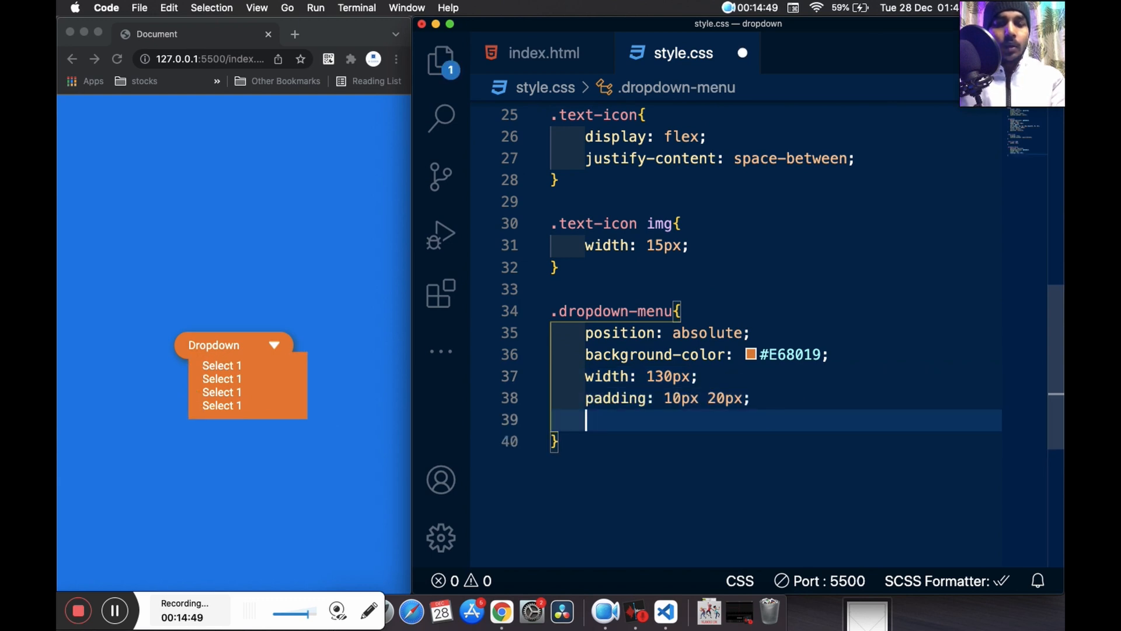
type("left: ;")
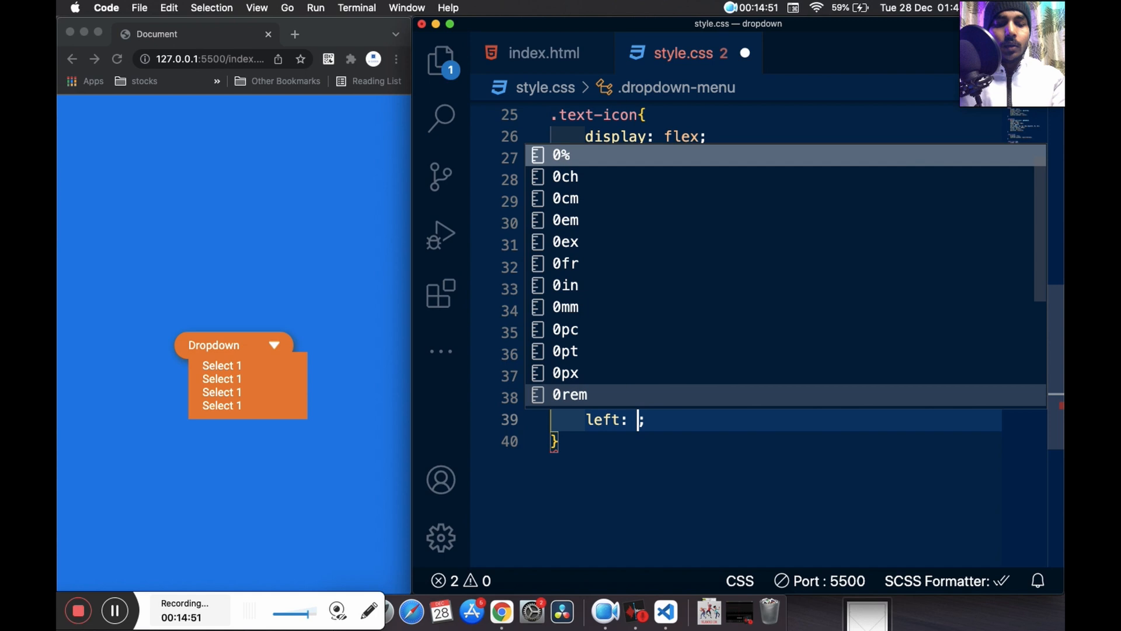
type("0")
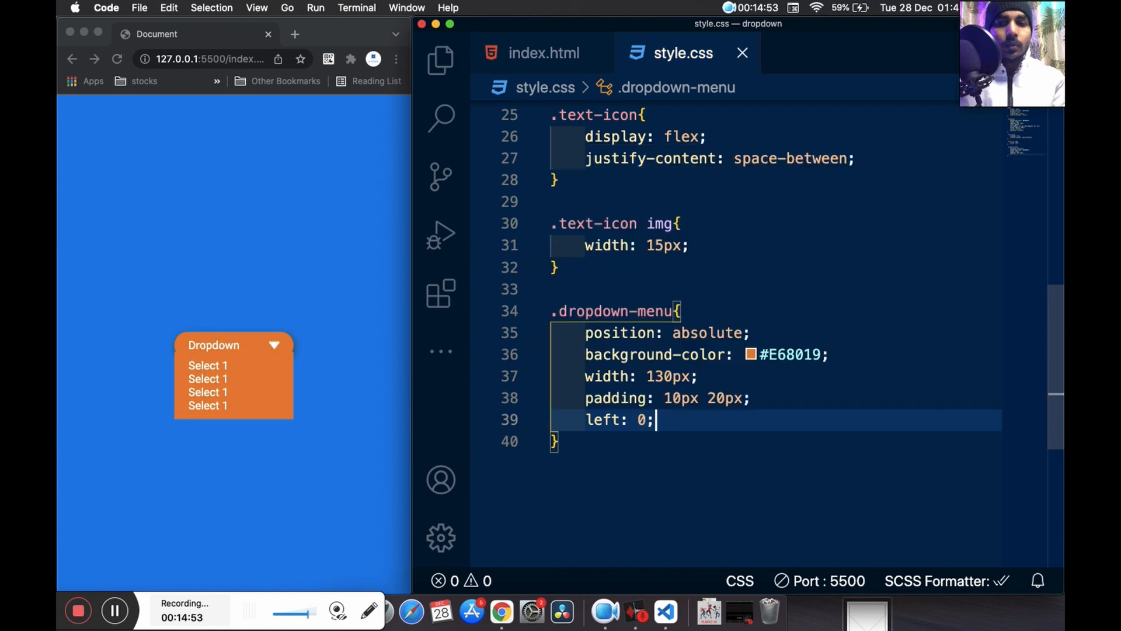
type("top")
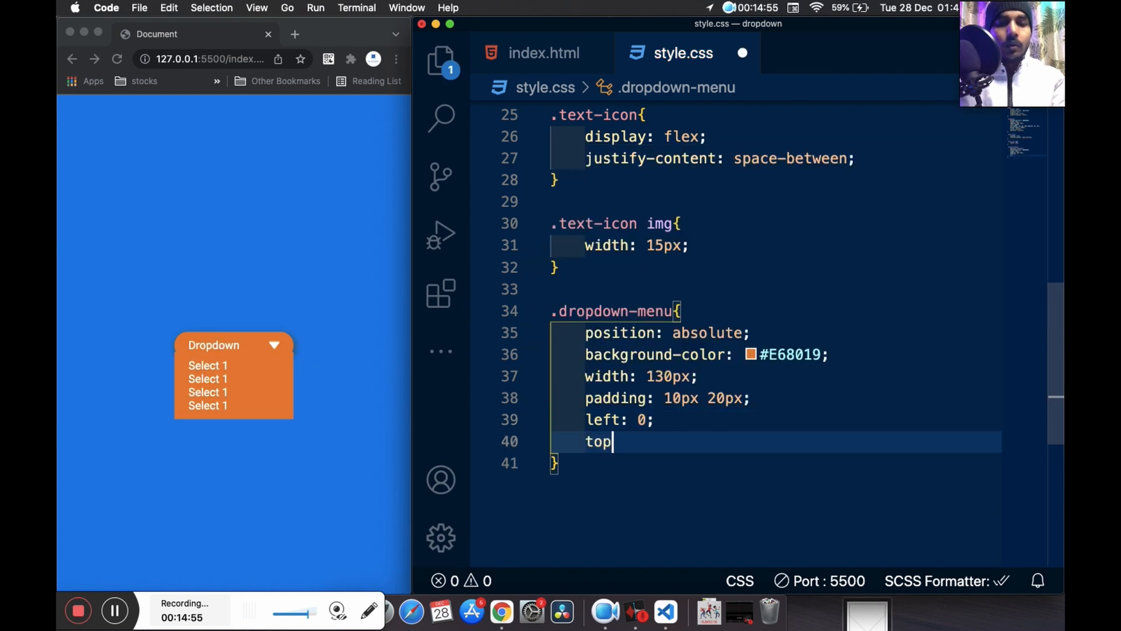
type(": 30;")
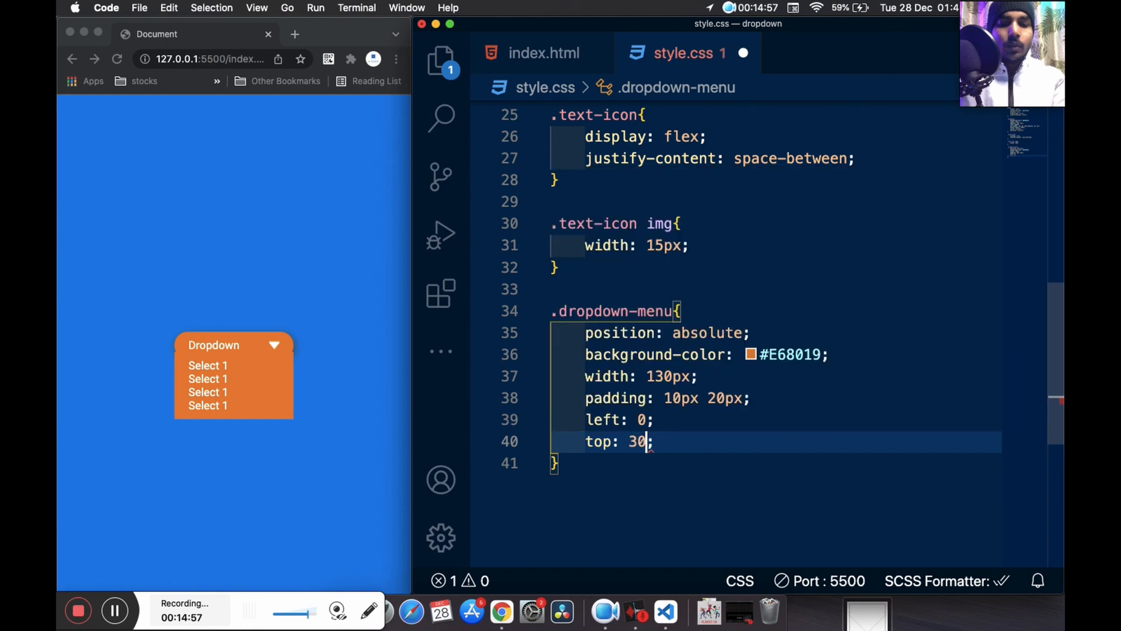
type("px")
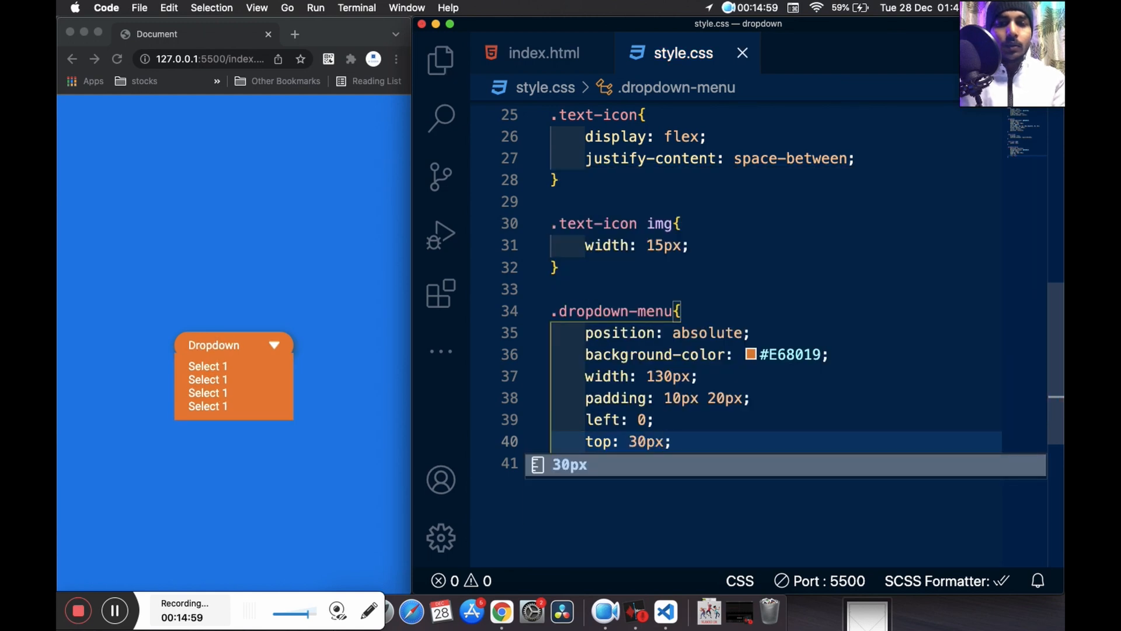
type("35px")
left_click(764, 464)
type("border-radius: ;")
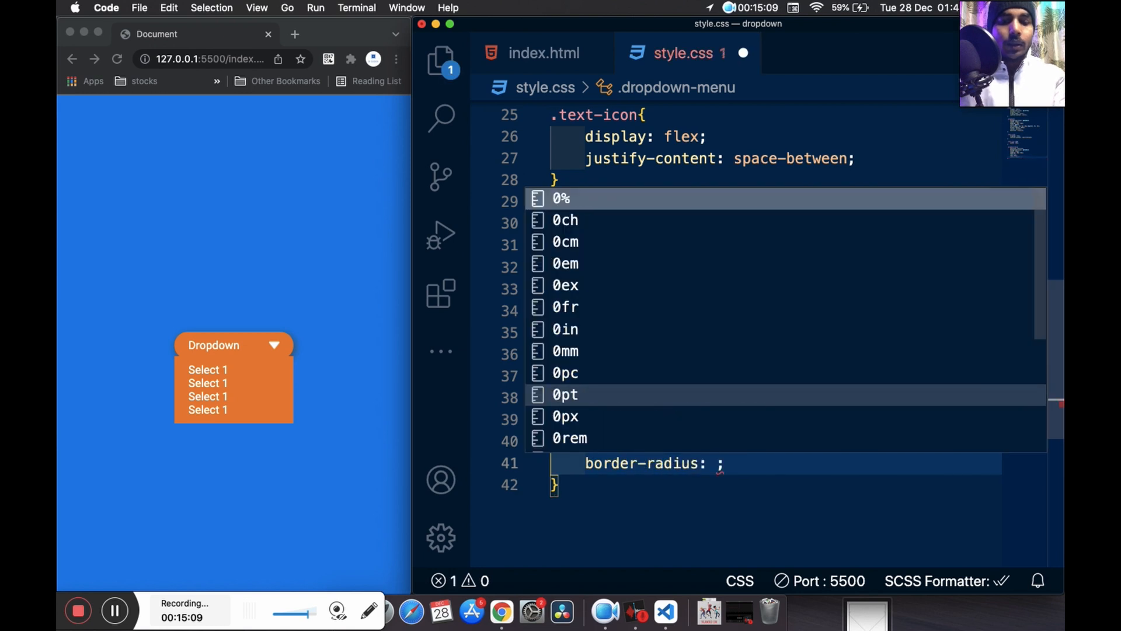
type("10px")
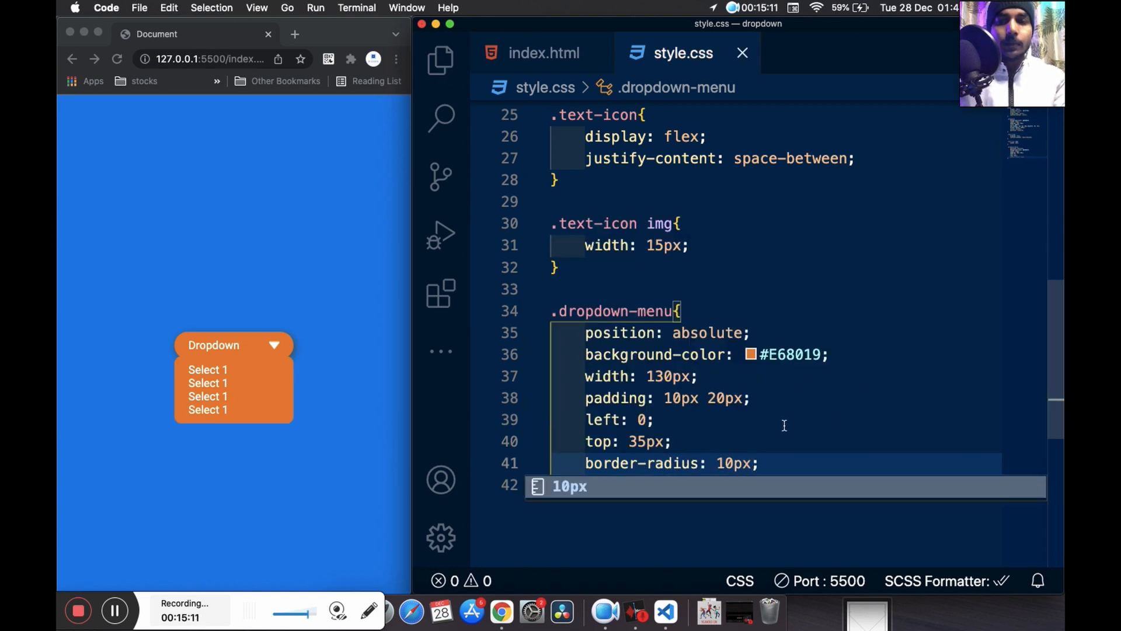
Give the menu a box-shadow of 2px 3px 10px rgb(84, 84, 84)
scroll("up", 3)
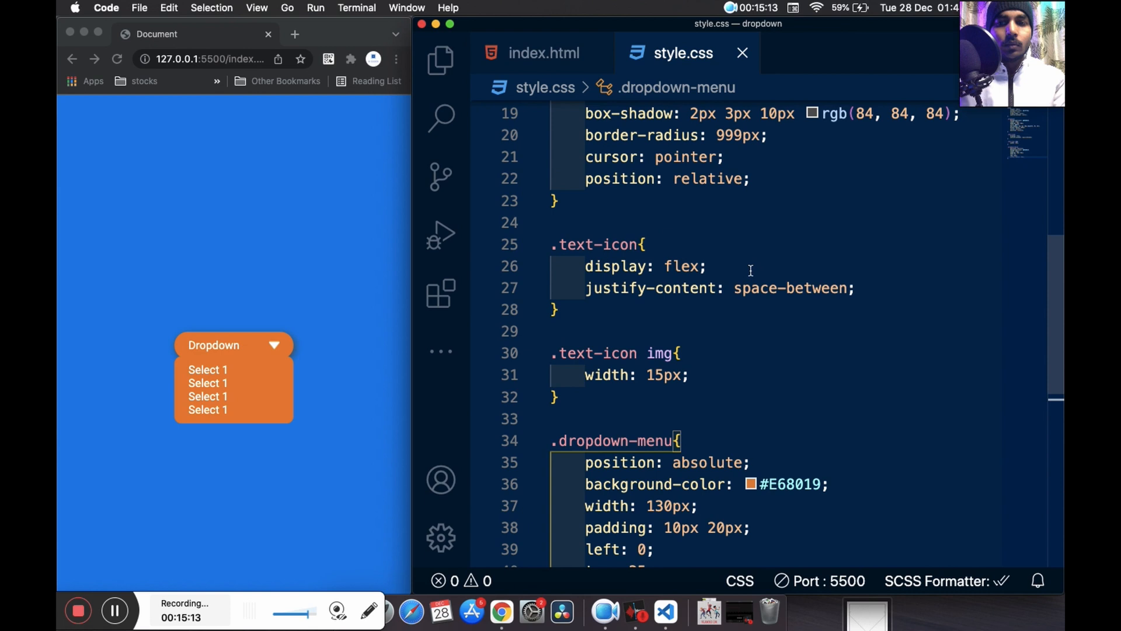
scroll("up", 3)
type("border-radius: 10px;")
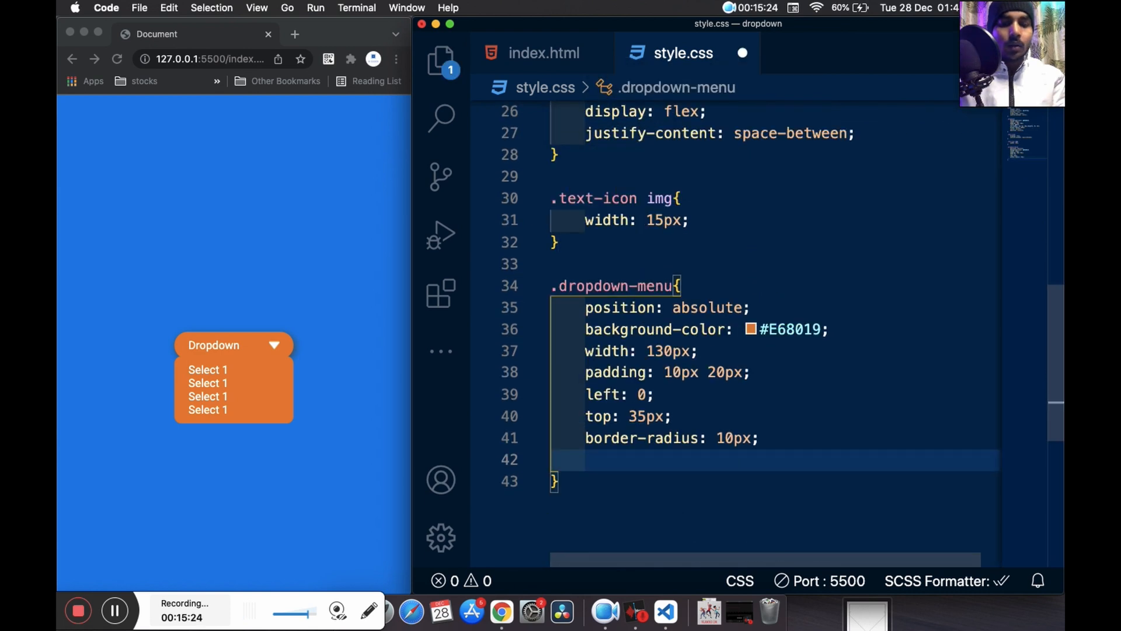
type("box-shadow: 2px 3px 10px rgb(84, 84, 84);")
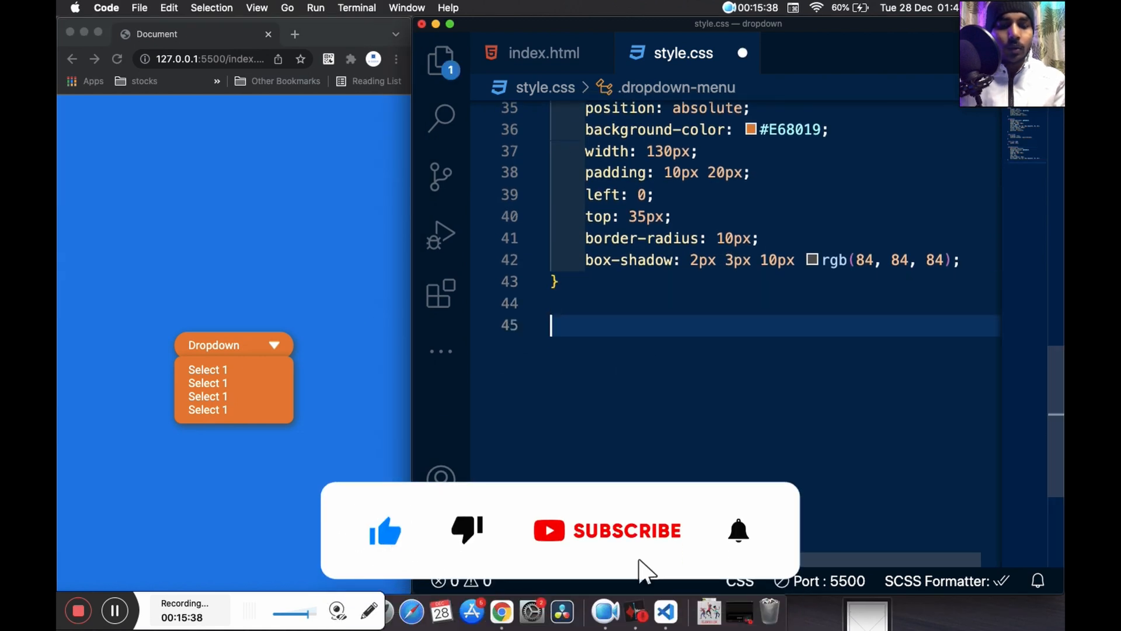
type(".dropdown-menu p{")
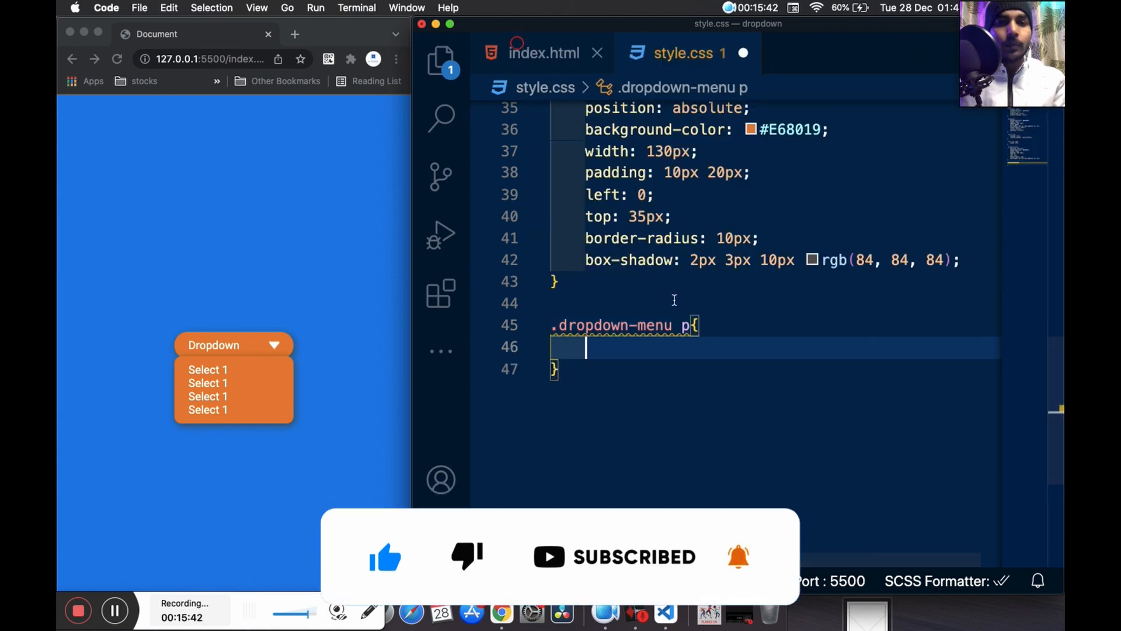
Renumber the menu items Select 1–4 and set .dropdown-menu p margin to 5px 0px
left_click(544, 53)
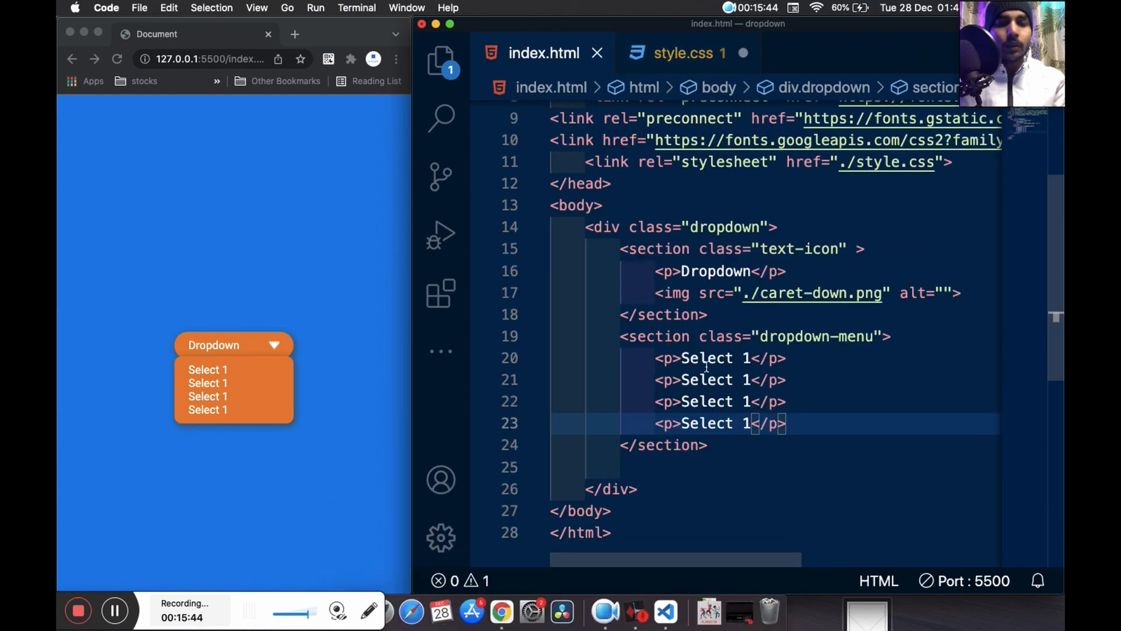
type("2")
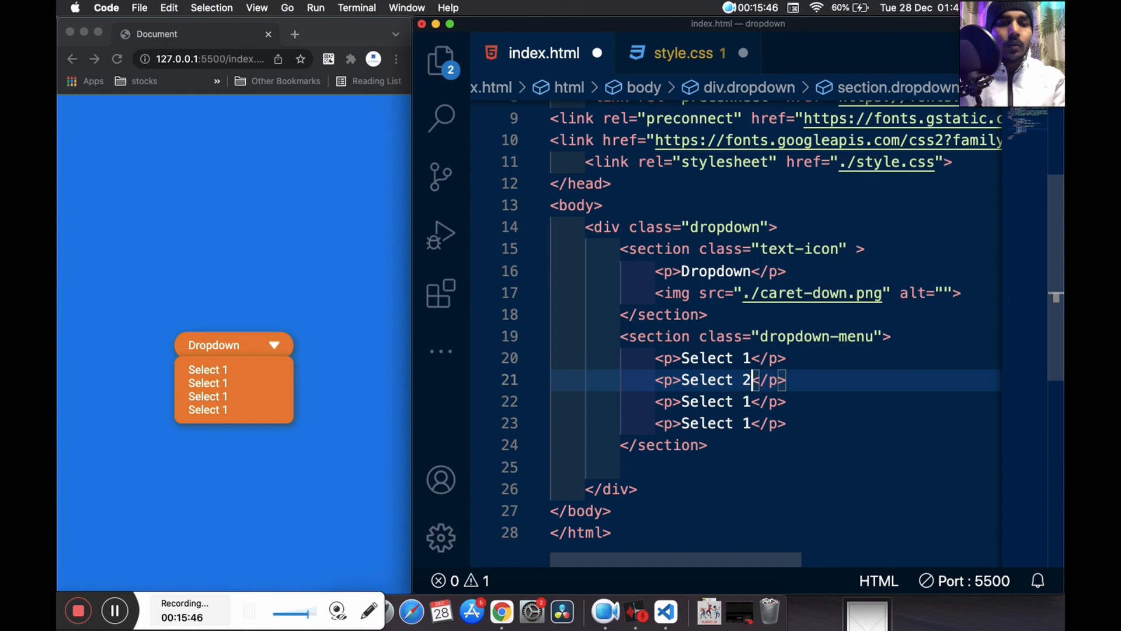
type("3")
left_click(823, 423)
type("4")
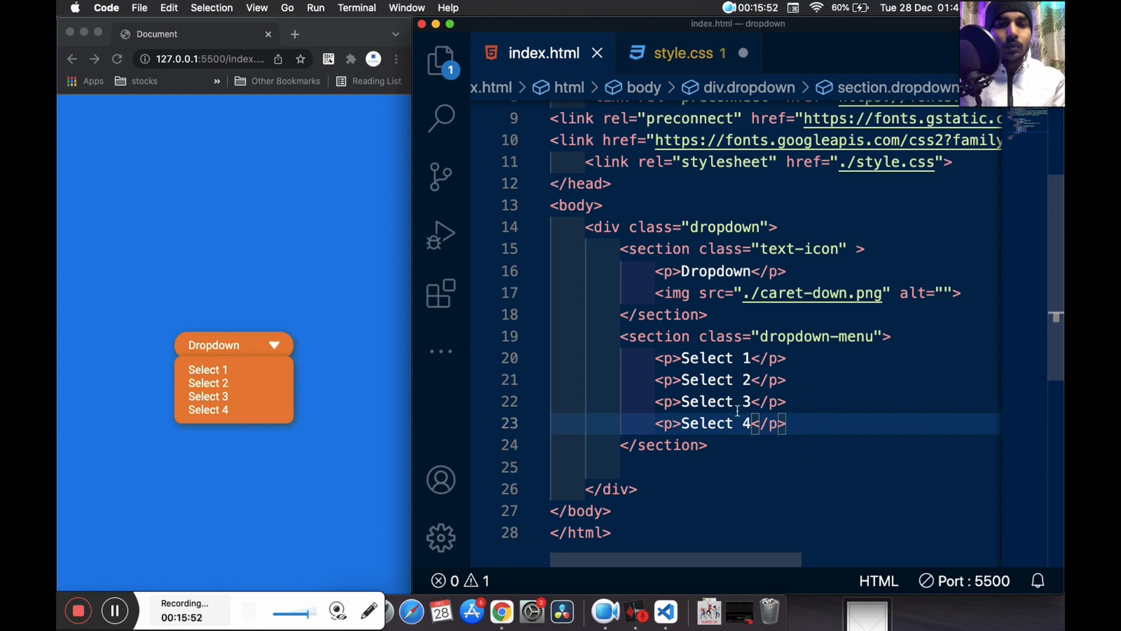
left_click(688, 53)
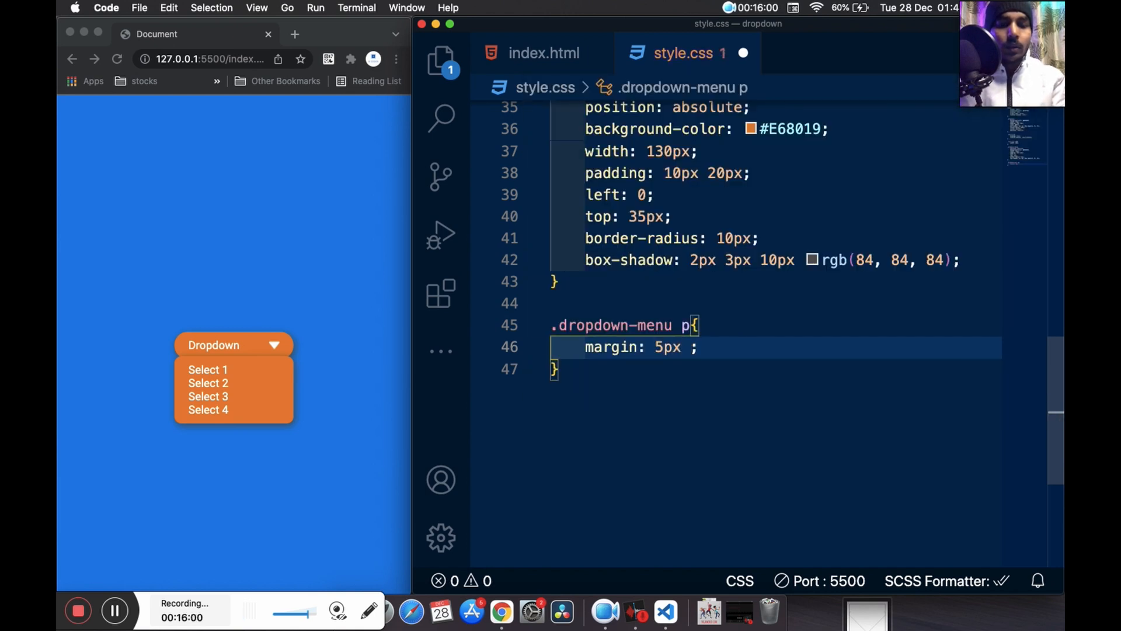
type("0px")
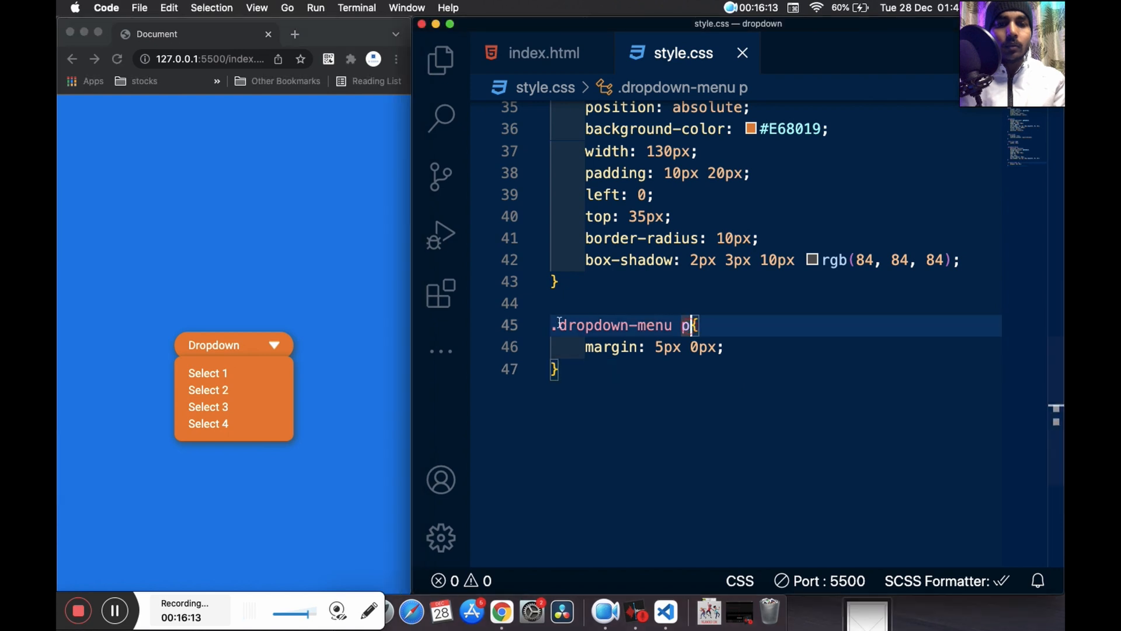
Add a p:hover rule with #fff background and #E68019 text; give items 5px 10px padding and 5px radius
type(".dropdown-menu p:hover{")
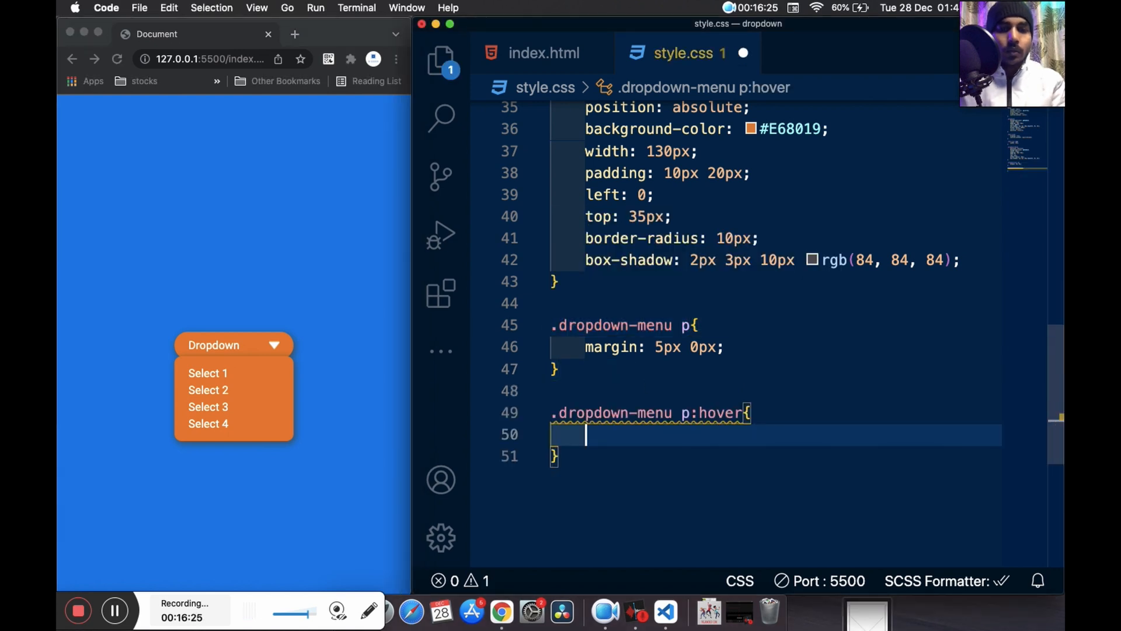
mouse_move(213, 385)
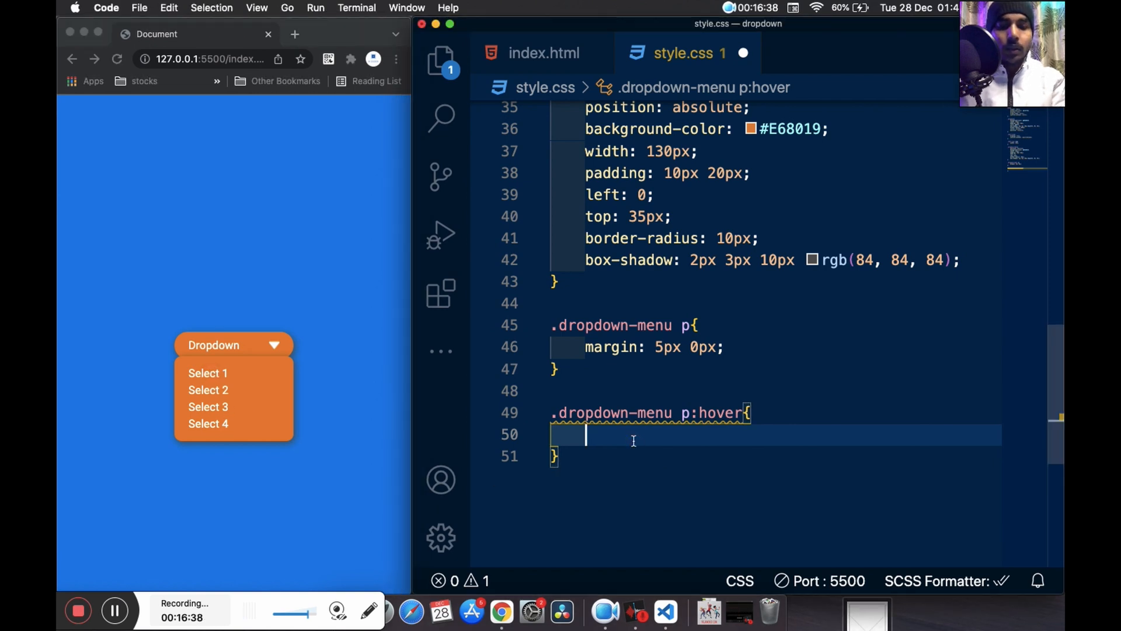
type("background-color: #;")
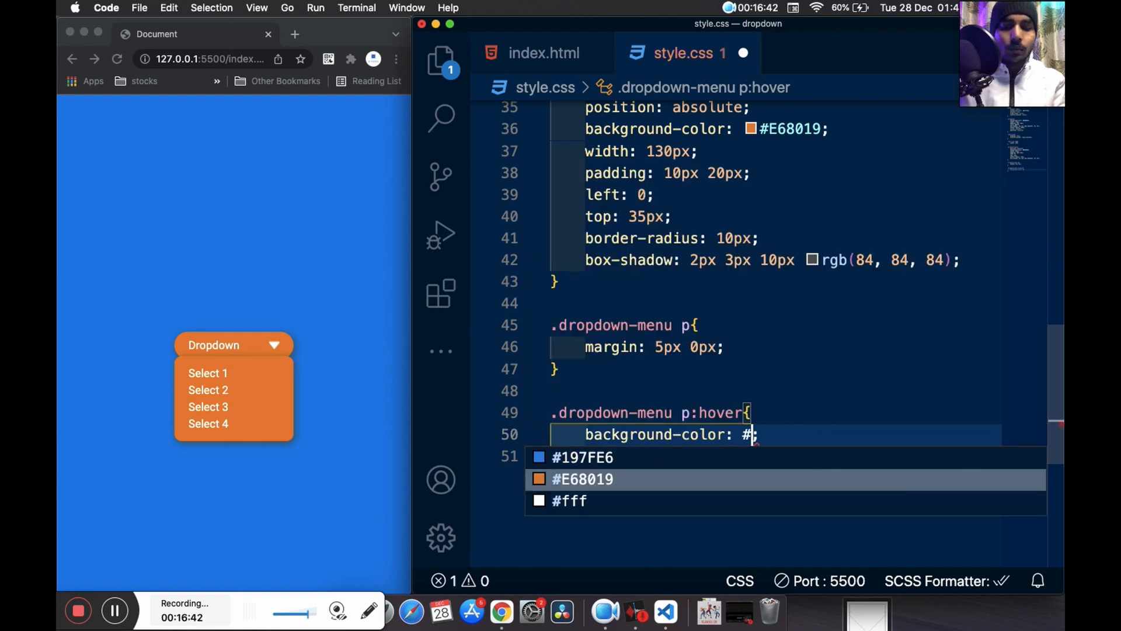
left_click(568, 500)
type("color: ;")
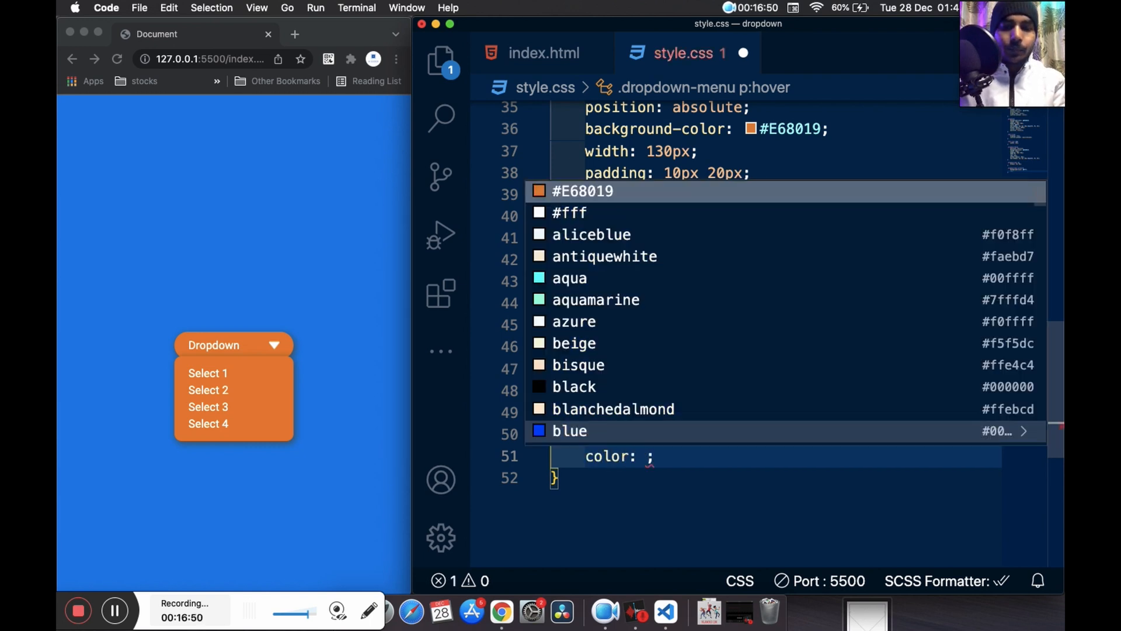
type("#E68019")
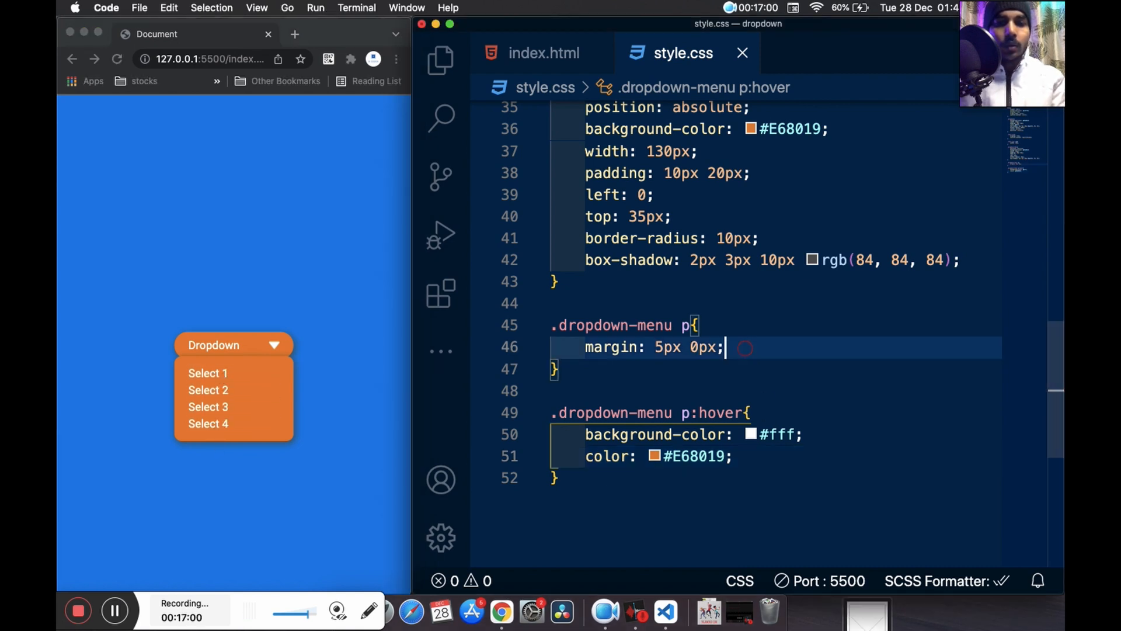
type("padding: 5px 10px;")
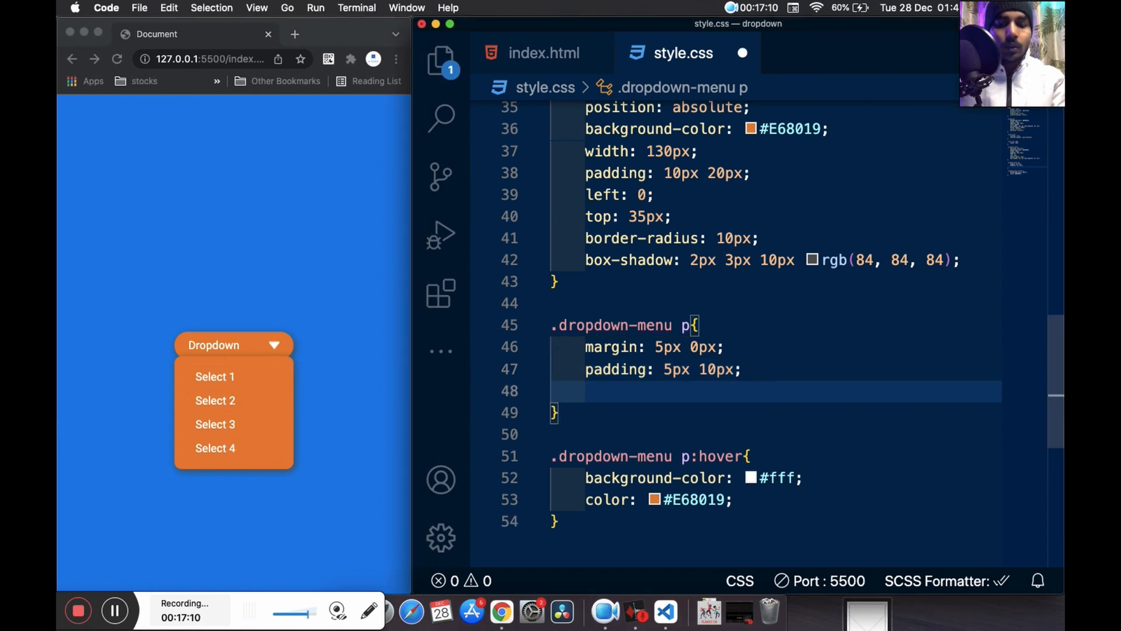
type("boe")
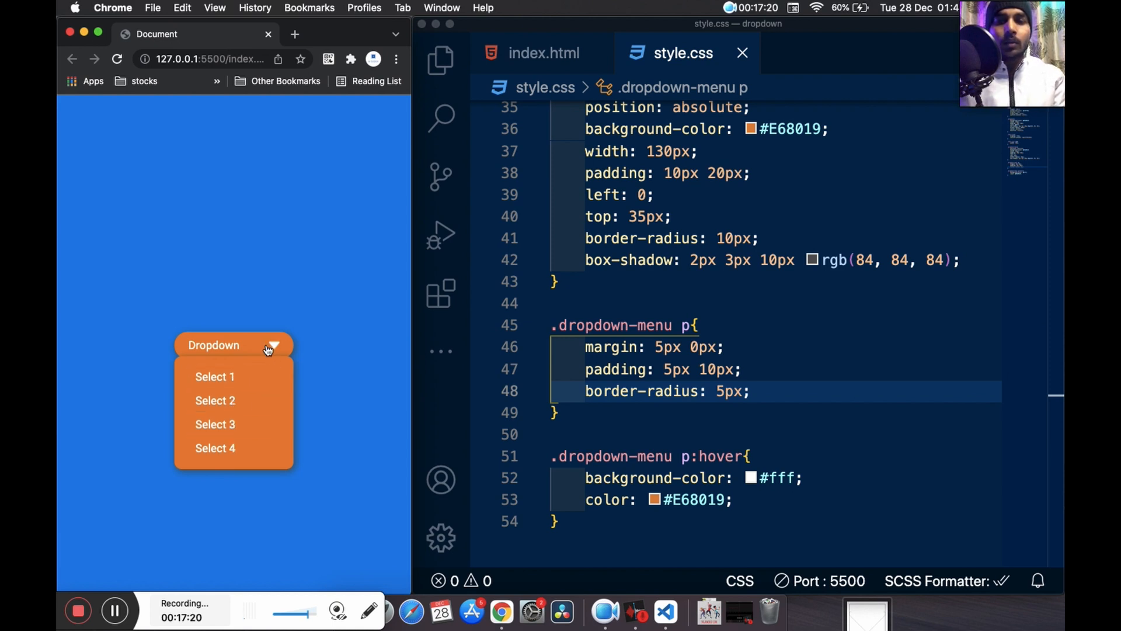
mouse_move(290, 363)
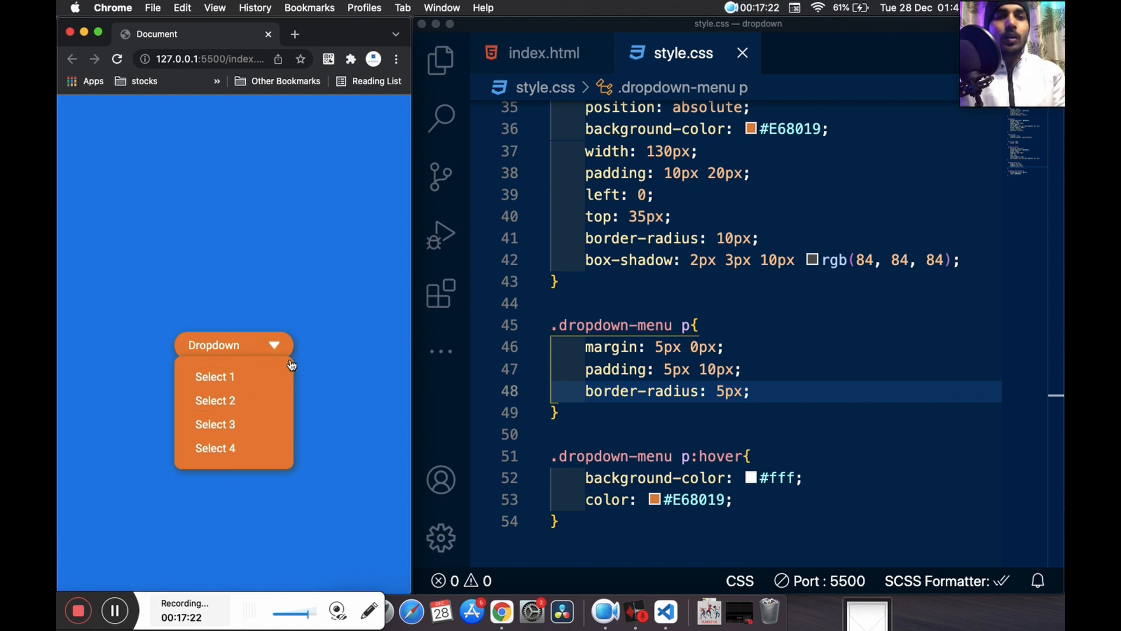
mouse_move(281, 397)
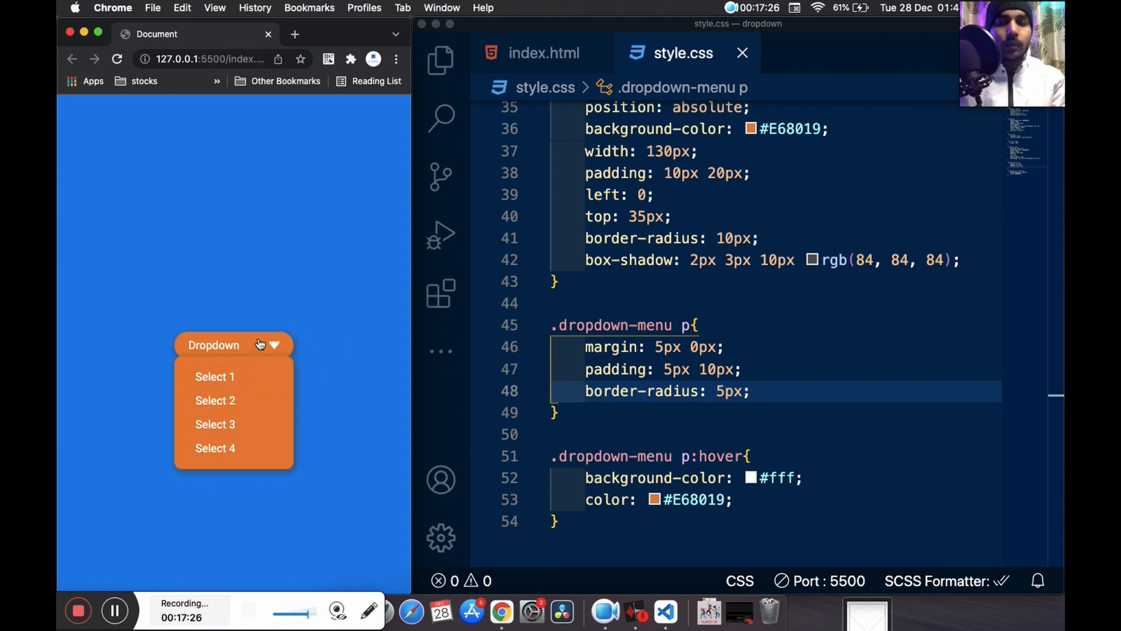
mouse_move(233, 376)
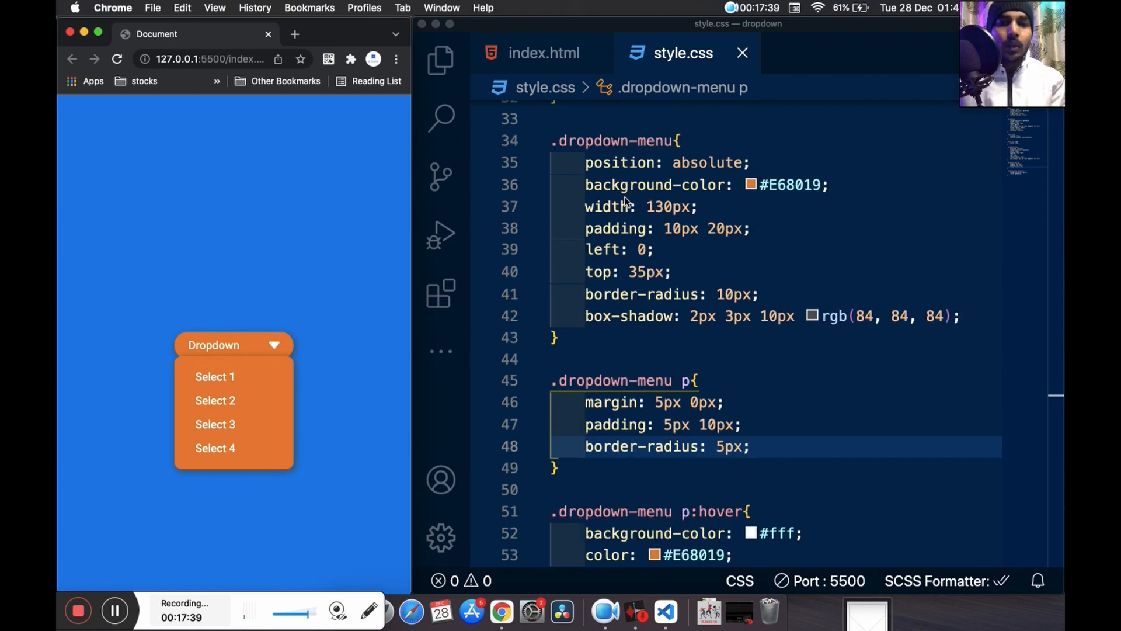
mouse_move(970, 321)
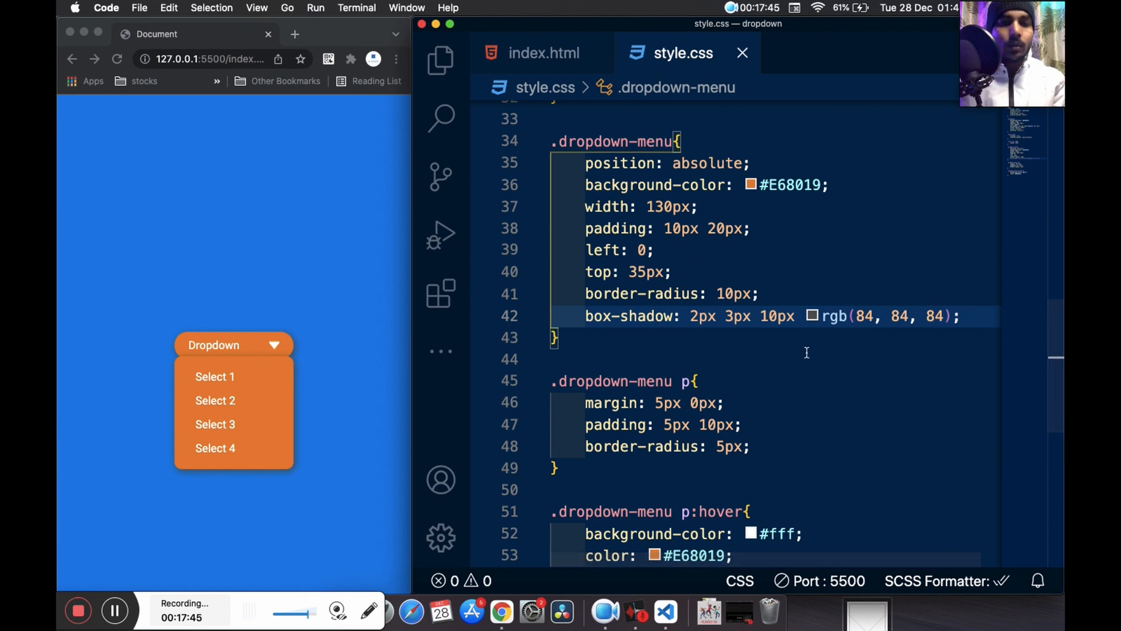
Give the .dropdown-menu rule display: none and check that only the Dropdown button shows
type("display: none;")
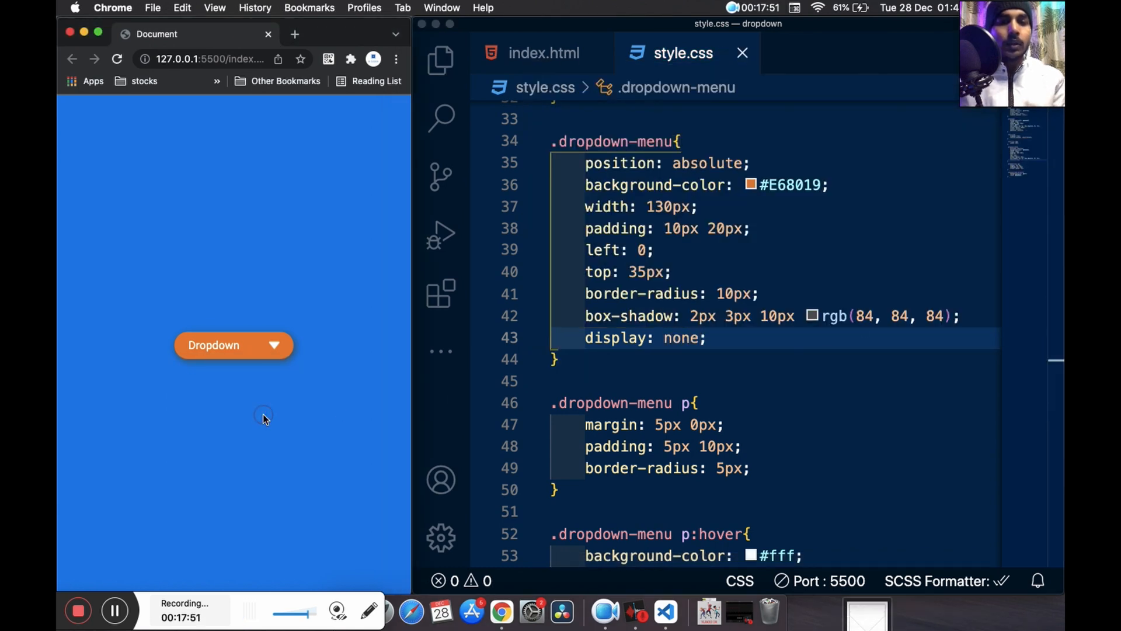
mouse_move(249, 344)
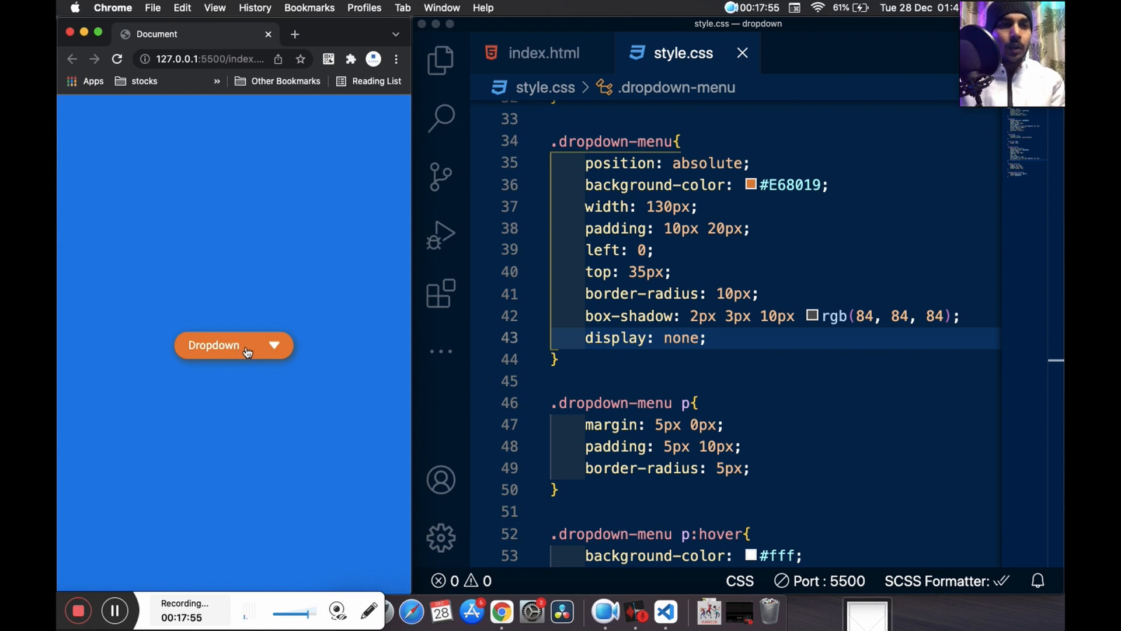
mouse_move(220, 345)
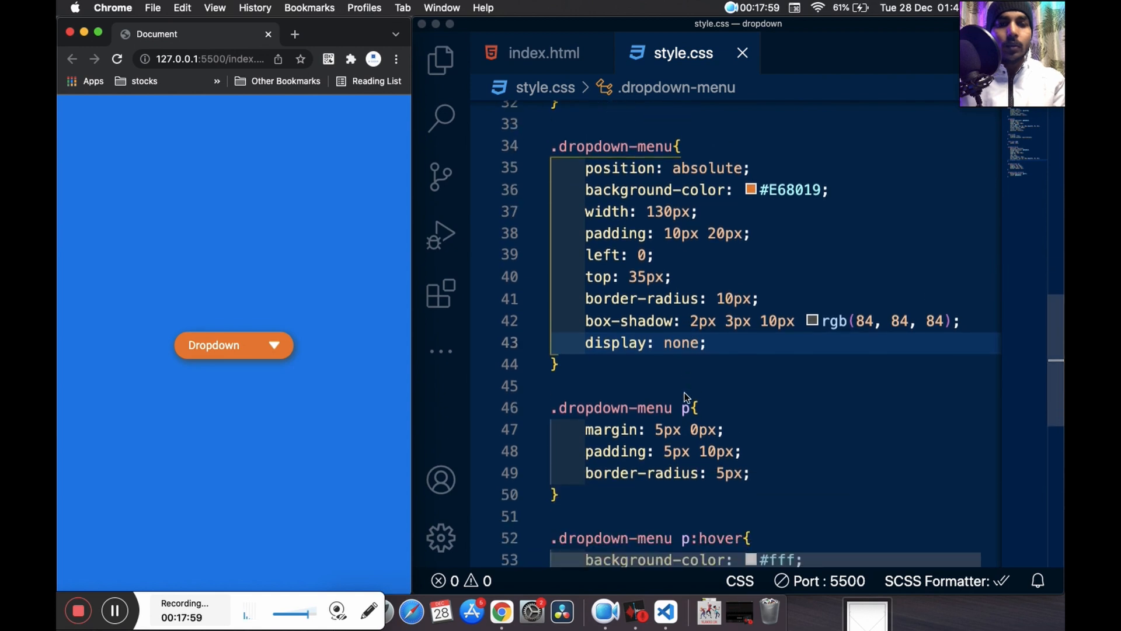
scroll("down", 3)
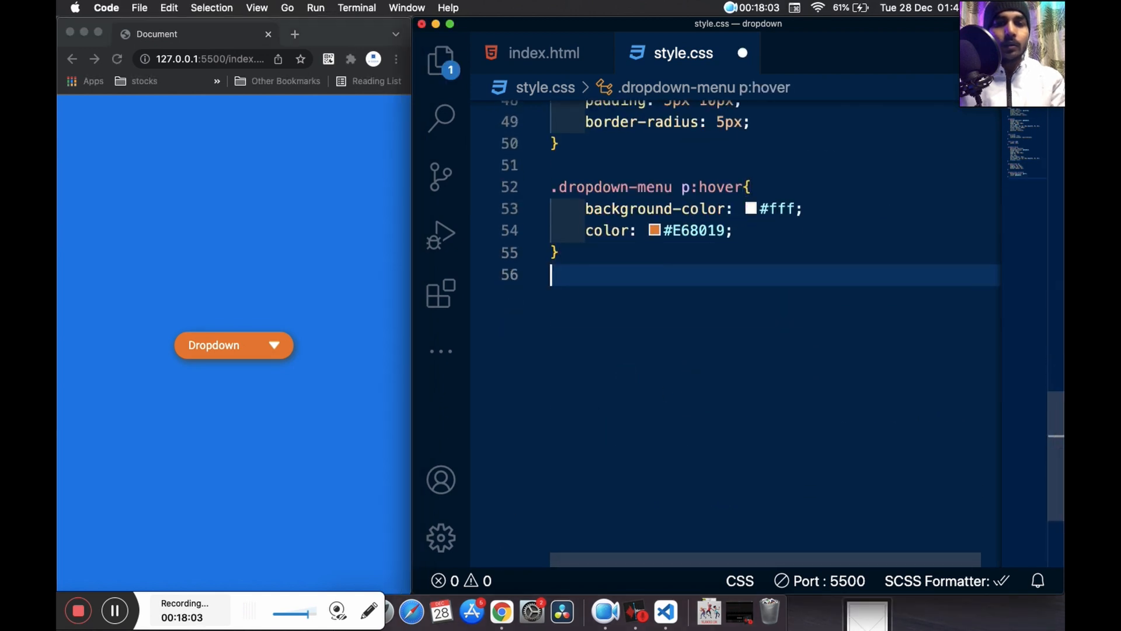
Write a .dropdown:hover > .dropdown-menu rule with display: block
type(".dropdown")
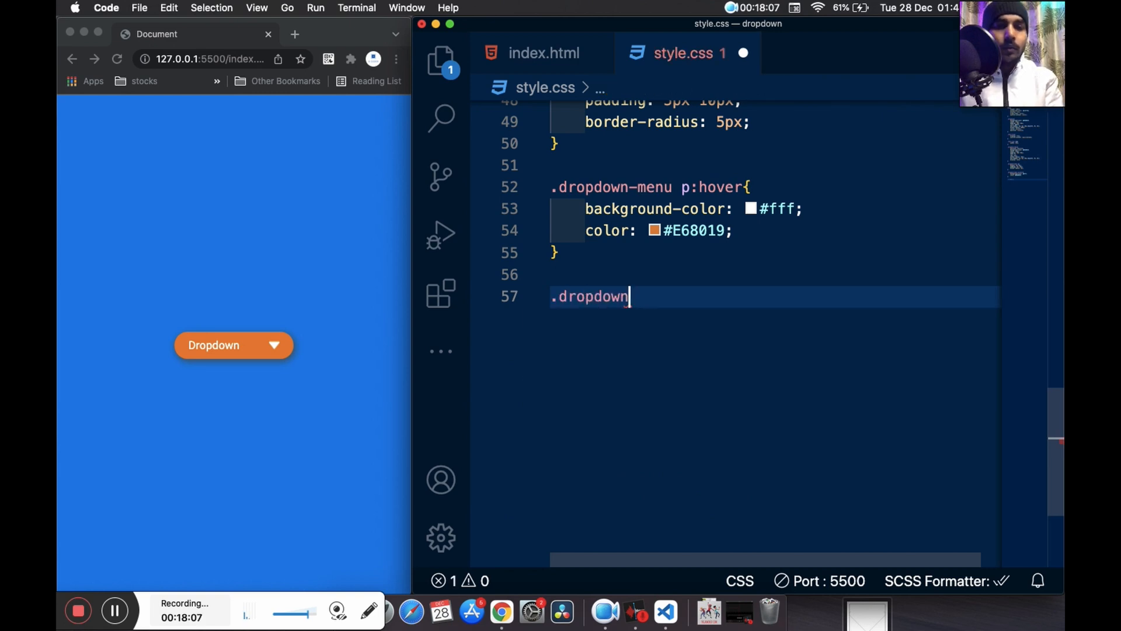
type(":hover > .dropdown-menu")
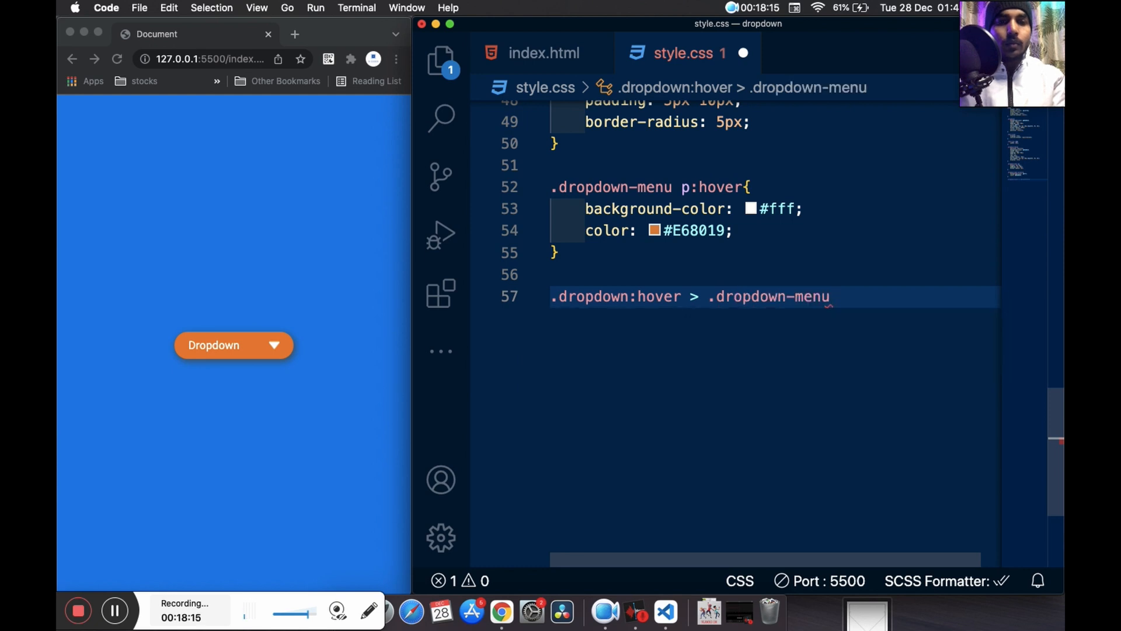
mouse_move(614, 349)
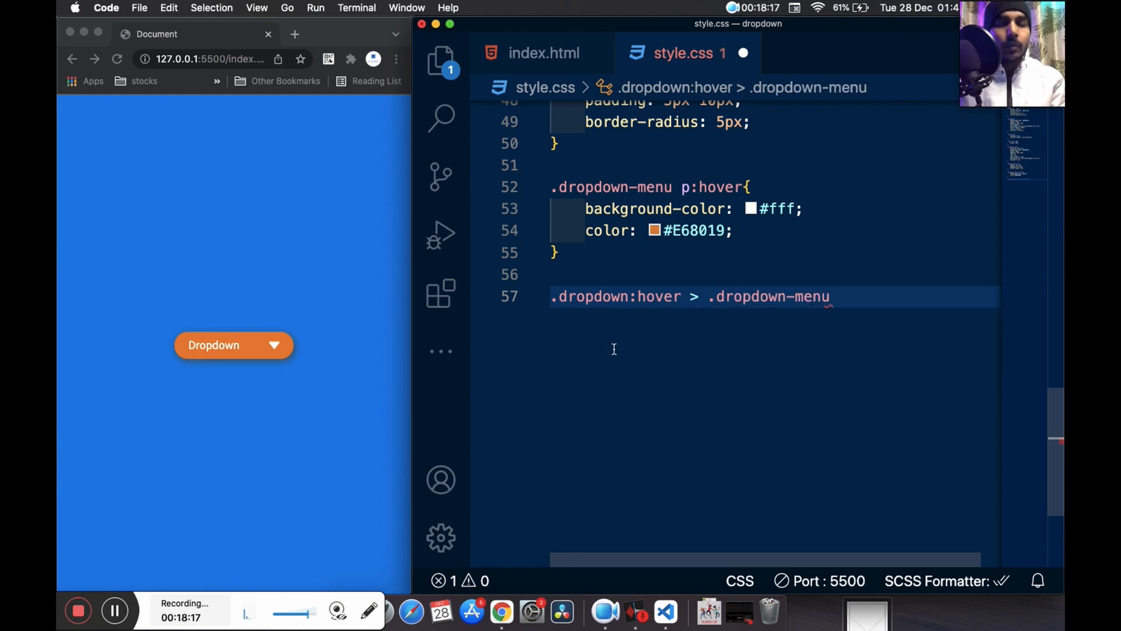
mouse_move(738, 340)
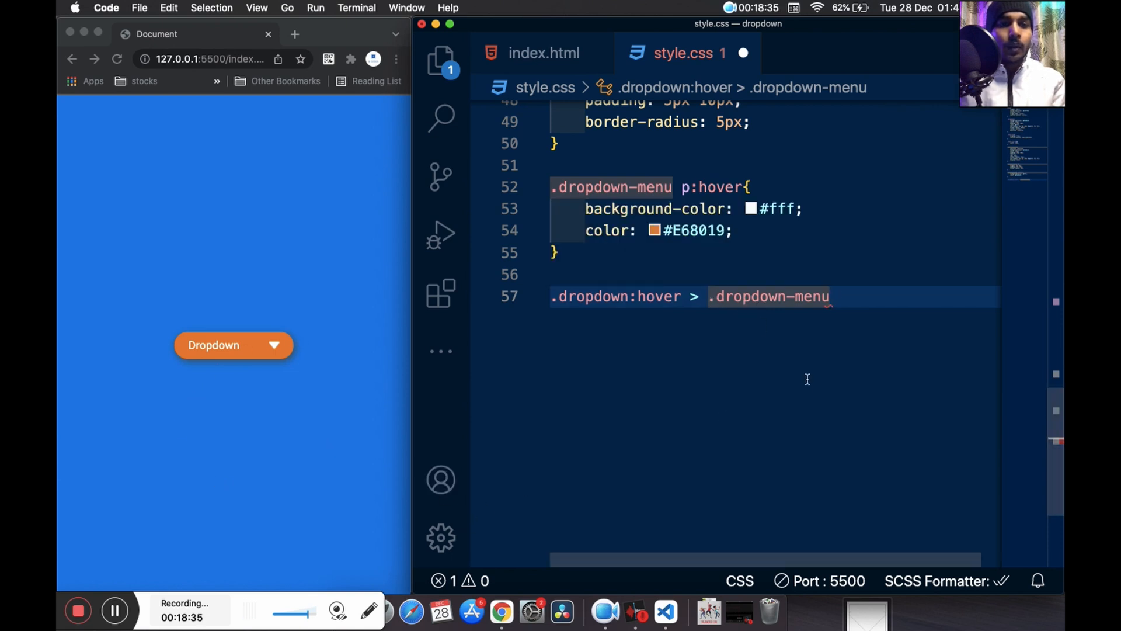
type("{")
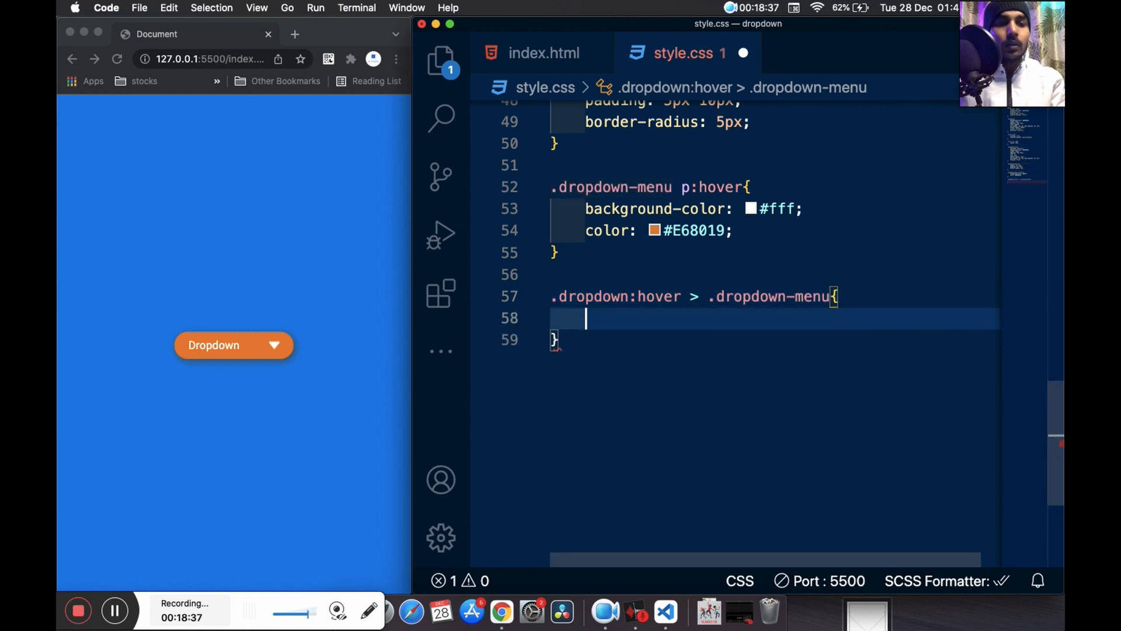
type("displa")
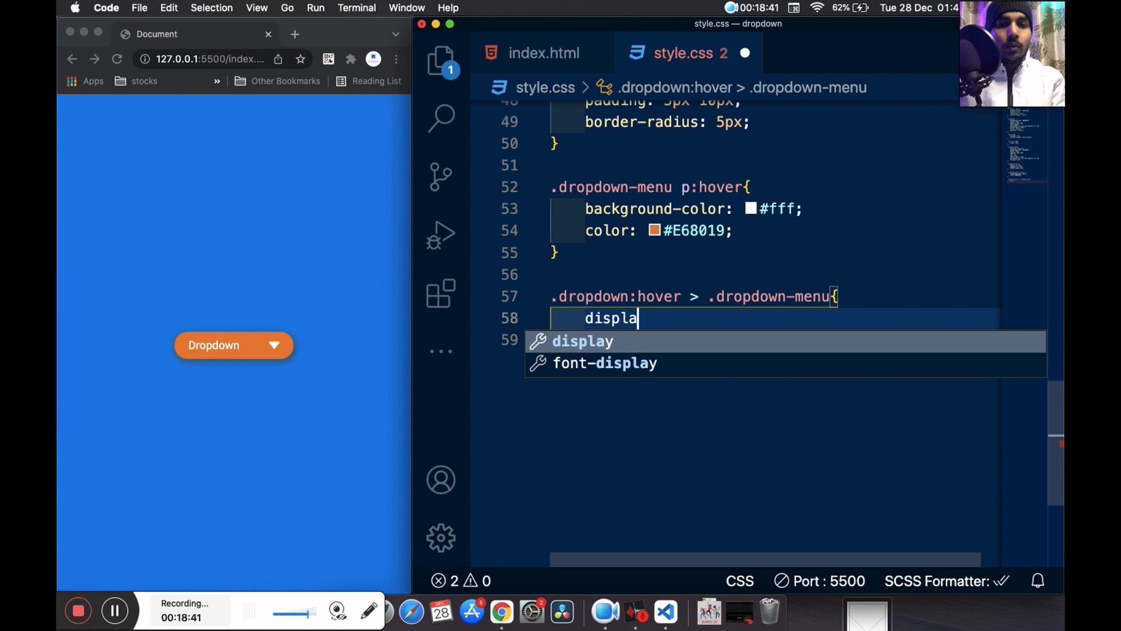
type("y: block;")
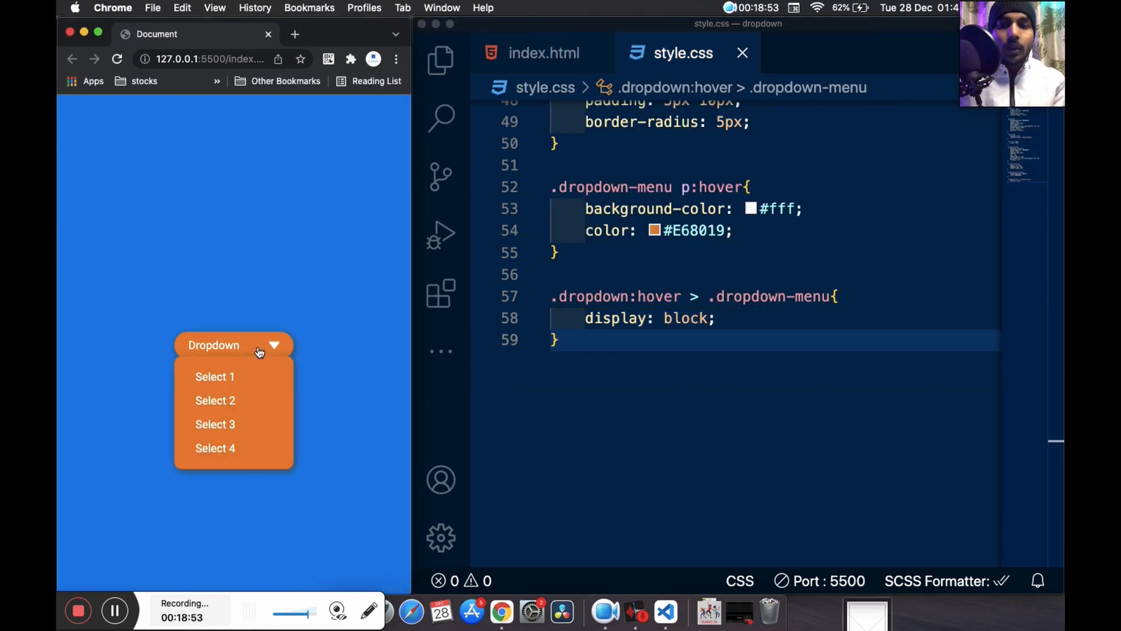
mouse_move(234, 424)
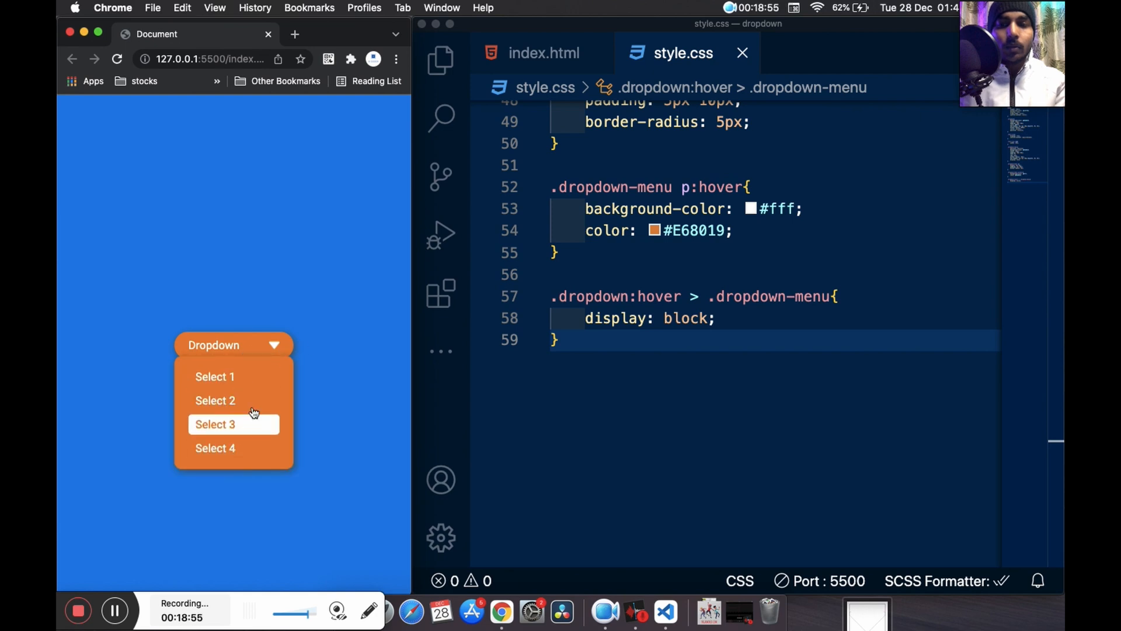
mouse_move(270, 350)
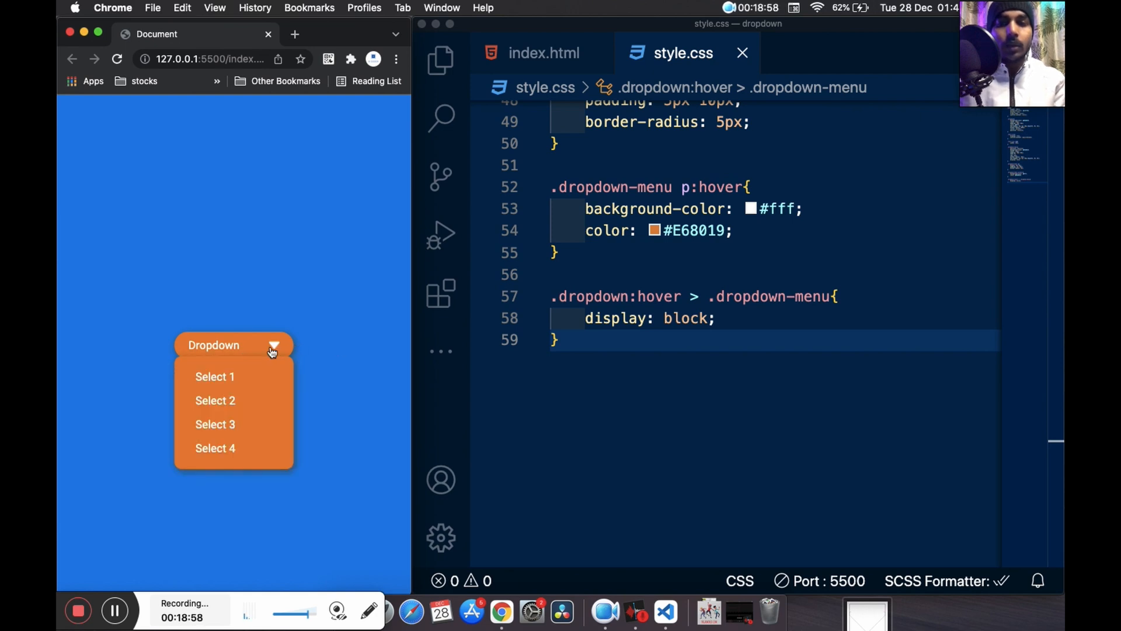
mouse_move(751, 360)
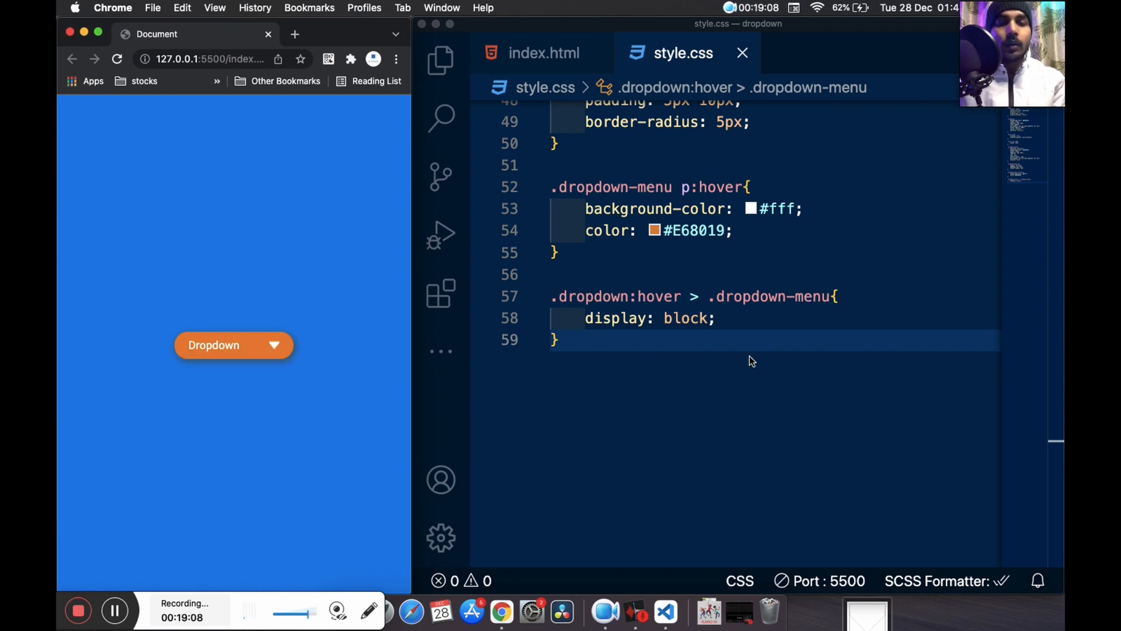